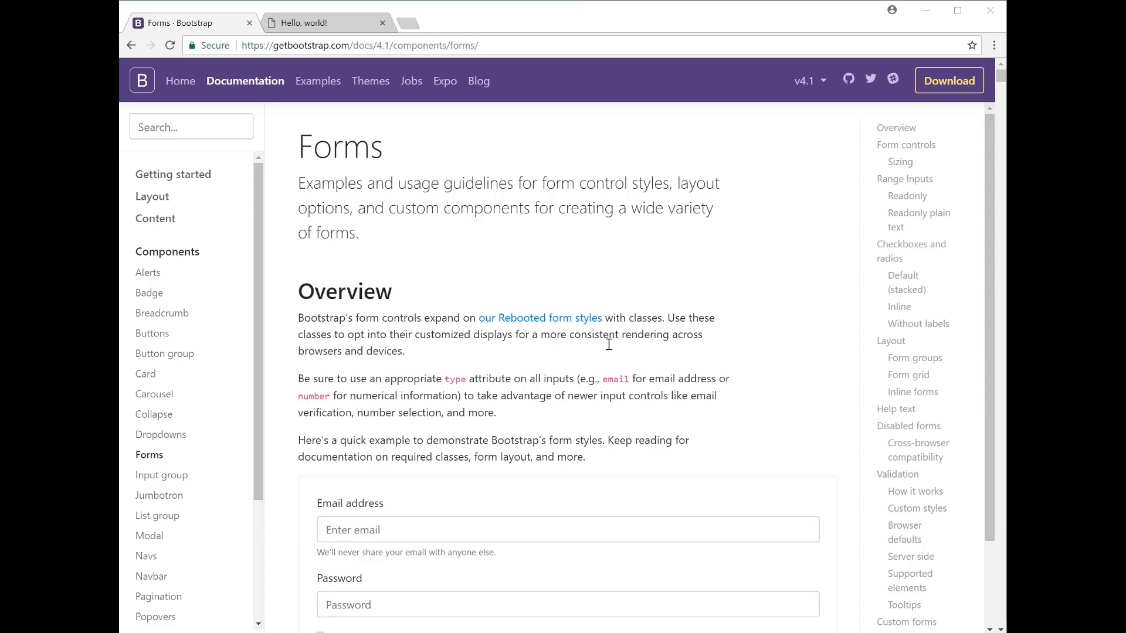
{"action": "mouse_move", "coordinate": [727, 406]}
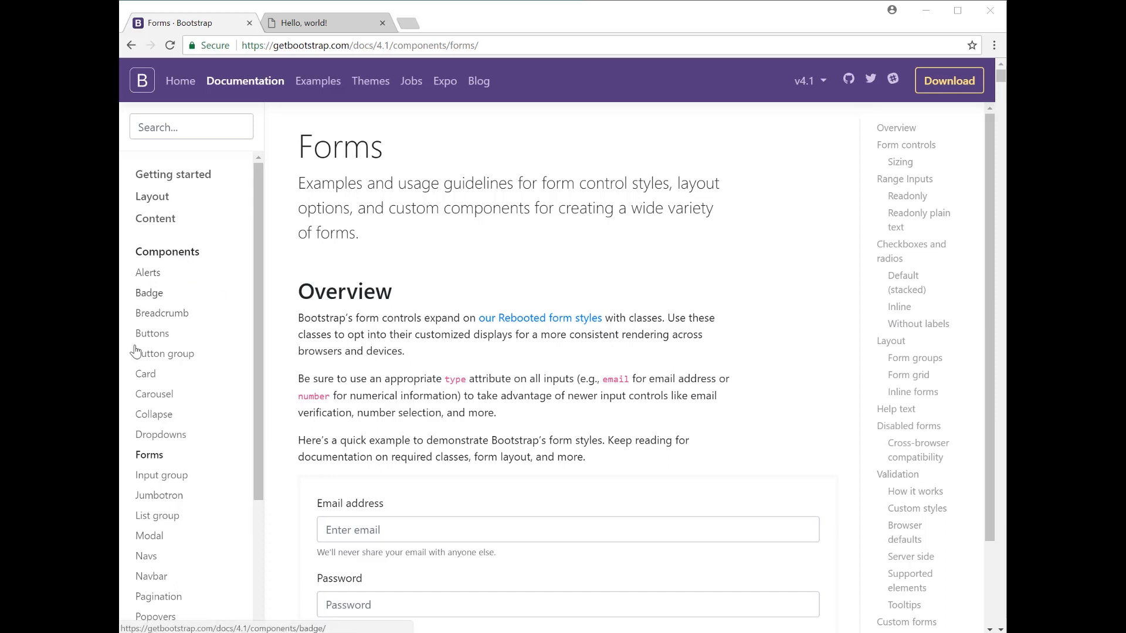
{"action": "mouse_move", "coordinate": [147, 463]}
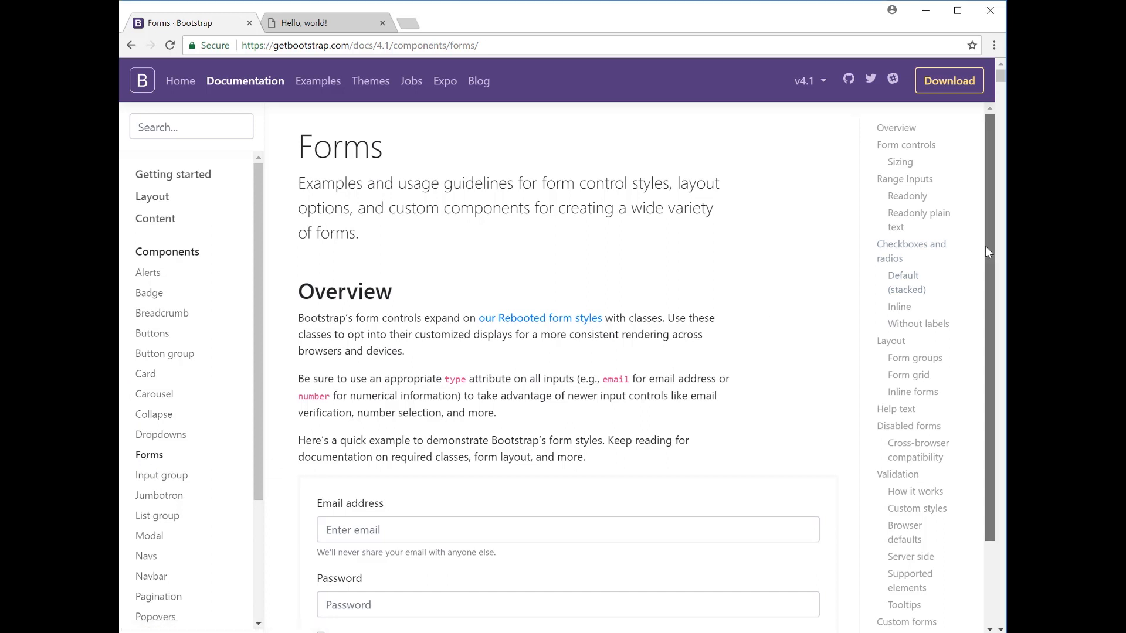
Scroll past the Overview text to the quick example form and its code.
{"action": "scroll", "scroll_direction": "down", "scroll_amount": 3}
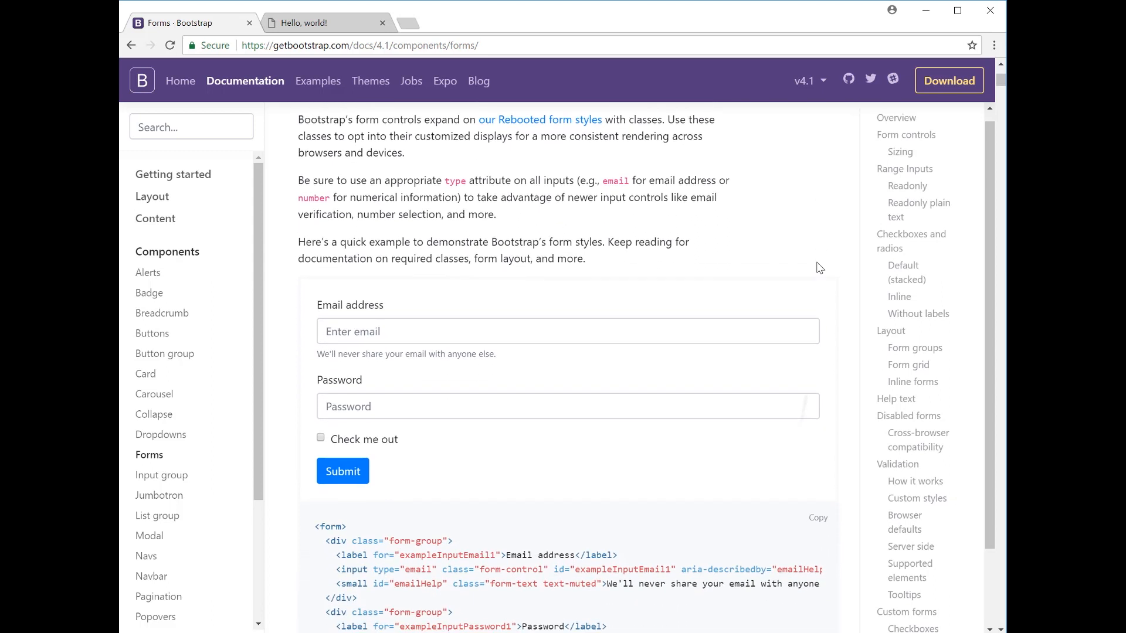
{"action": "scroll", "scroll_direction": "down", "scroll_amount": 3}
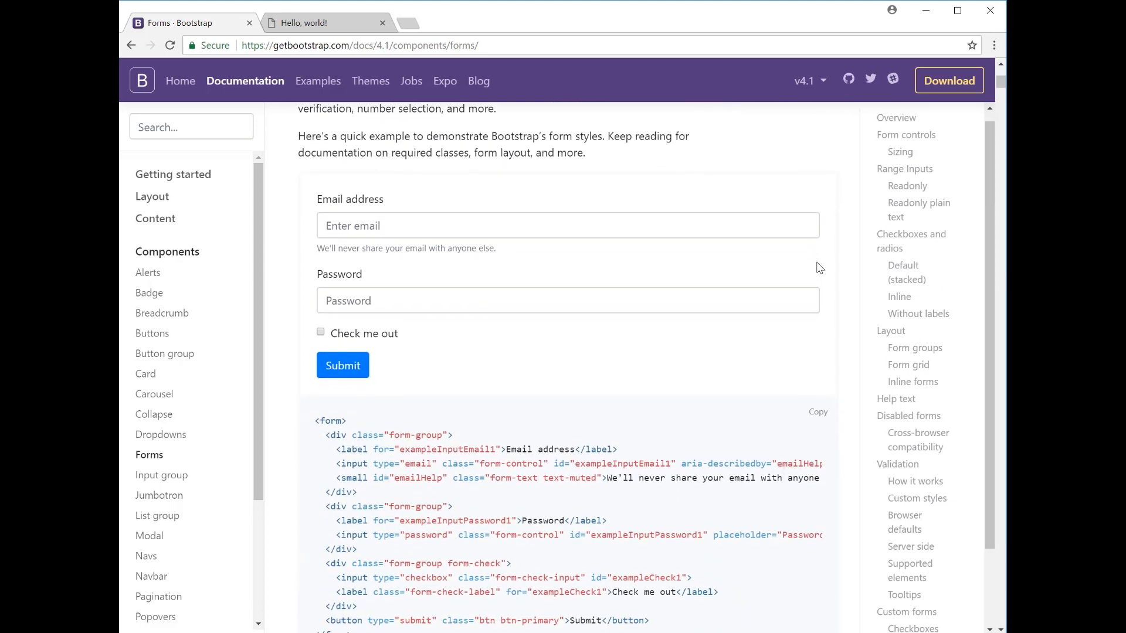
{"action": "mouse_move", "coordinate": [540, 275]}
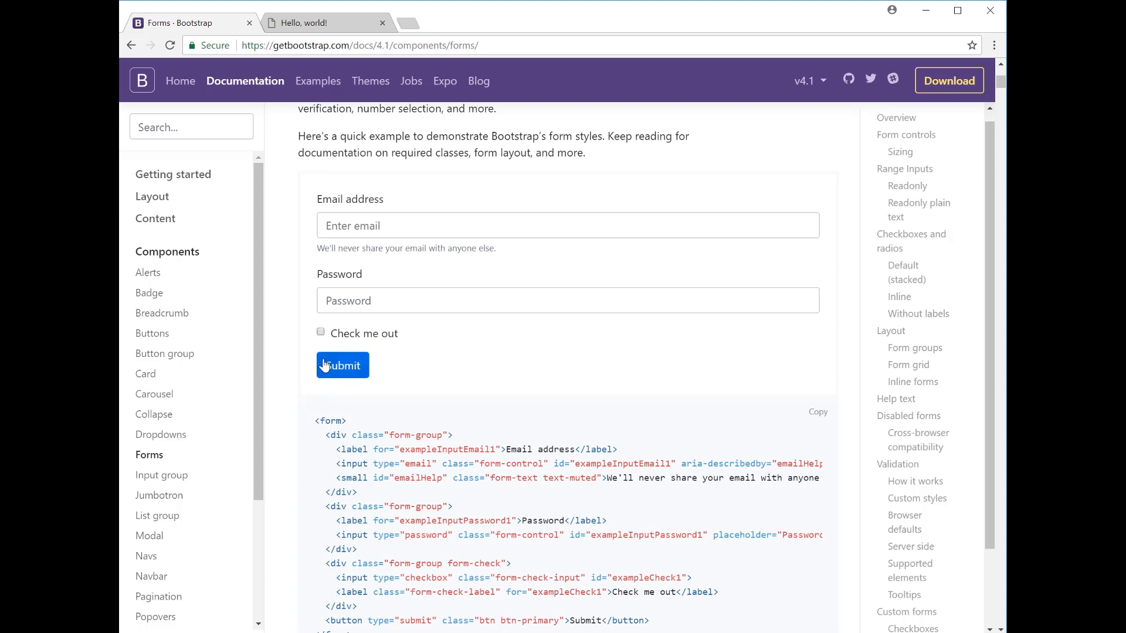
Reveal the full example markup and focus the Password field to show its outline.
{"action": "scroll", "scroll_direction": "down", "scroll_amount": 3}
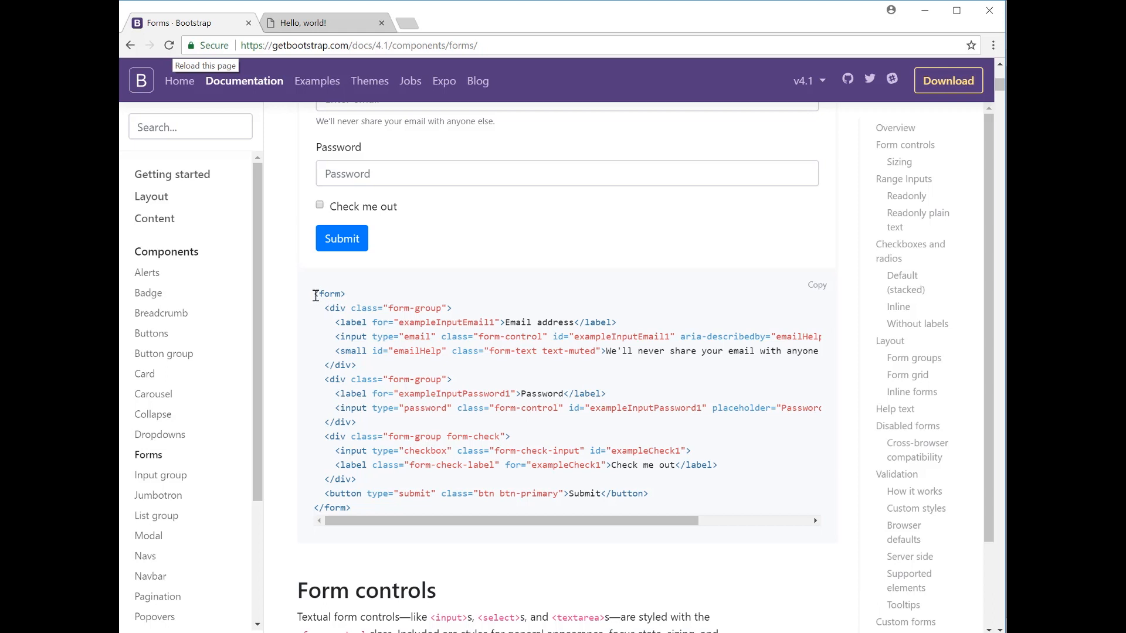
{"action": "mouse_move", "coordinate": [314, 358]}
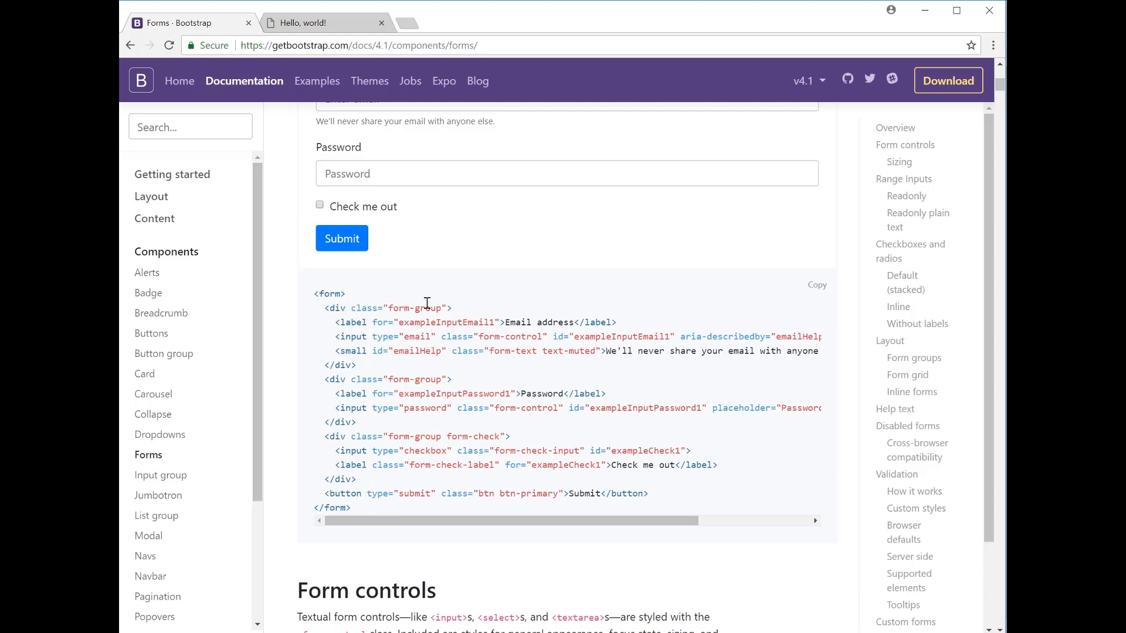
{"action": "mouse_move", "coordinate": [393, 319]}
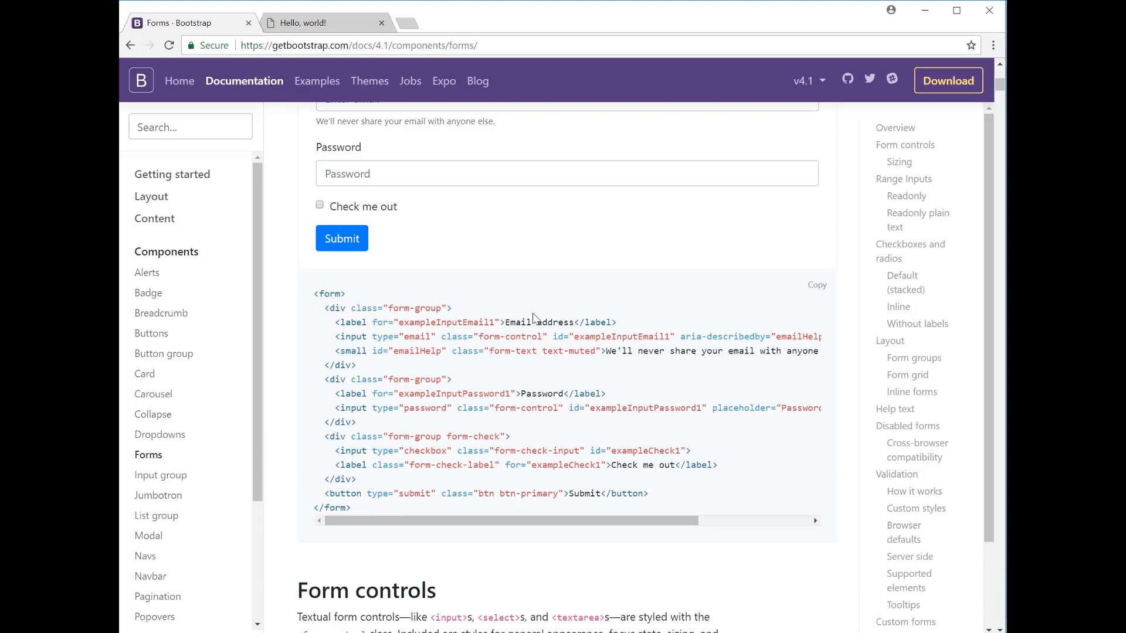
{"action": "mouse_move", "coordinate": [492, 281]}
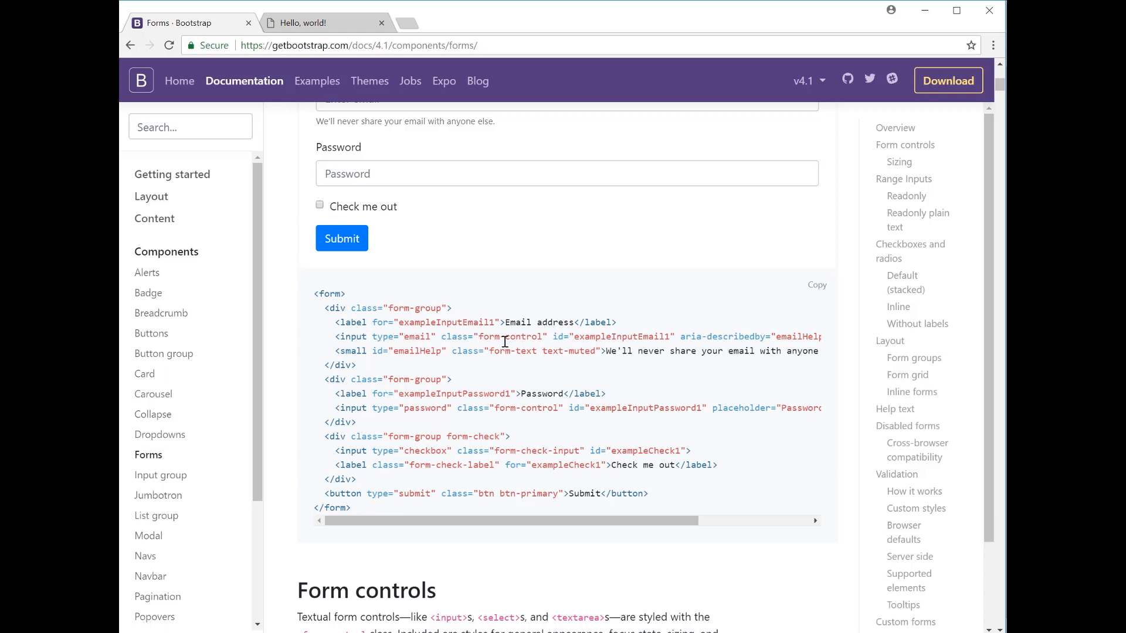
{"action": "mouse_move", "coordinate": [585, 338]}
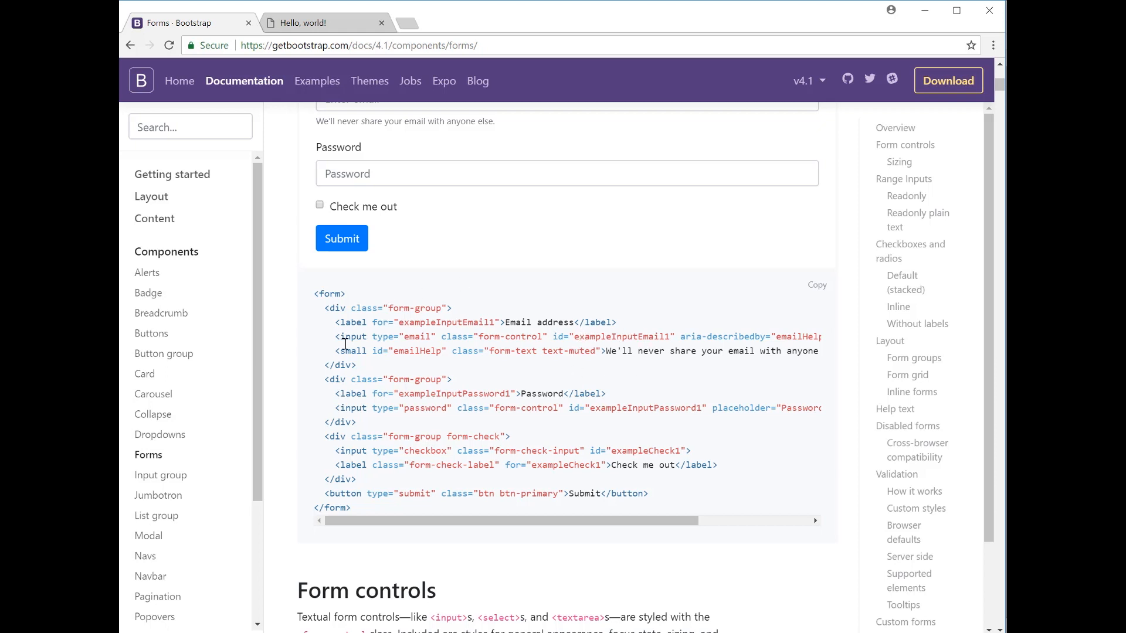
{"action": "mouse_move", "coordinate": [359, 368]}
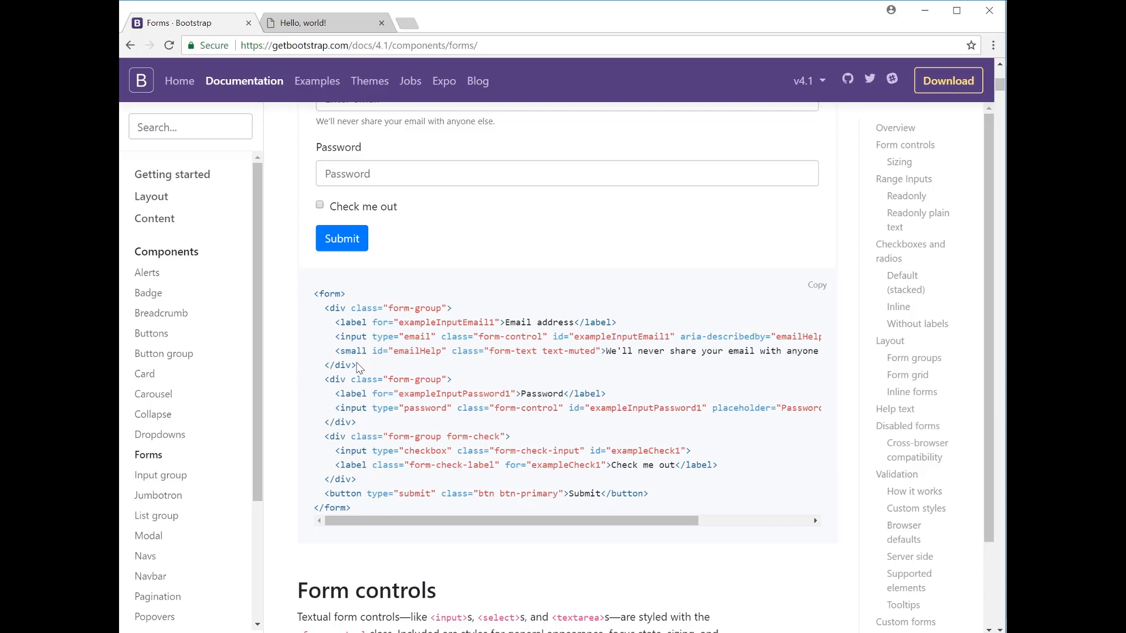
{"action": "mouse_move", "coordinate": [503, 258]}
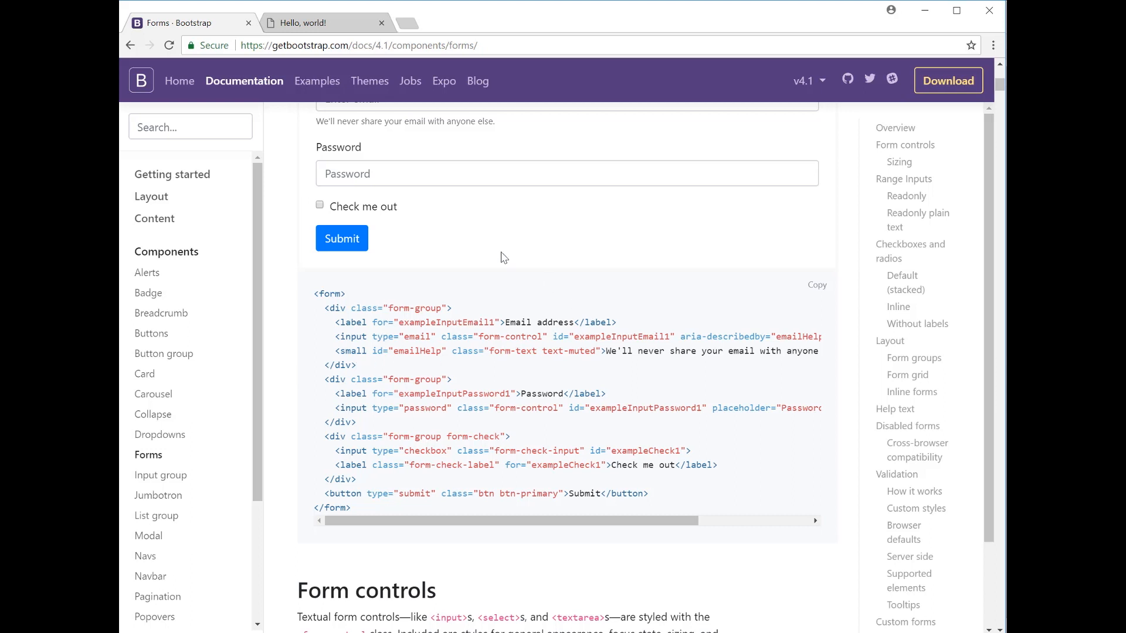
{"action": "mouse_move", "coordinate": [340, 119]}
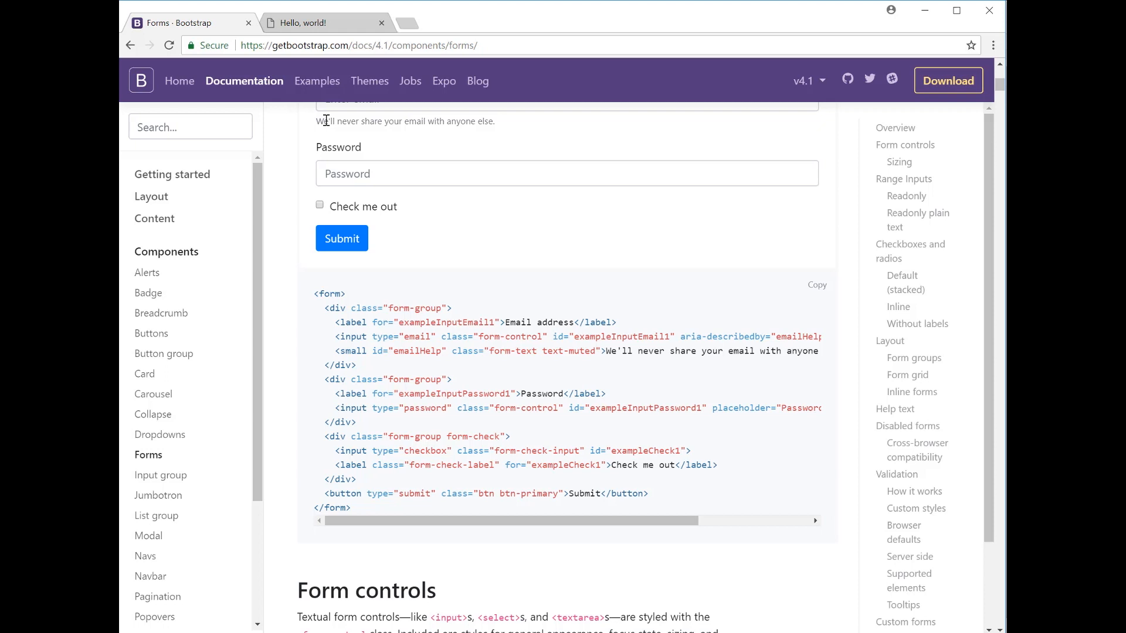
{"action": "mouse_move", "coordinate": [329, 123]}
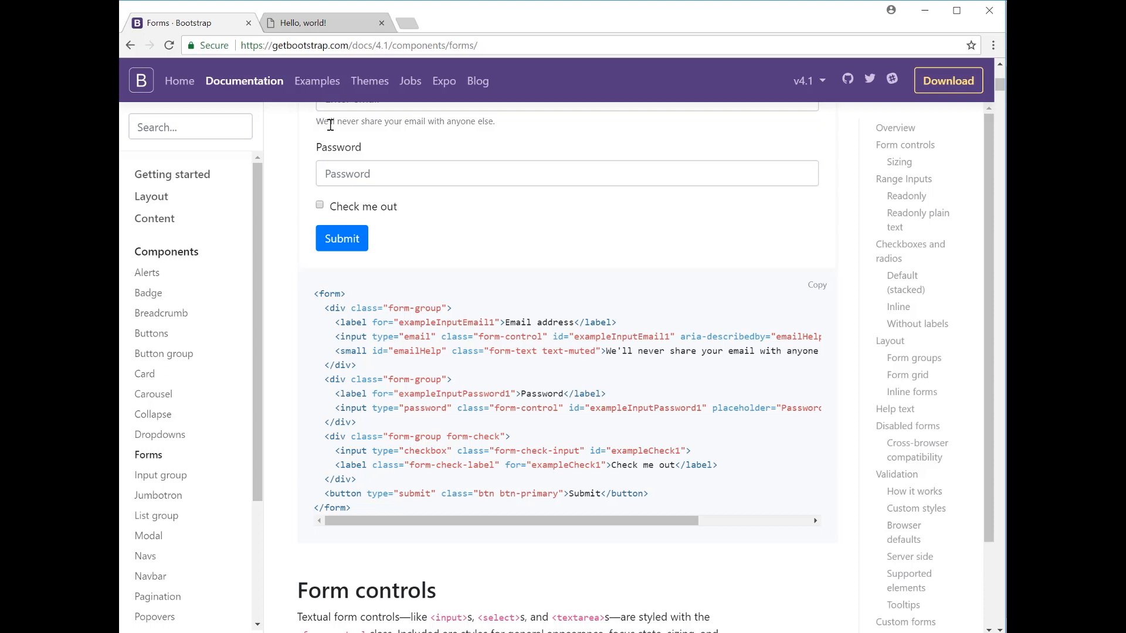
{"action": "mouse_move", "coordinate": [439, 122]}
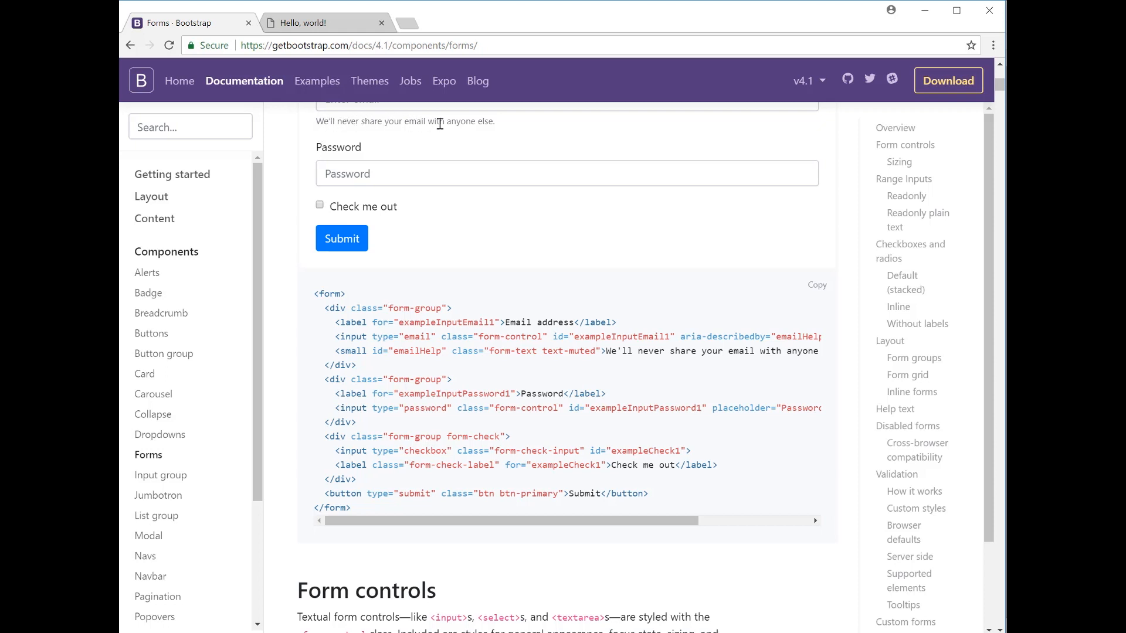
{"action": "mouse_move", "coordinate": [521, 131]}
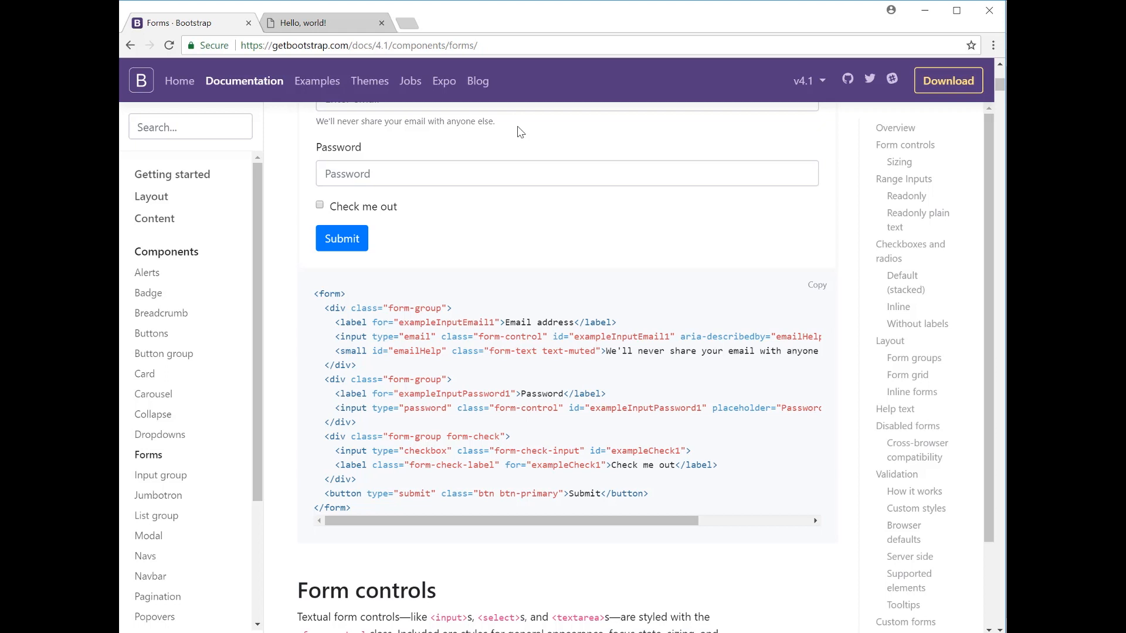
{"action": "mouse_move", "coordinate": [465, 391]}
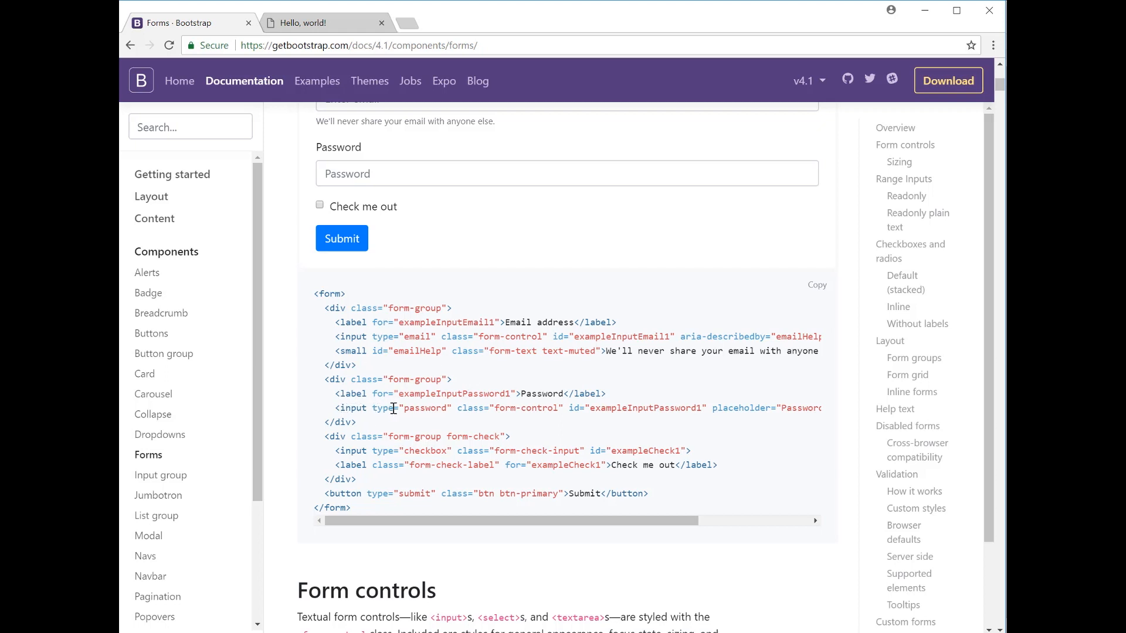
{"action": "mouse_move", "coordinate": [727, 410]}
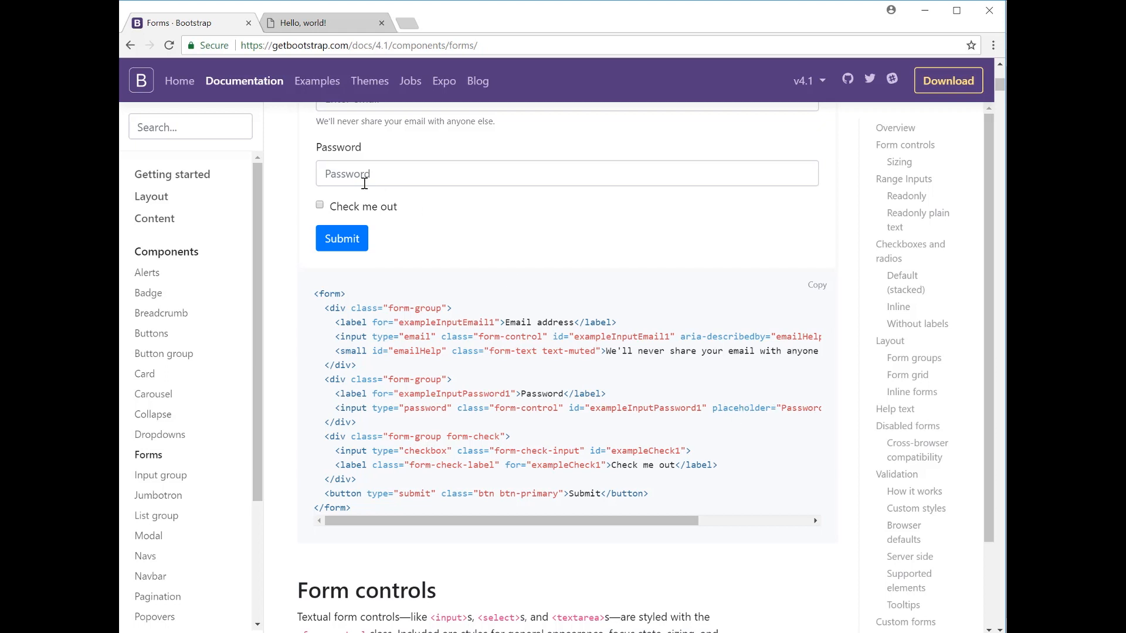
{"action": "left_click", "coordinate": [566, 173]}
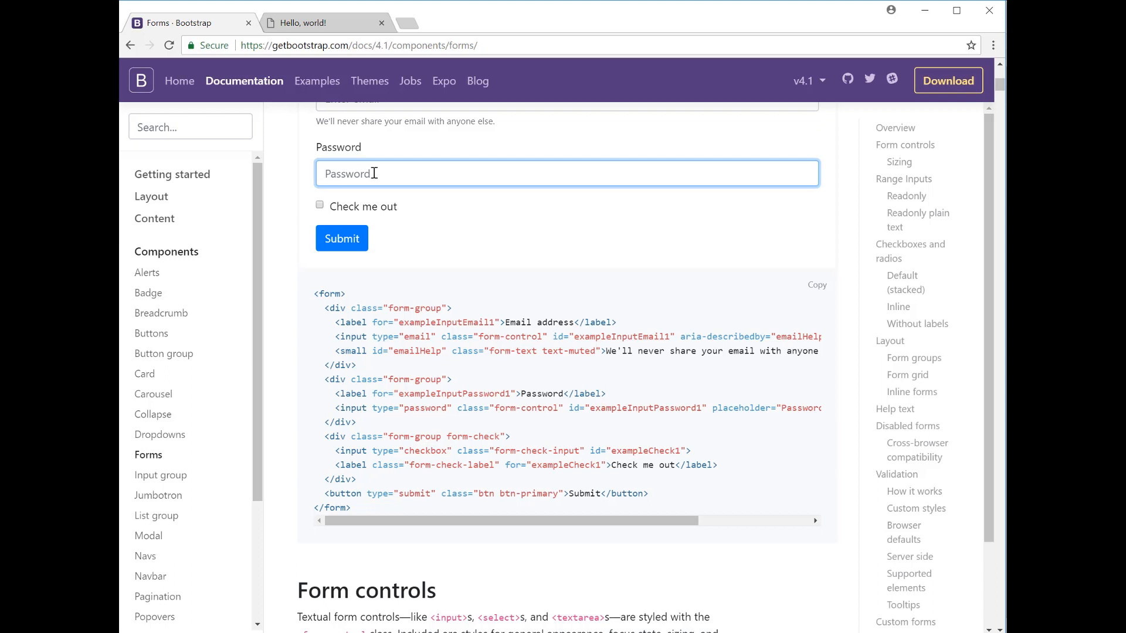
{"action": "mouse_move", "coordinate": [323, 163]}
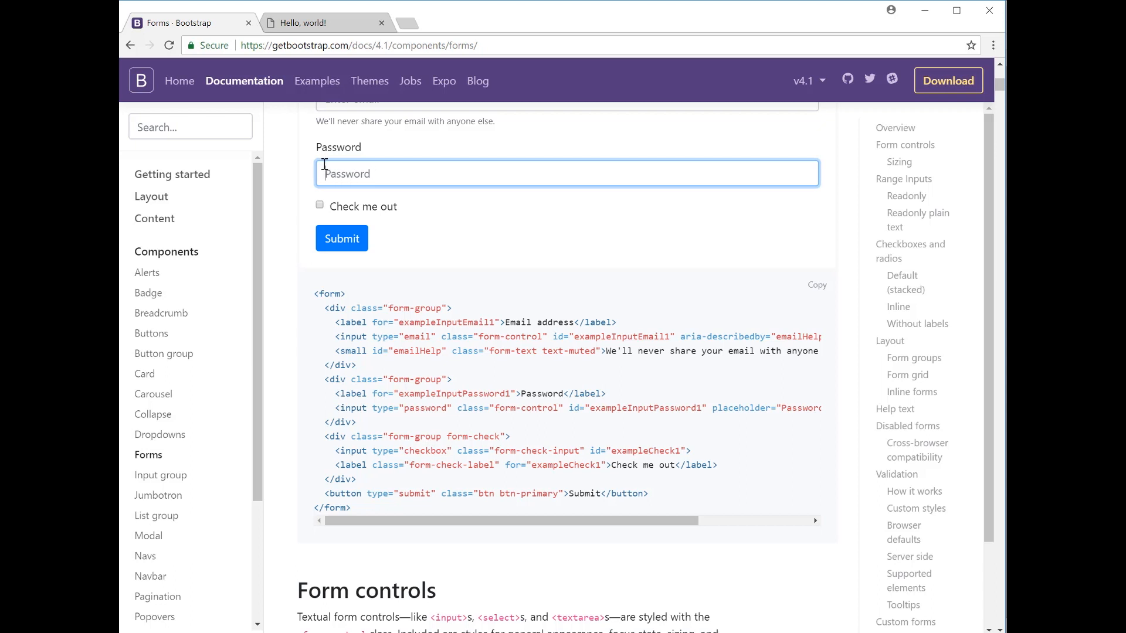
{"action": "mouse_move", "coordinate": [358, 441]}
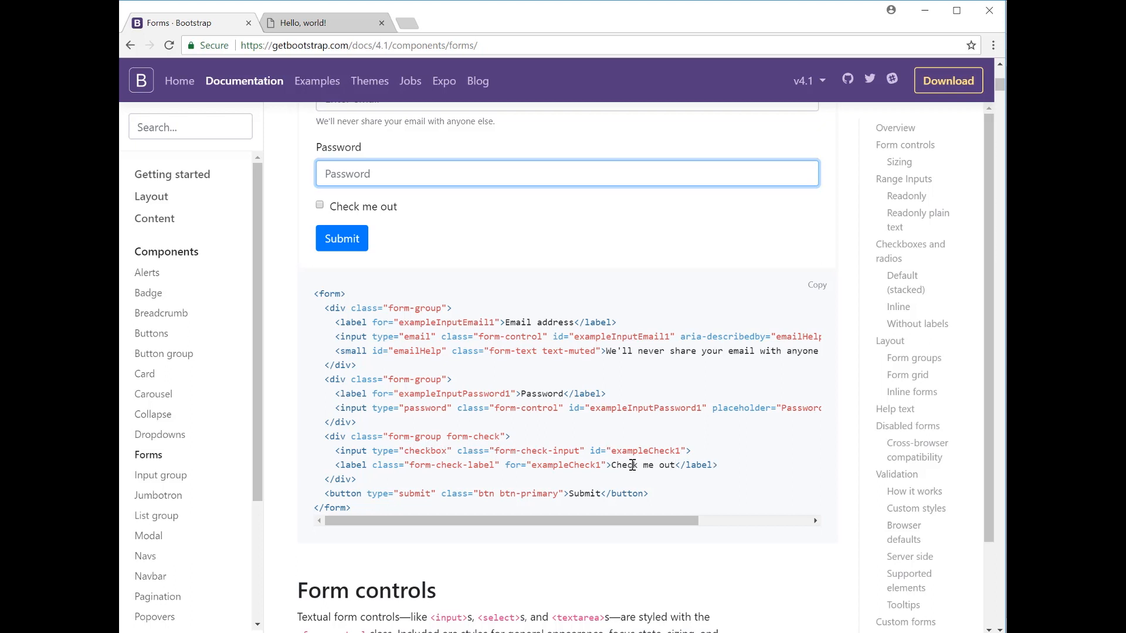
On Form controls, open the Example select dropdown and pick option 1 in the multiple select.
{"action": "scroll", "scroll_direction": "down", "scroll_amount": 3}
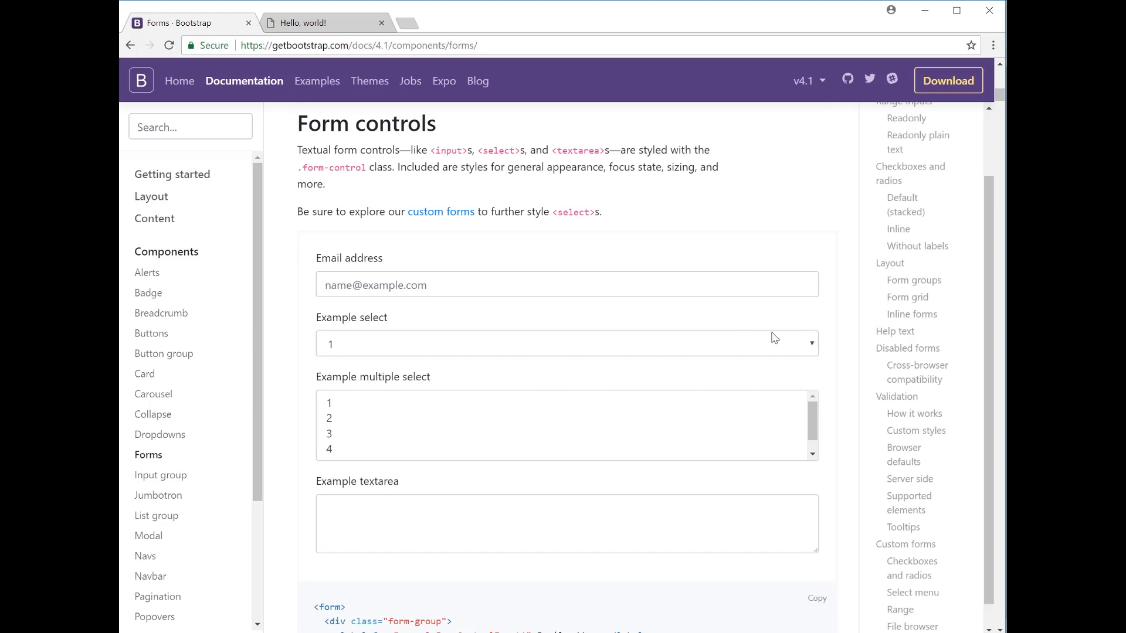
{"action": "left_click", "coordinate": [566, 343]}
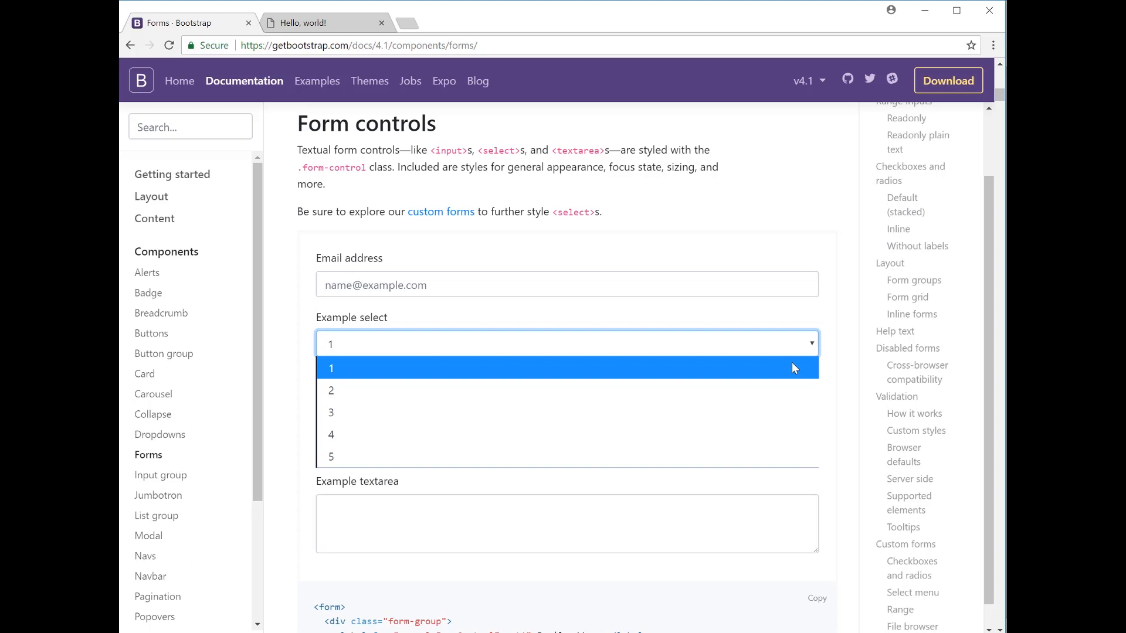
{"action": "mouse_move", "coordinate": [700, 381]}
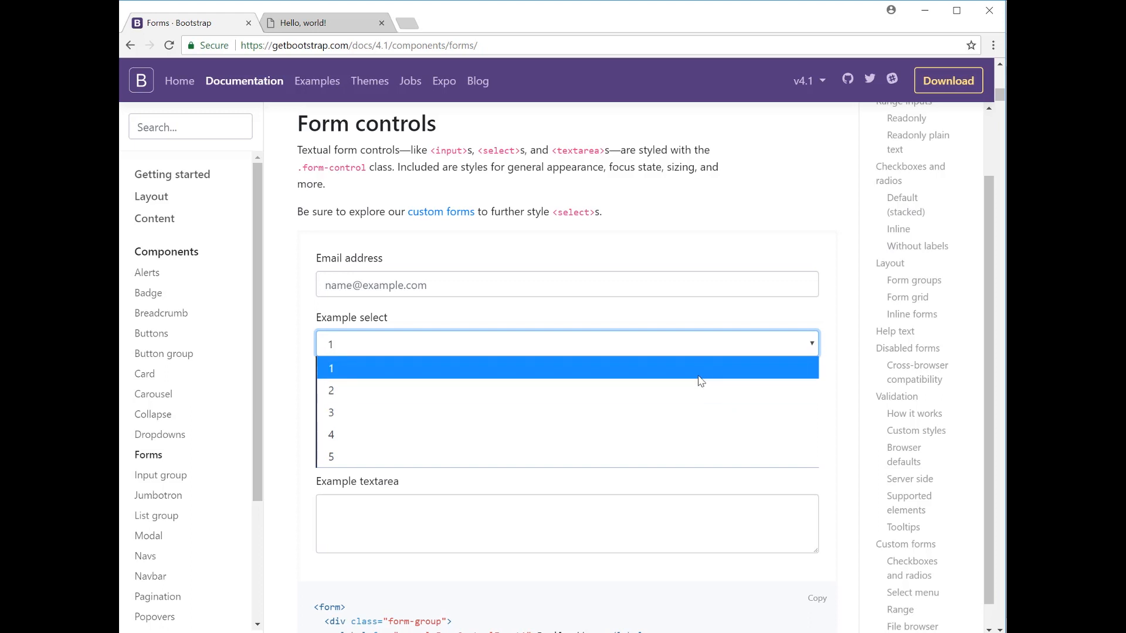
{"action": "mouse_move", "coordinate": [646, 389]}
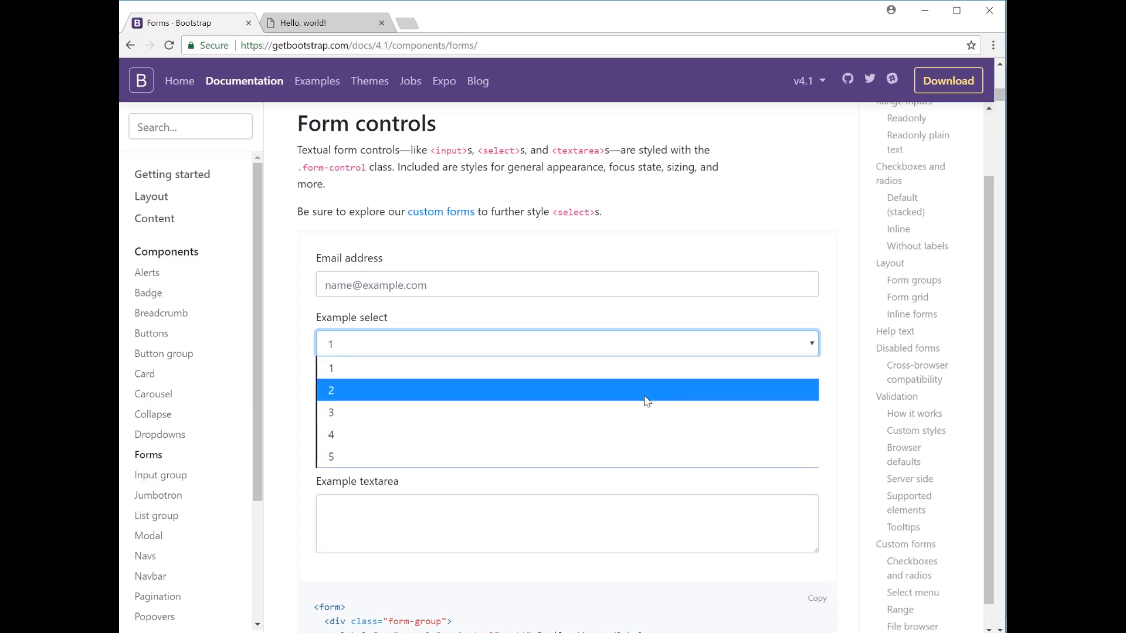
{"action": "mouse_move", "coordinate": [703, 389]}
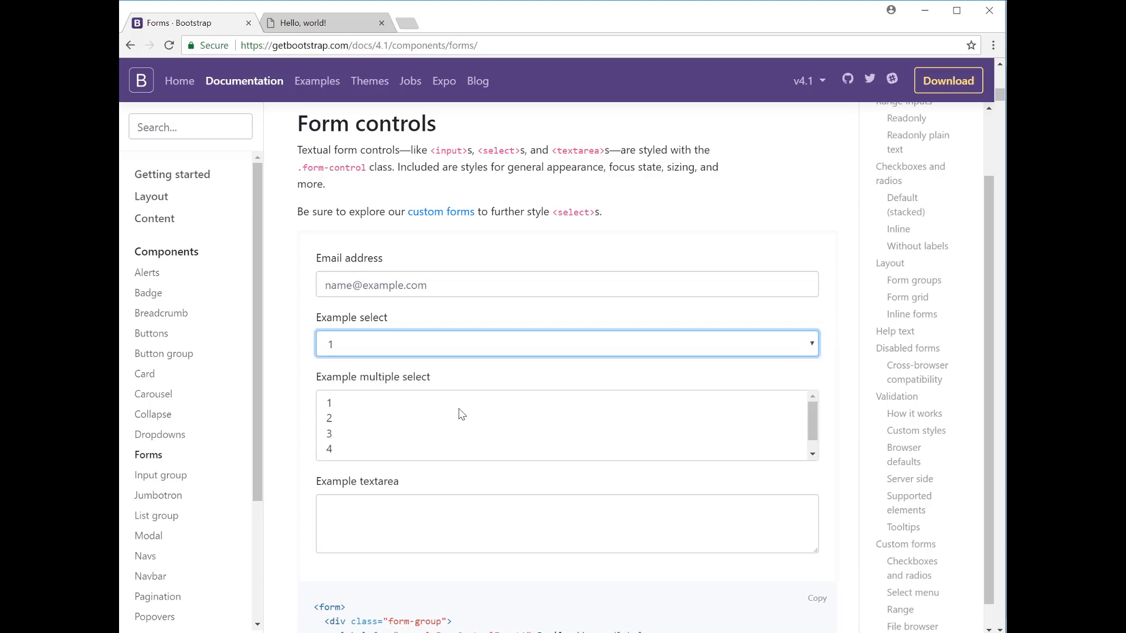
{"action": "mouse_move", "coordinate": [556, 410]}
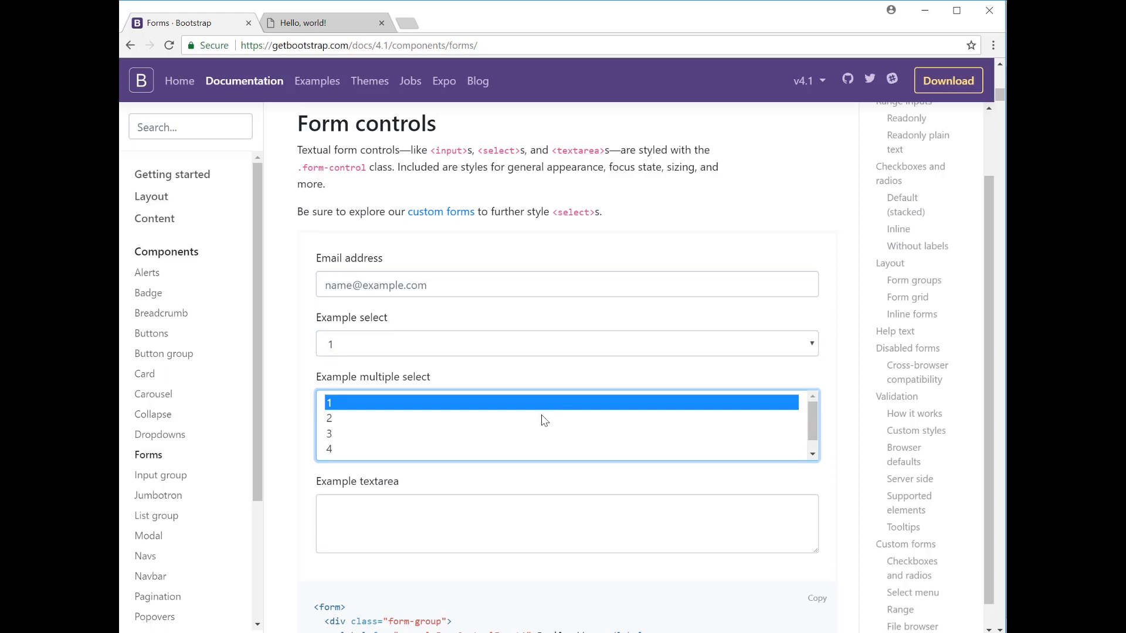
{"action": "left_click", "coordinate": [329, 418]}
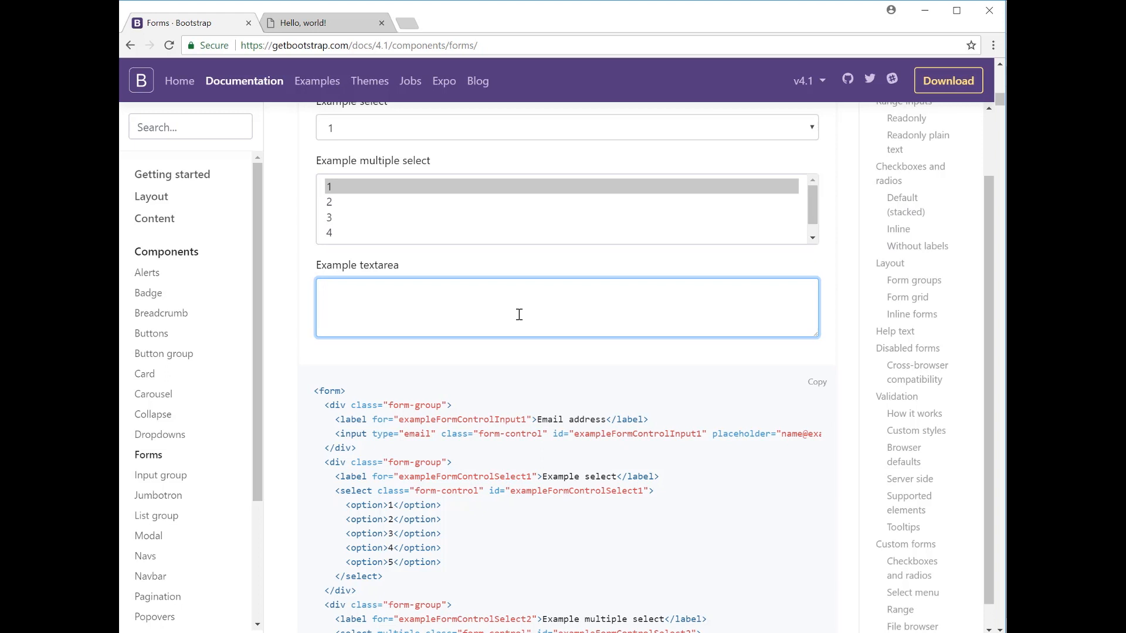
{"action": "mouse_move", "coordinate": [342, 284]}
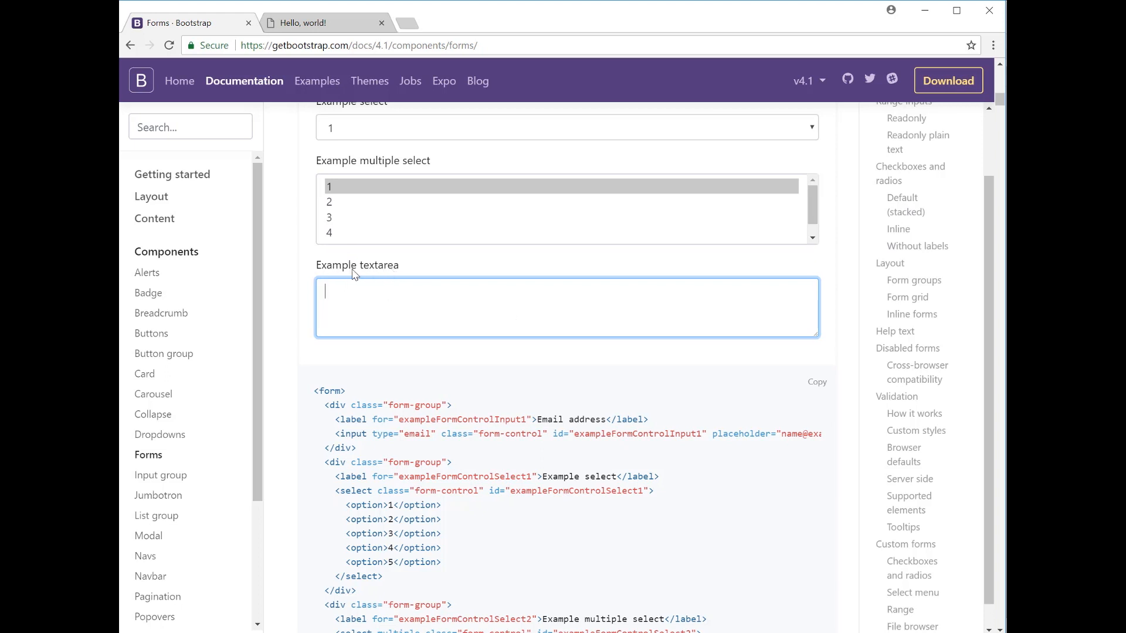
{"action": "mouse_move", "coordinate": [346, 301]}
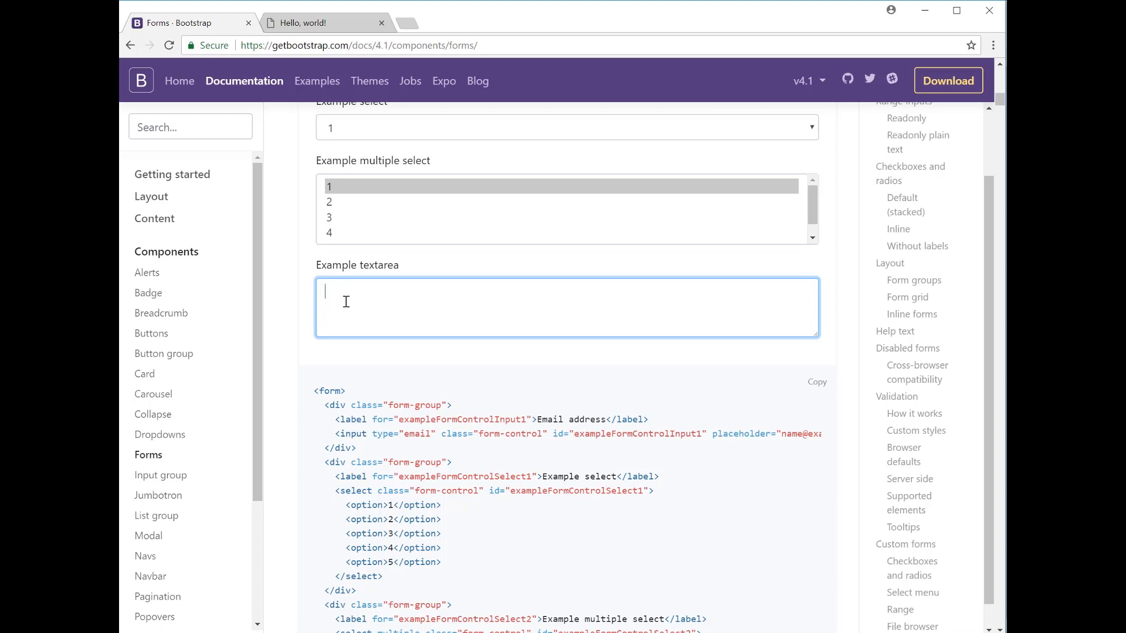
Read through the form example code down to the file input example.
{"action": "scroll", "scroll_direction": "down", "scroll_amount": 3}
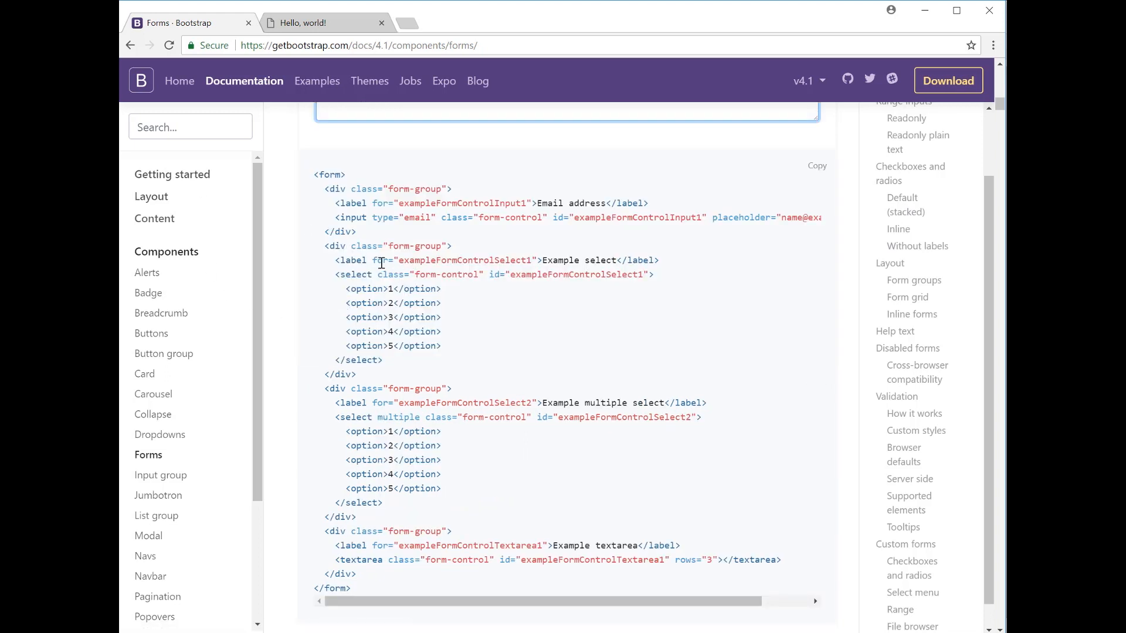
{"action": "mouse_move", "coordinate": [390, 325]}
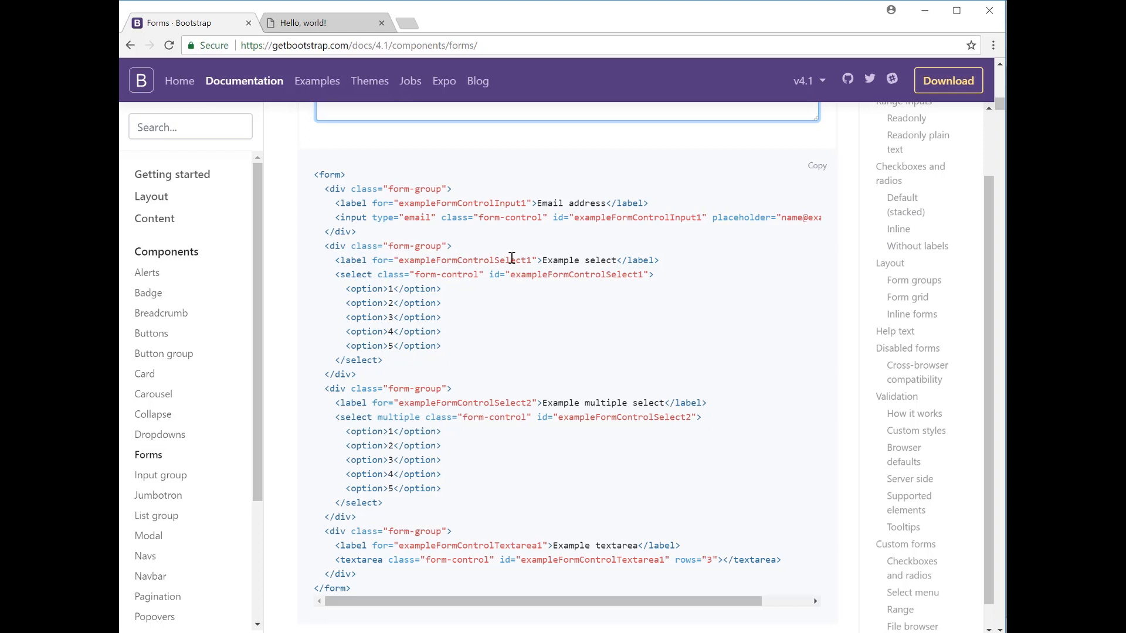
{"action": "mouse_move", "coordinate": [383, 278]}
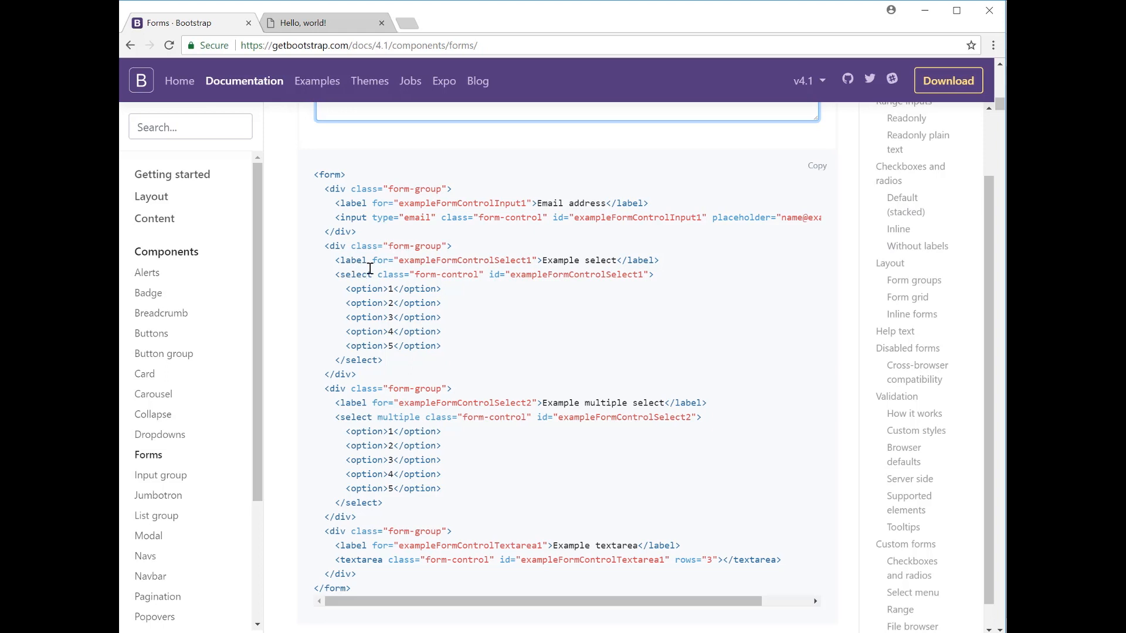
{"action": "mouse_move", "coordinate": [368, 276]}
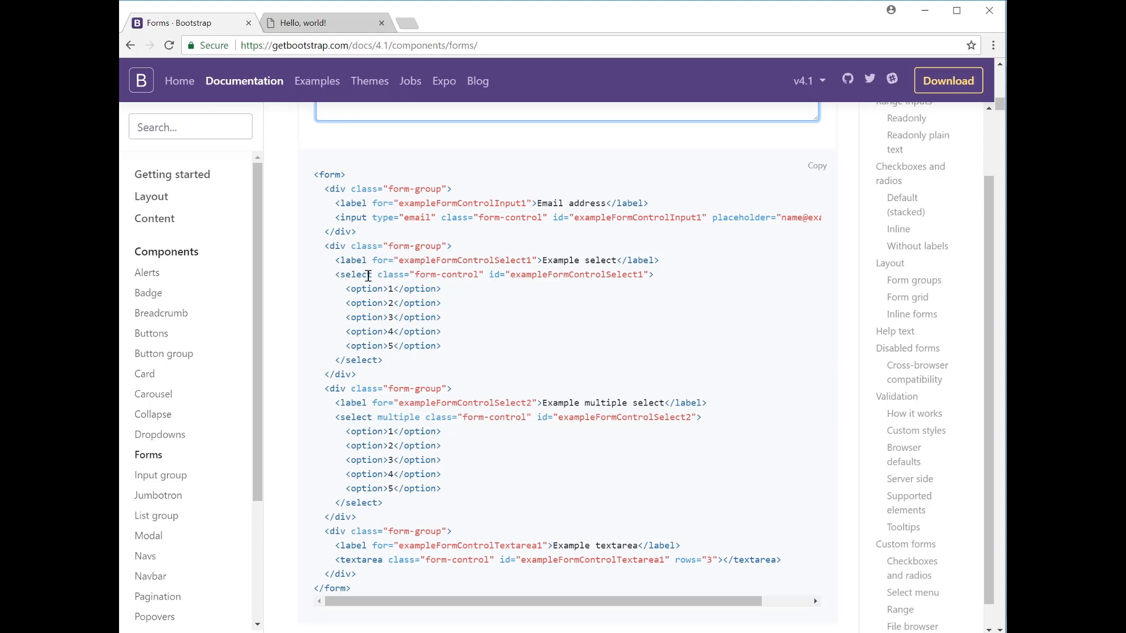
{"action": "mouse_move", "coordinate": [387, 327]}
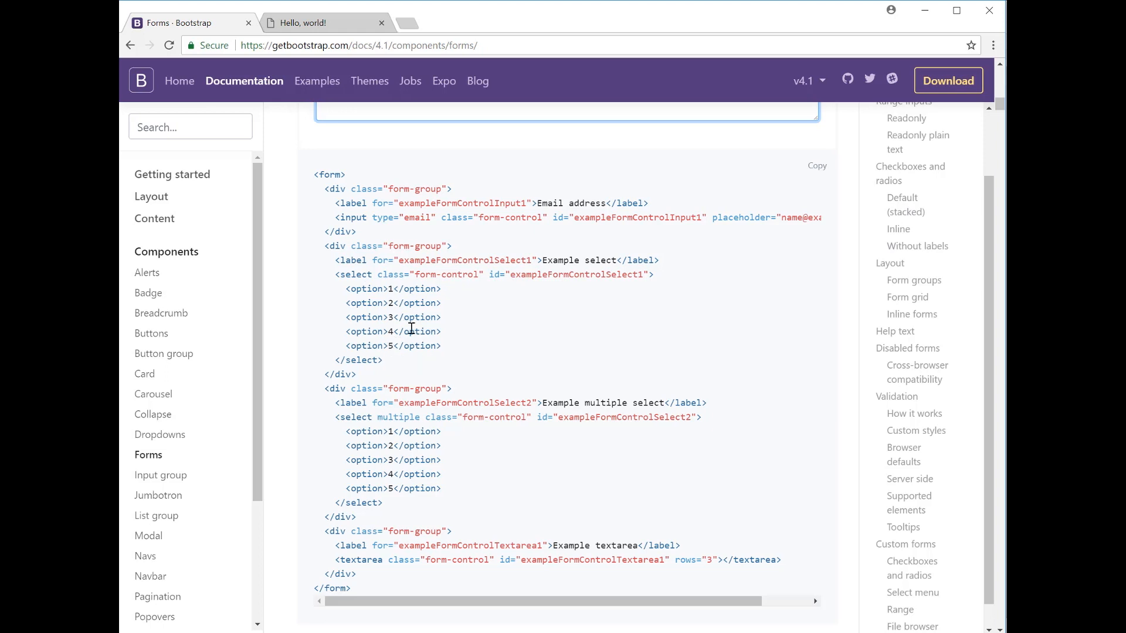
{"action": "mouse_move", "coordinate": [430, 475]}
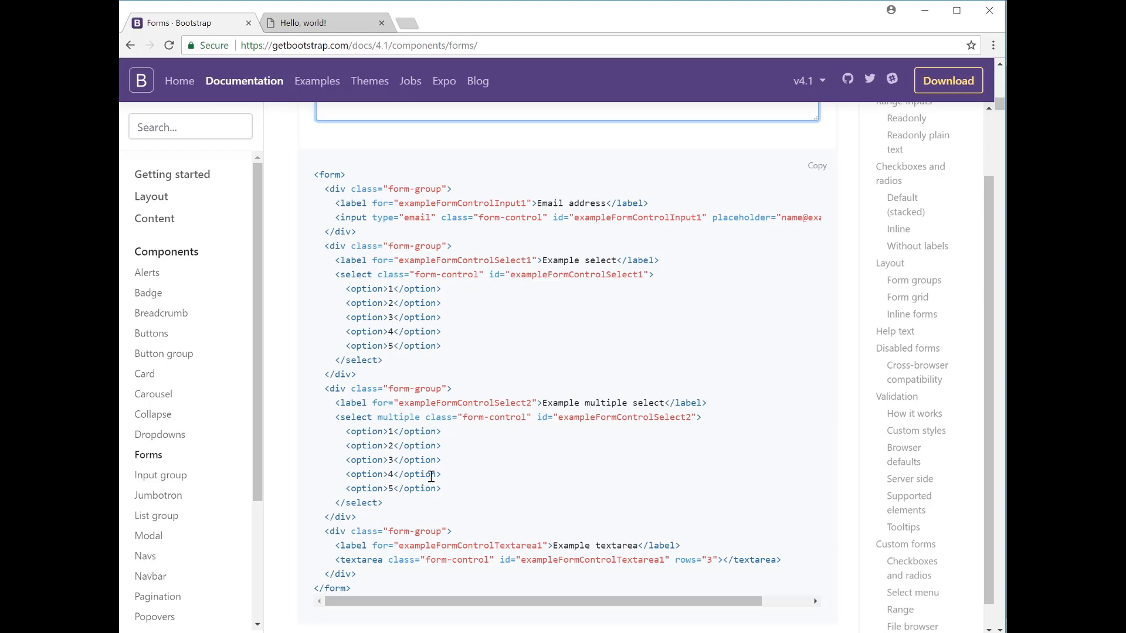
{"action": "mouse_move", "coordinate": [513, 445]}
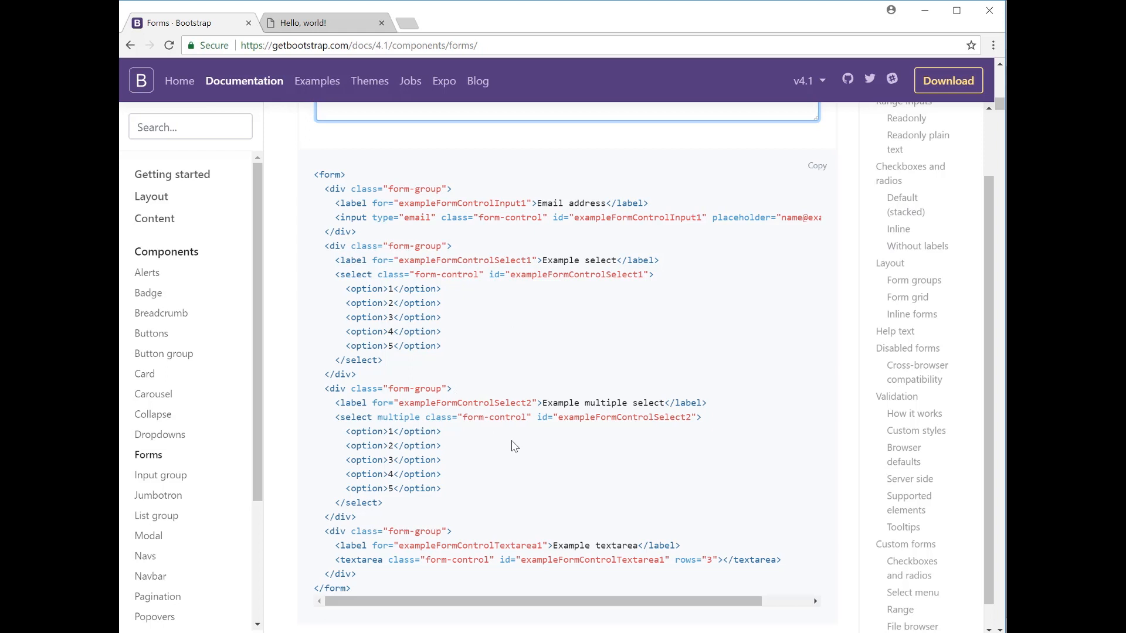
{"action": "mouse_move", "coordinate": [373, 412]}
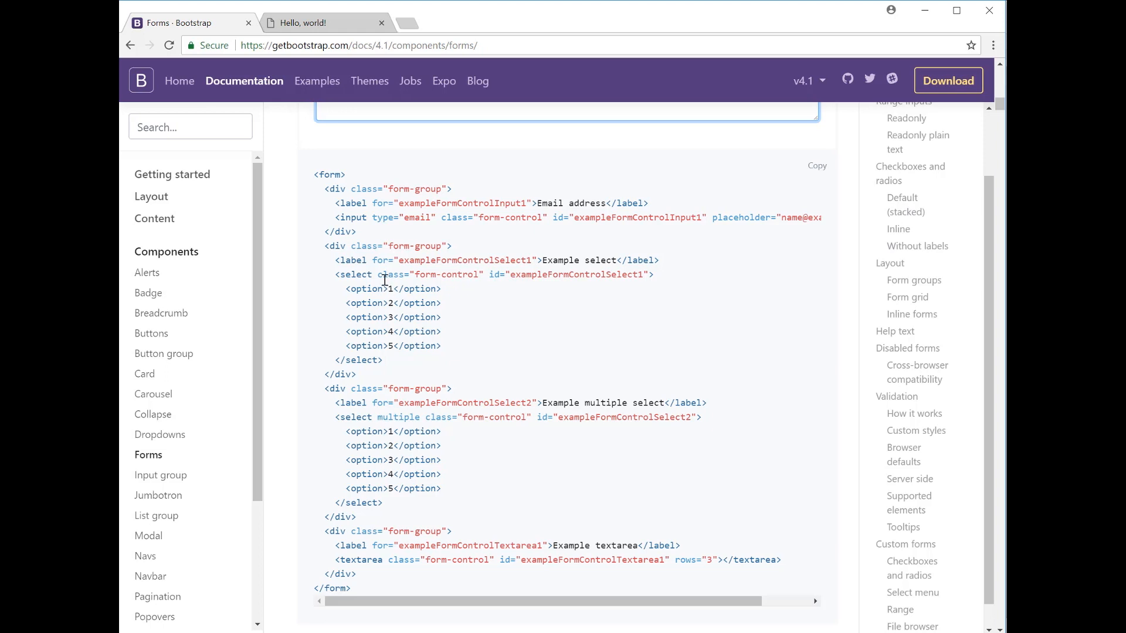
{"action": "mouse_move", "coordinate": [453, 482]}
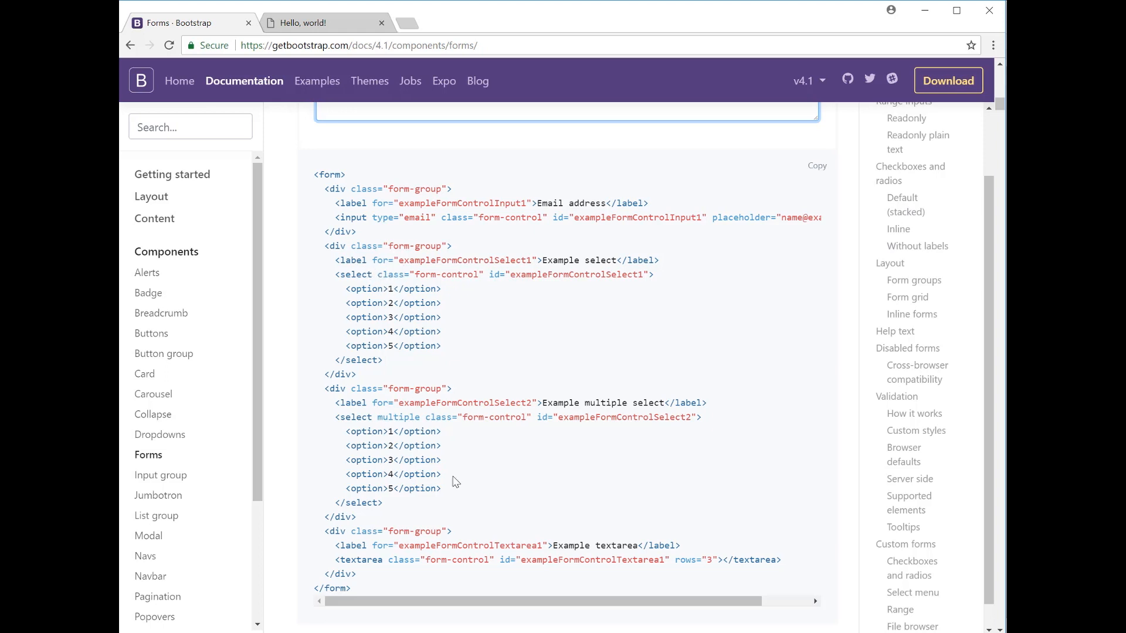
{"action": "mouse_move", "coordinate": [388, 584]}
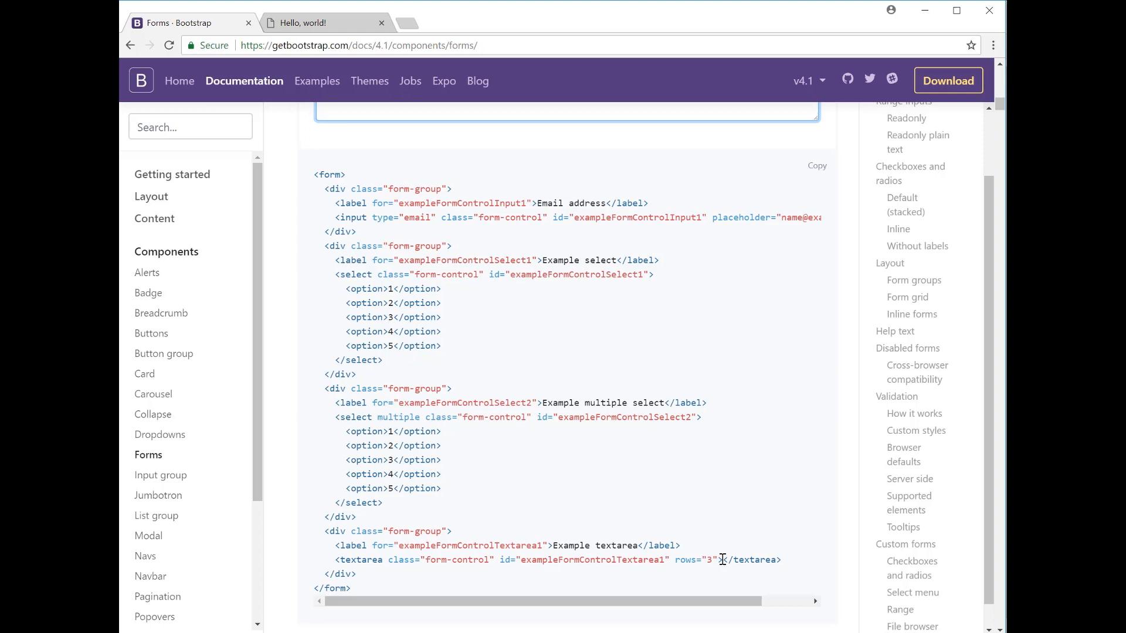
{"action": "mouse_move", "coordinate": [733, 521]}
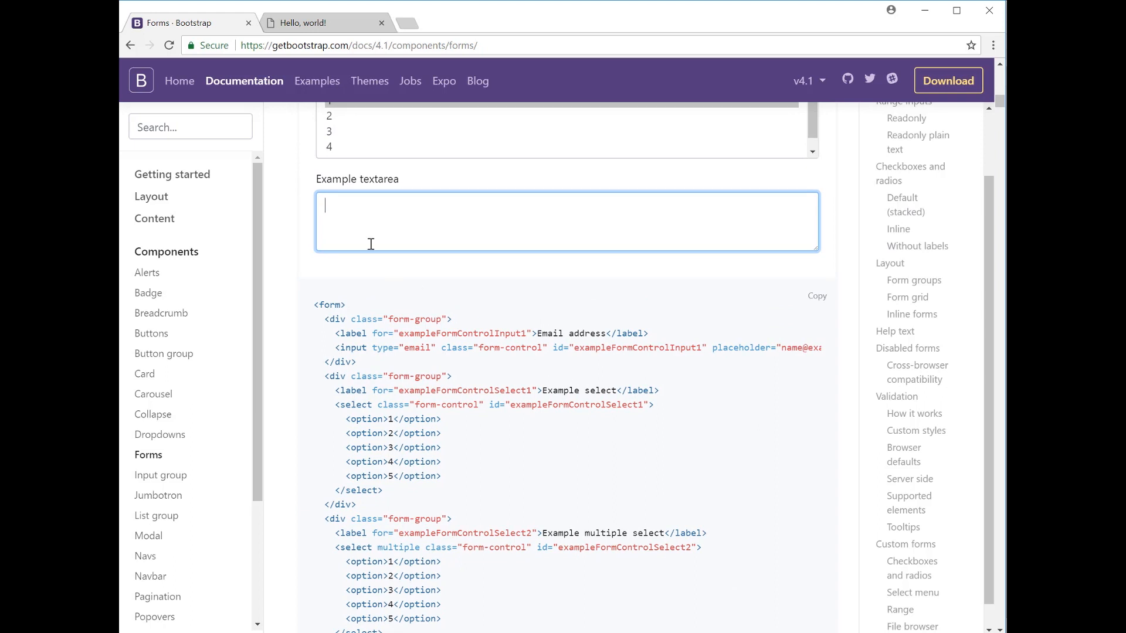
{"action": "mouse_move", "coordinate": [341, 208]}
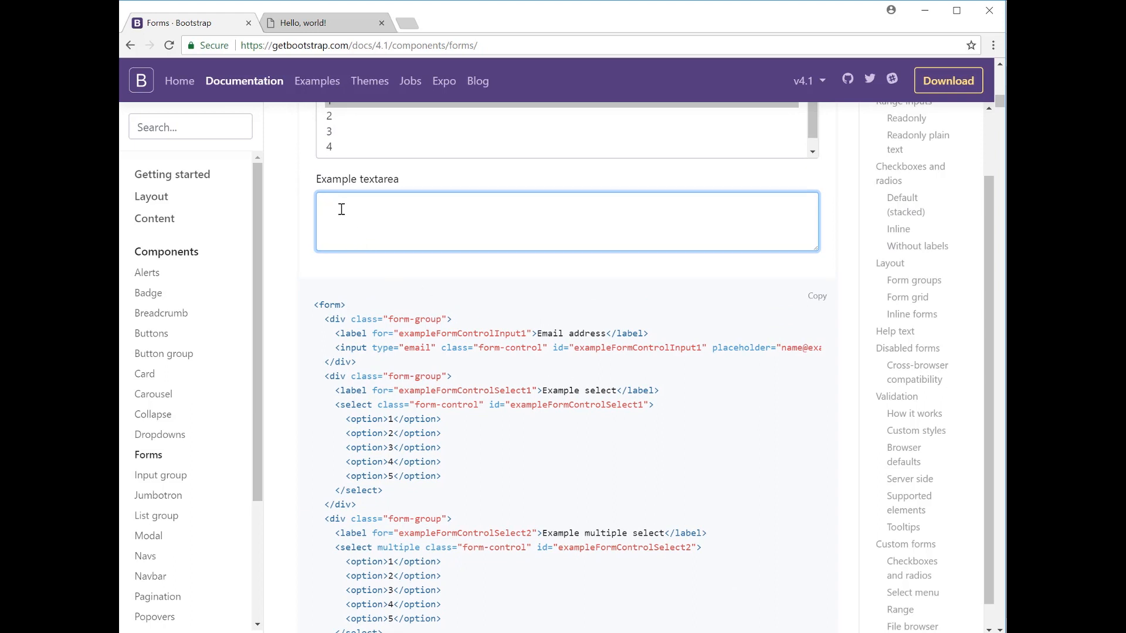
{"action": "mouse_move", "coordinate": [406, 275]}
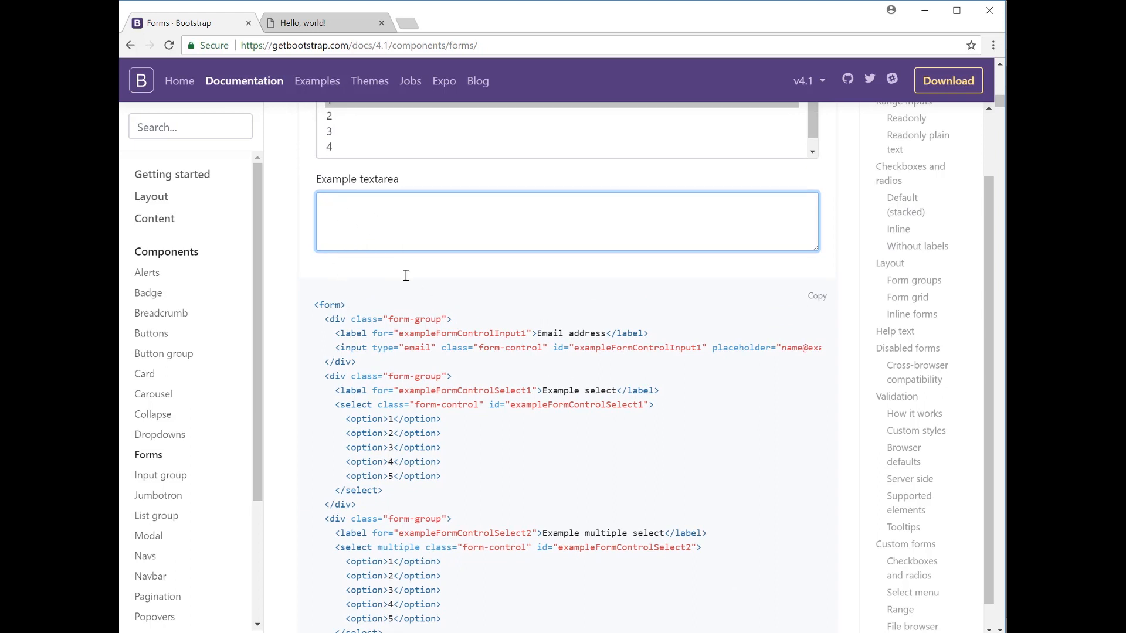
{"action": "scroll", "scroll_direction": "down", "scroll_amount": 3}
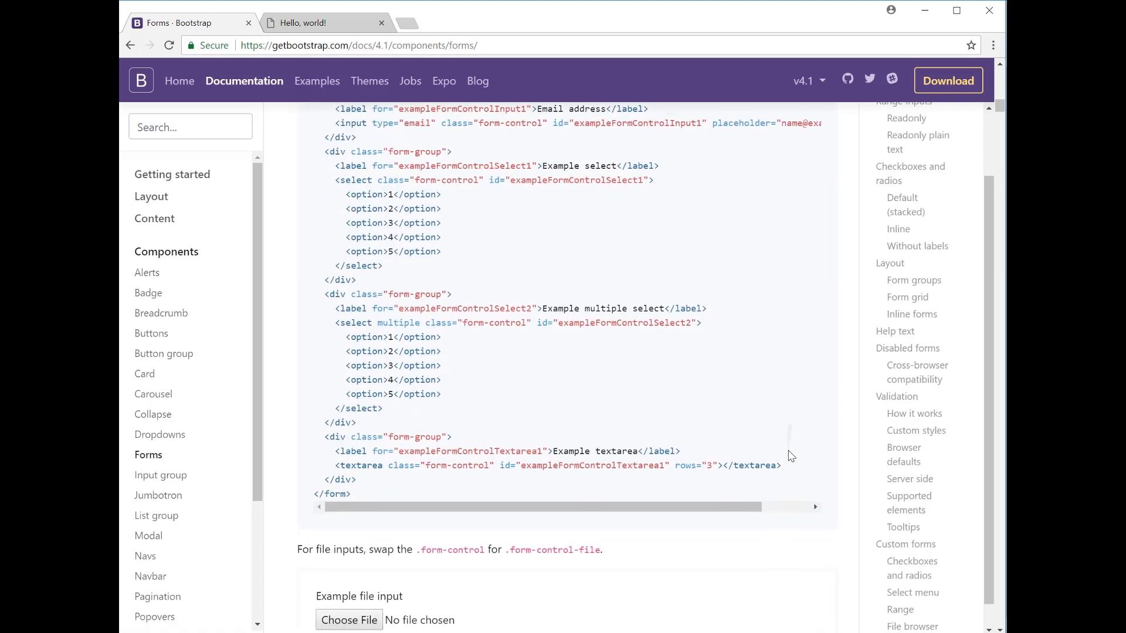
{"action": "scroll", "scroll_direction": "down", "scroll_amount": 3}
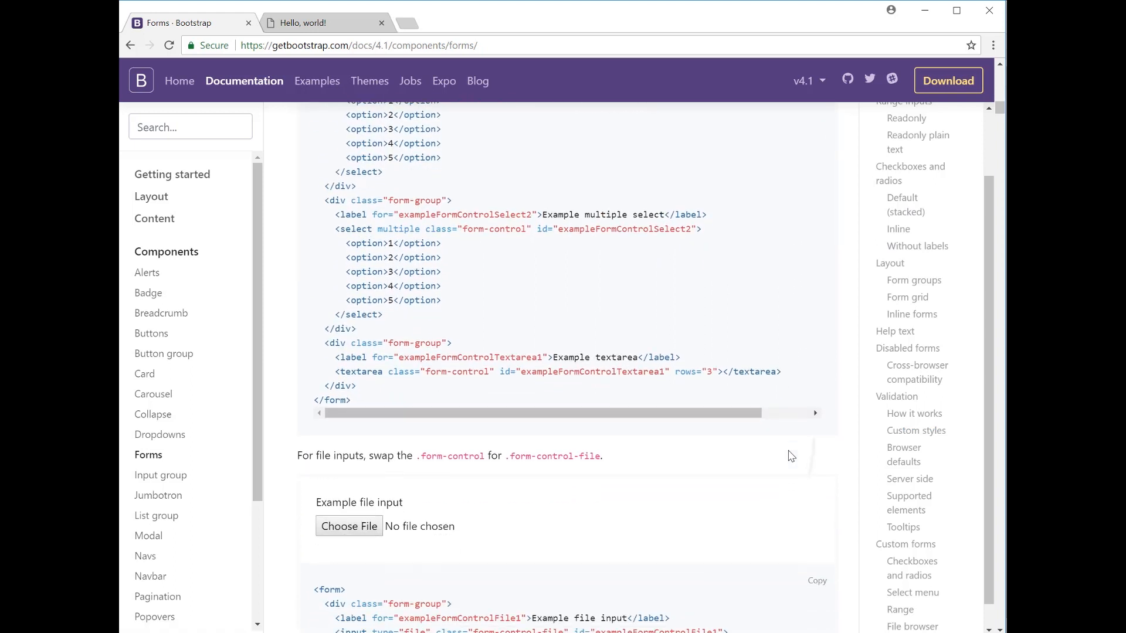
{"action": "scroll", "scroll_direction": "down", "scroll_amount": 3}
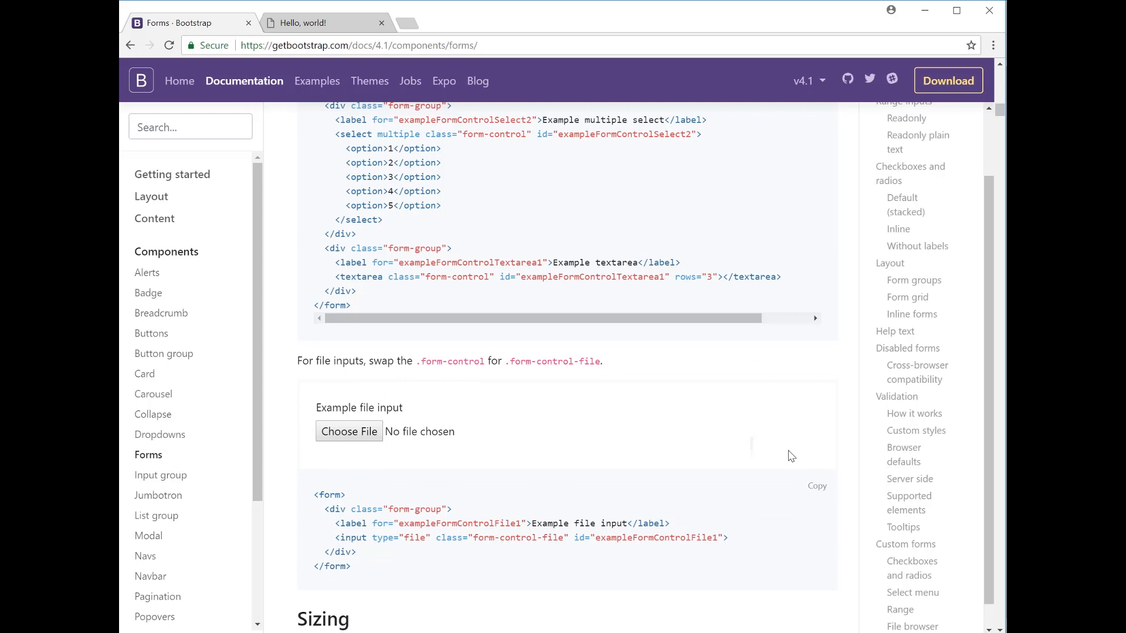
{"action": "scroll", "scroll_direction": "down", "scroll_amount": 3}
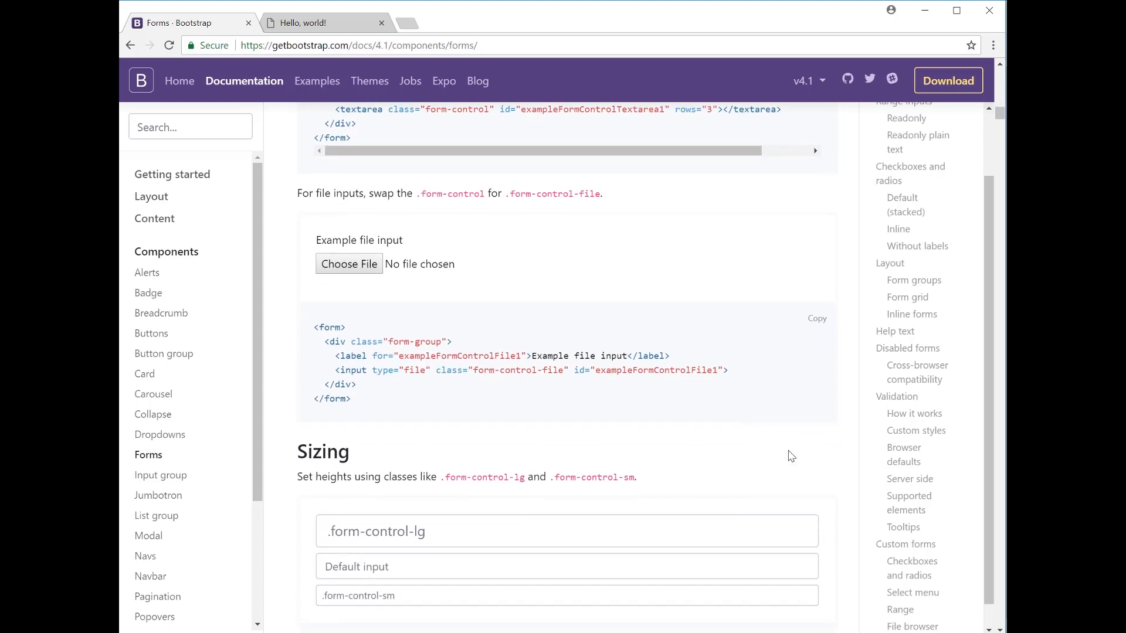
{"action": "mouse_move", "coordinate": [537, 391]}
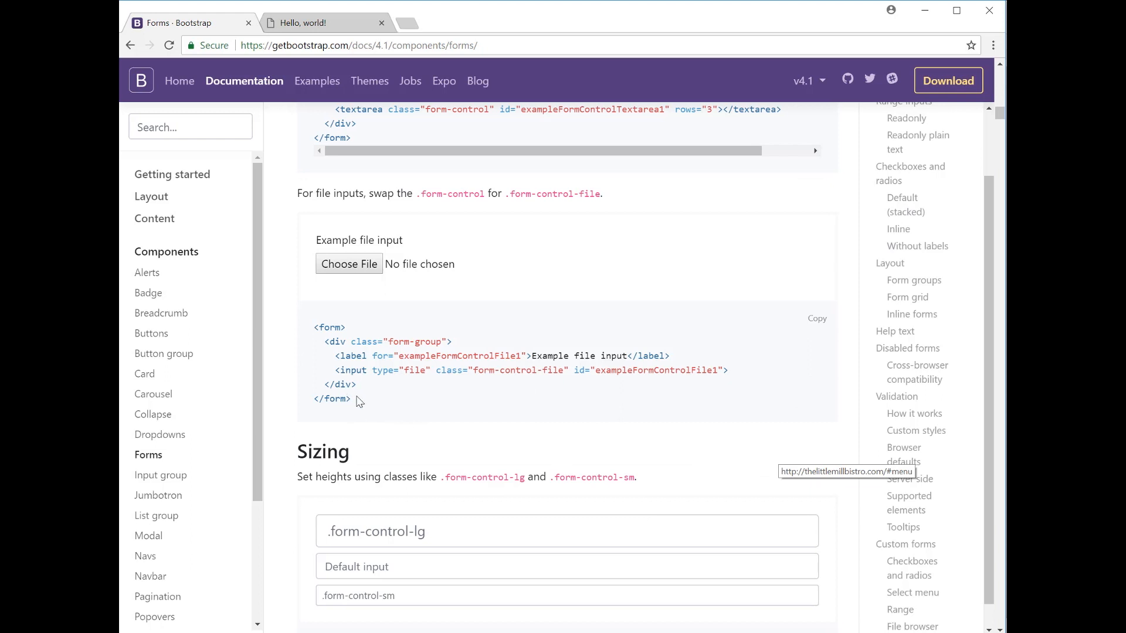
{"action": "mouse_move", "coordinate": [407, 370]}
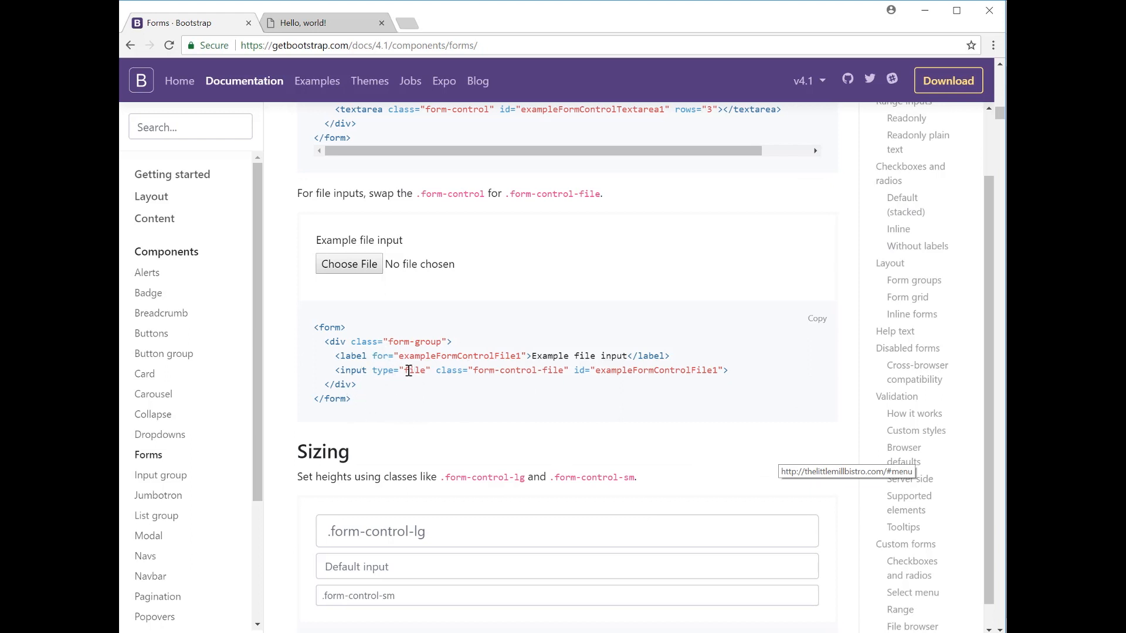
{"action": "mouse_move", "coordinate": [397, 282]}
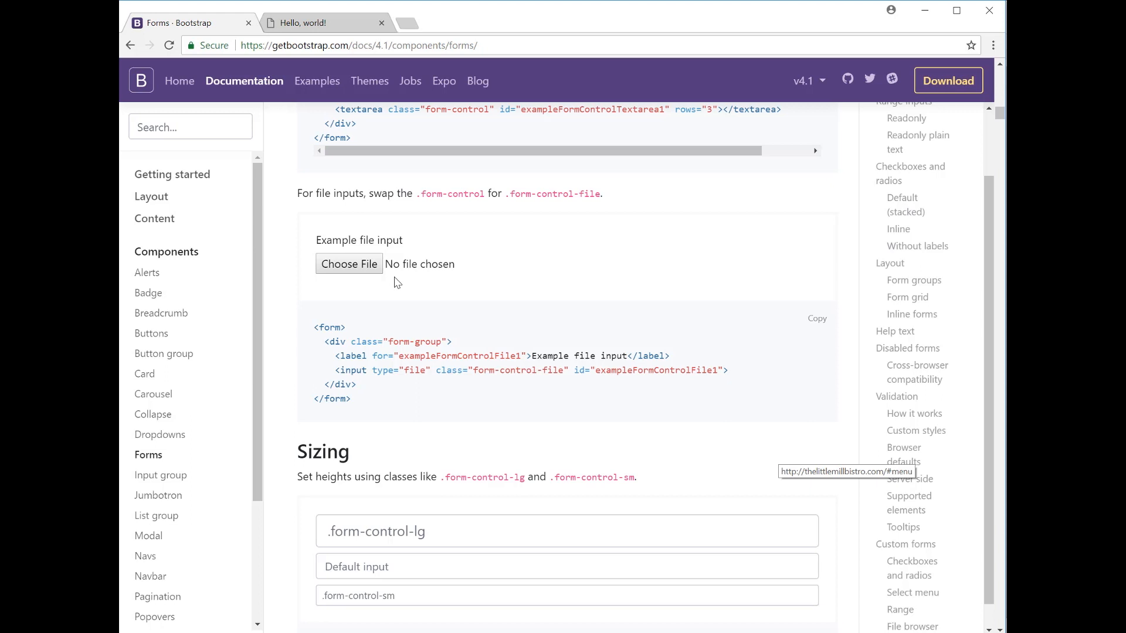
Reach the Sizing examples and inspect the default and small select option lists.
{"action": "scroll", "scroll_direction": "down", "scroll_amount": 3}
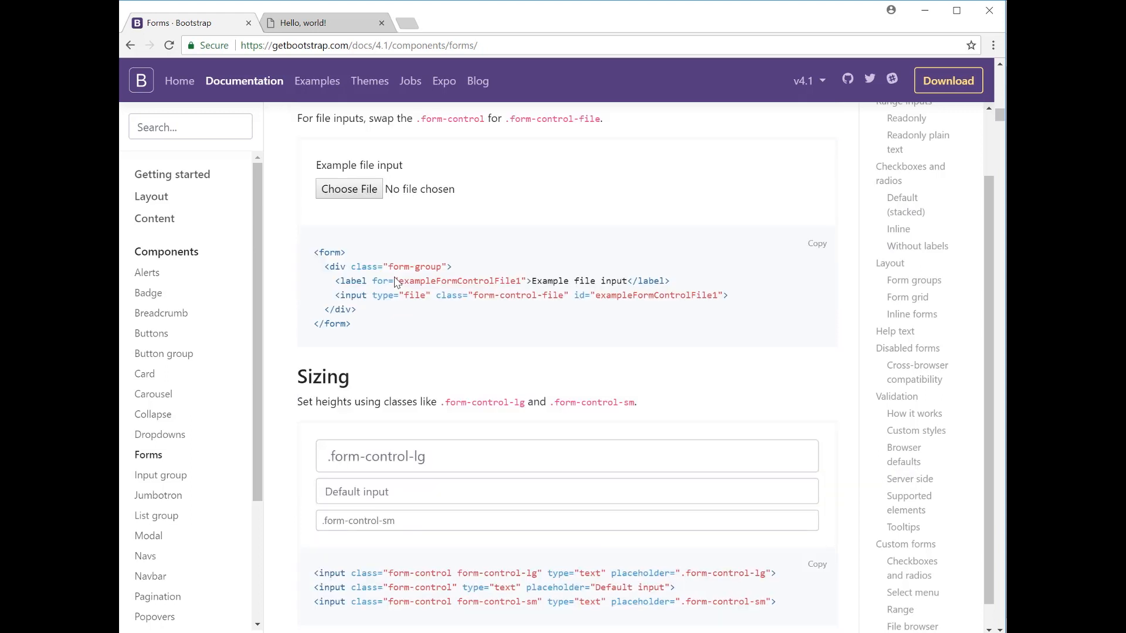
{"action": "scroll", "scroll_direction": "down", "scroll_amount": 3}
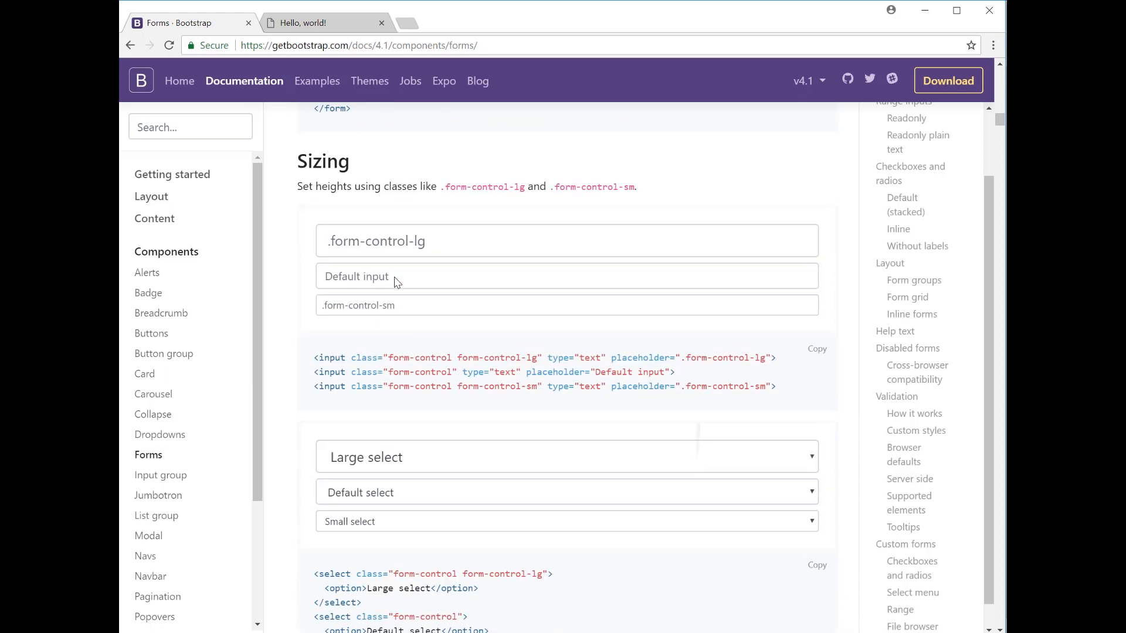
{"action": "scroll", "scroll_direction": "down", "scroll_amount": 3}
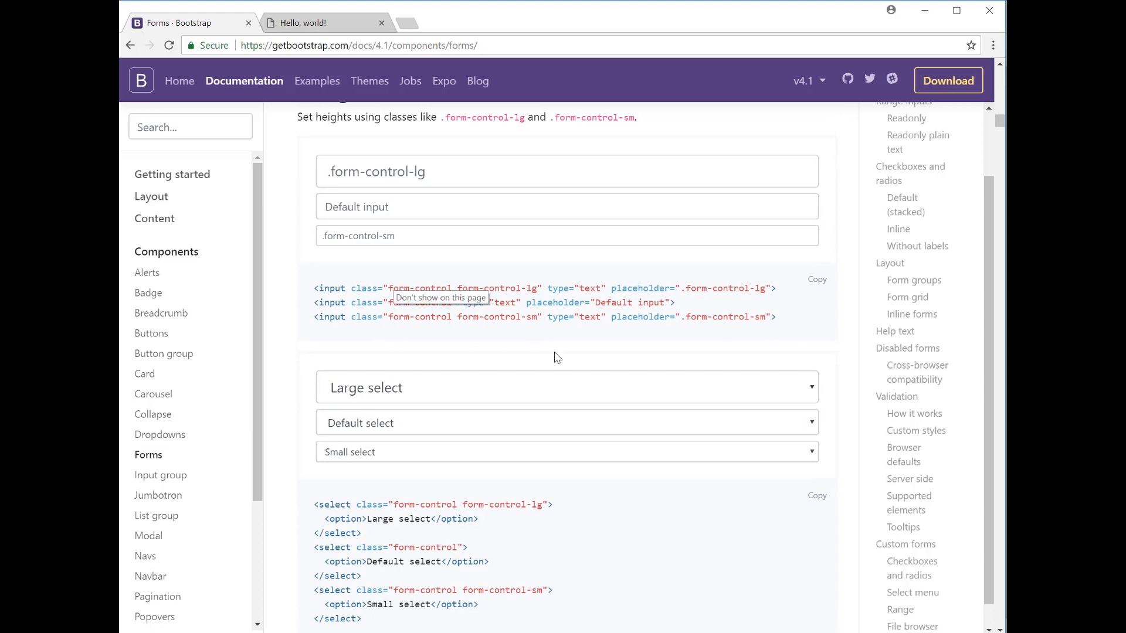
{"action": "left_click", "coordinate": [565, 387]}
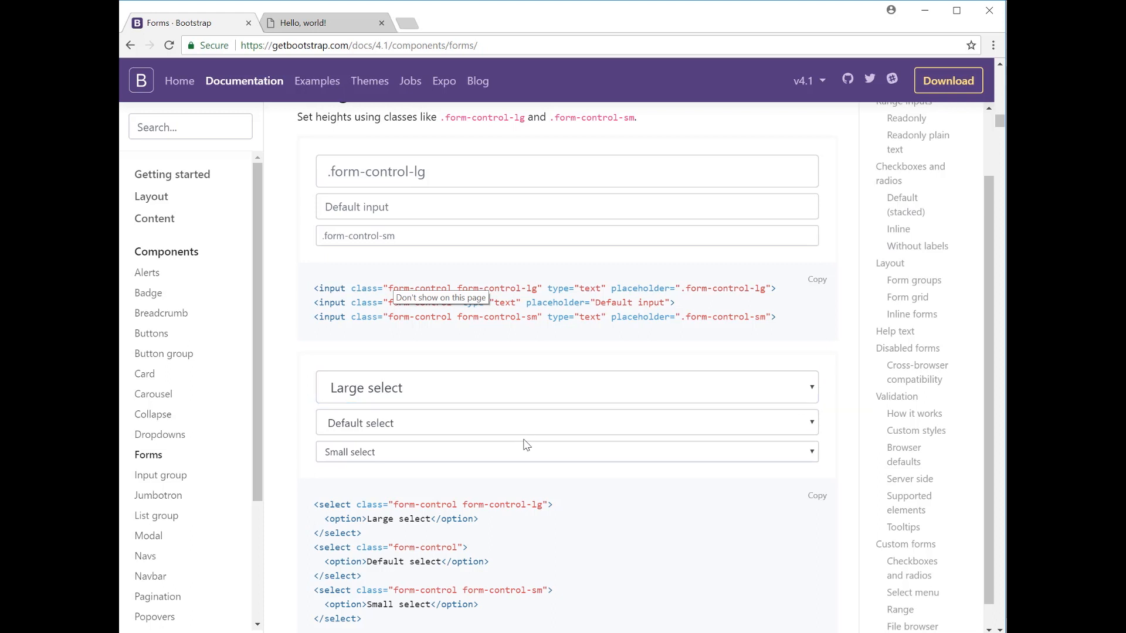
{"action": "left_click", "coordinate": [566, 422]}
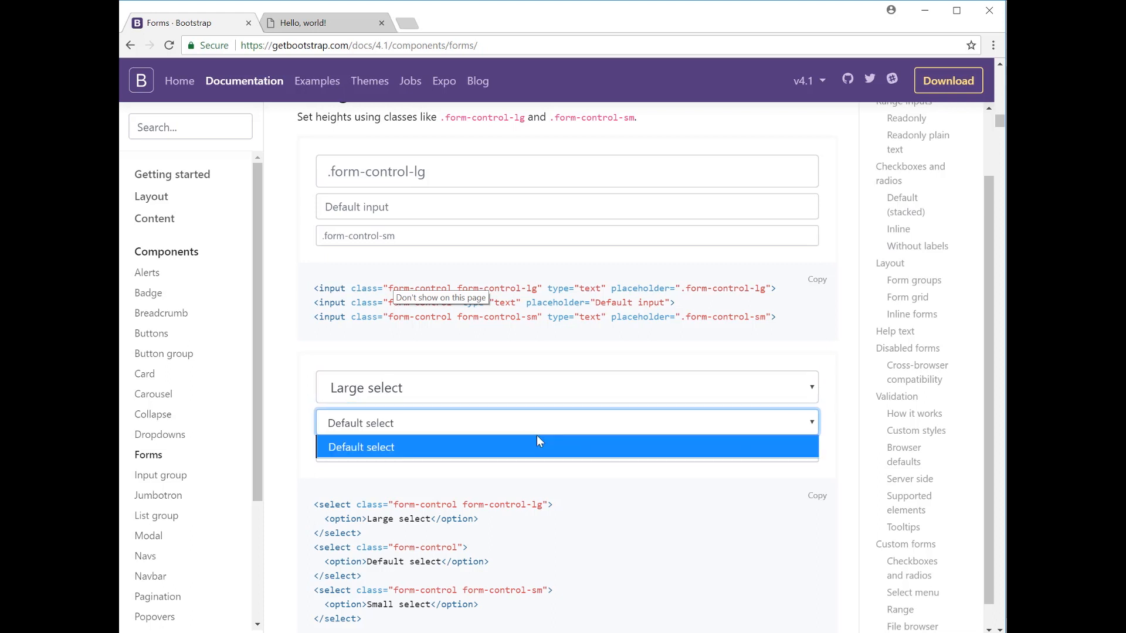
{"action": "left_click", "coordinate": [566, 451]}
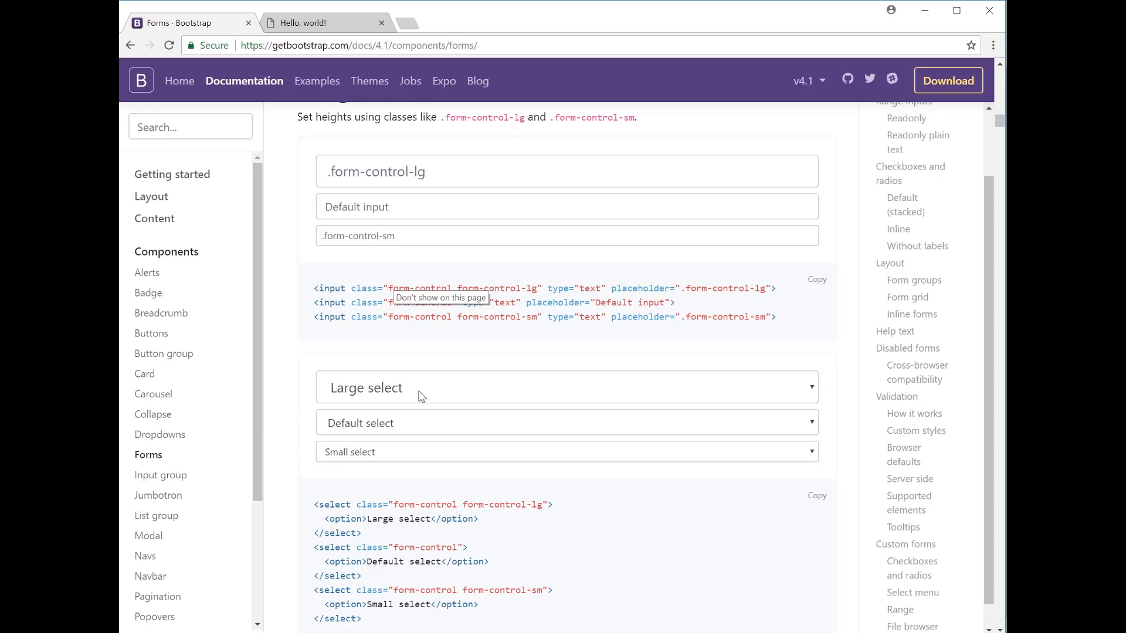
{"action": "mouse_move", "coordinate": [416, 396]}
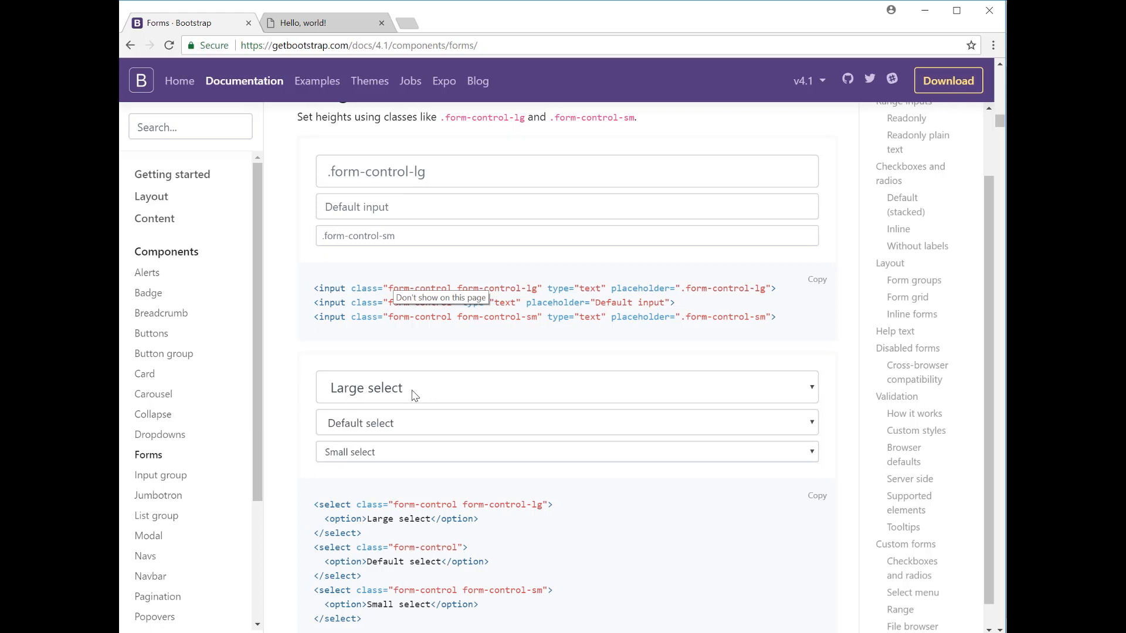
{"action": "left_click", "coordinate": [565, 452]}
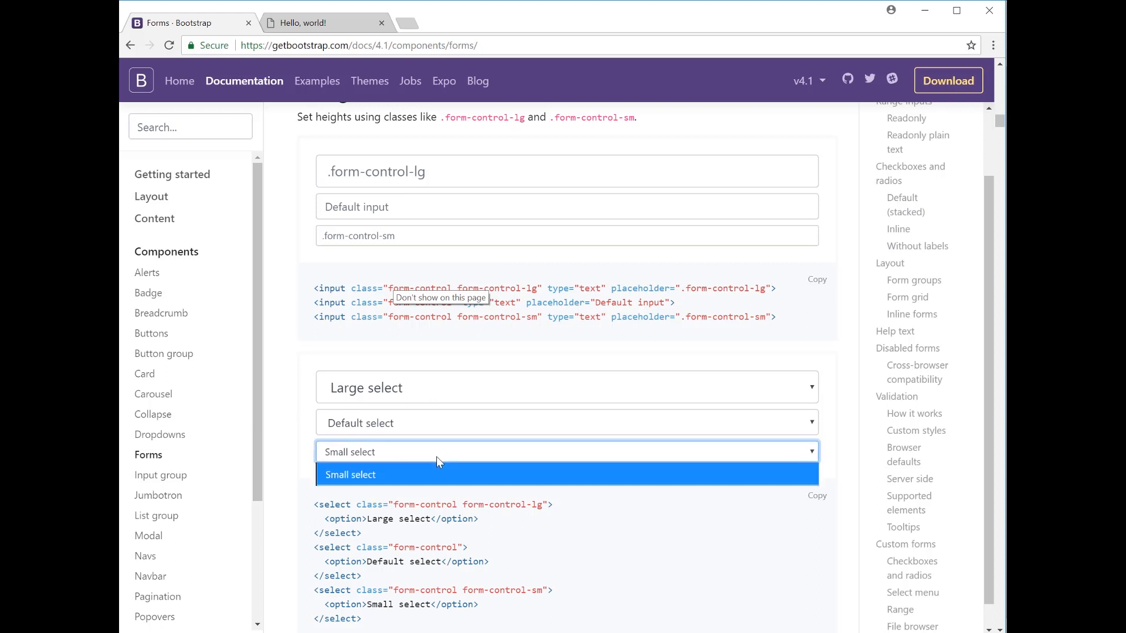
Slide the Range Inputs example slider toward the left.
{"action": "scroll", "scroll_direction": "down", "scroll_amount": 3}
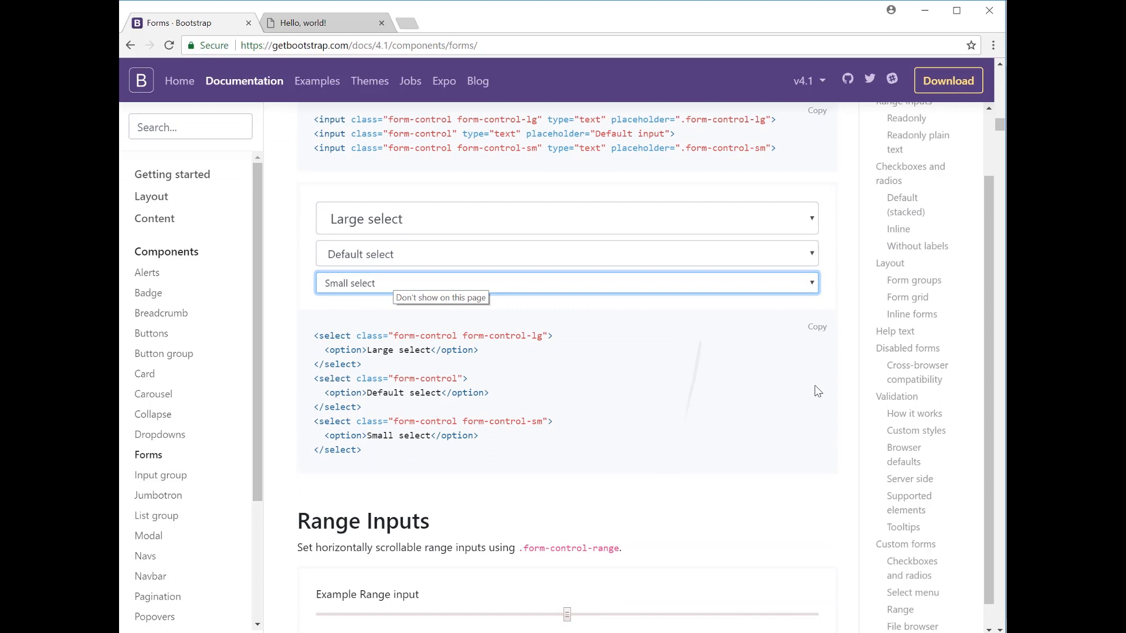
{"action": "scroll", "scroll_direction": "down", "scroll_amount": 3}
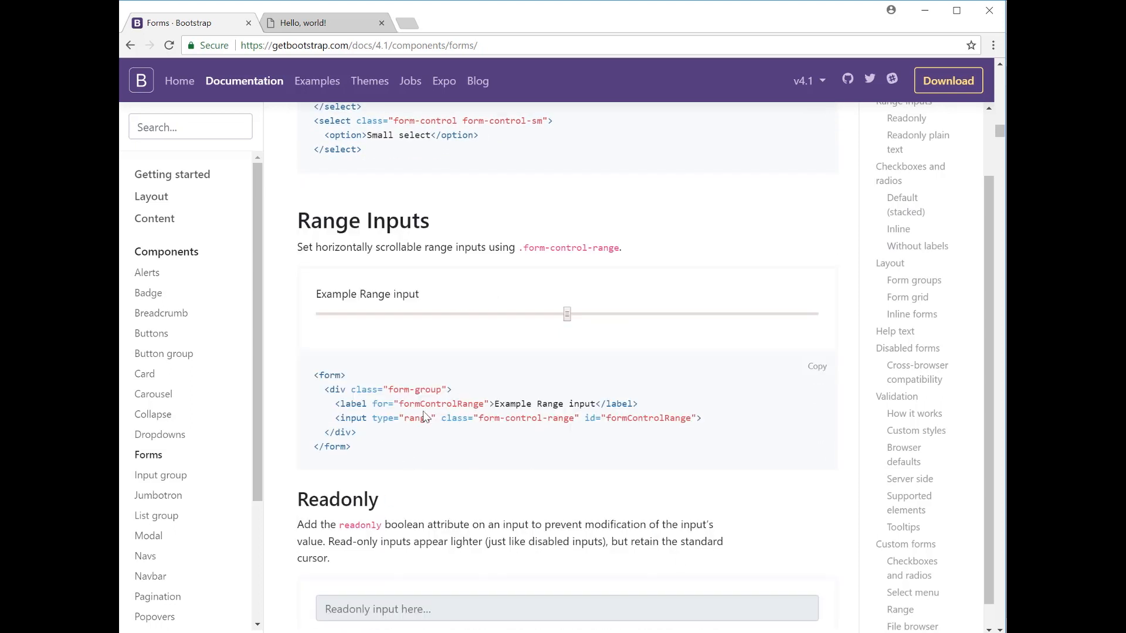
{"action": "left_click_drag", "start_coordinate": [566, 314], "coordinate": [517, 313]}
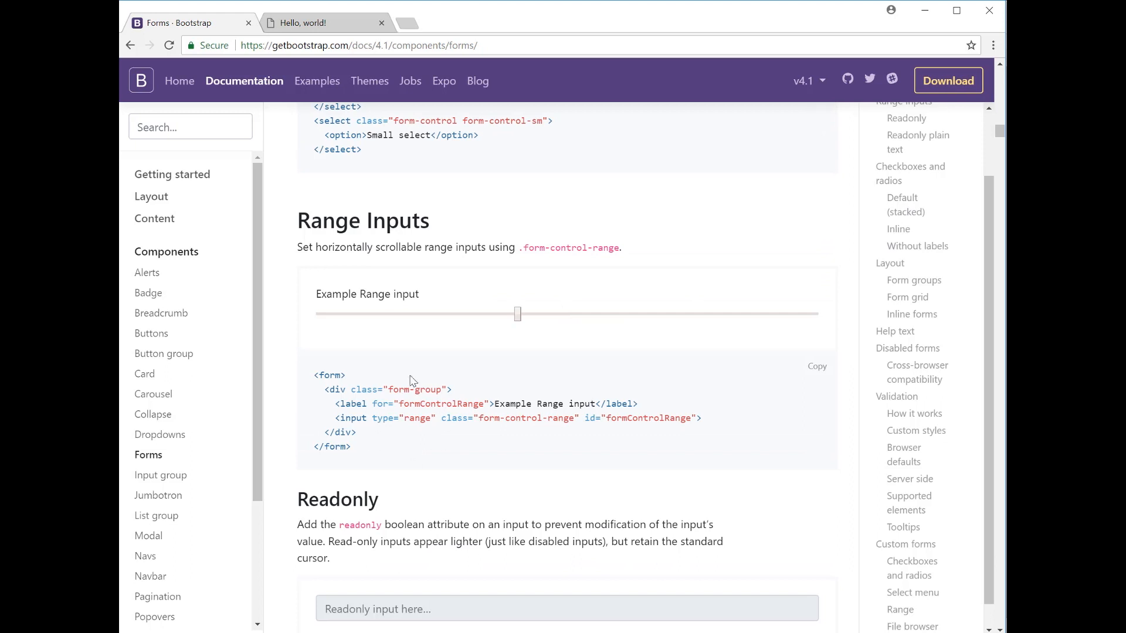
{"action": "mouse_move", "coordinate": [517, 314]}
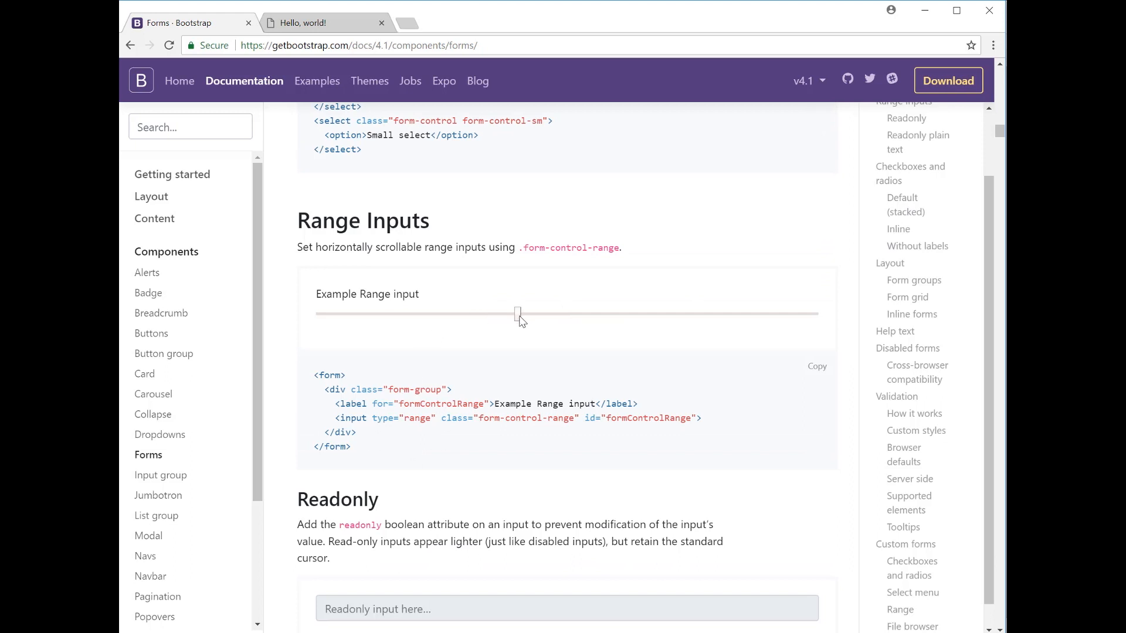
{"action": "left_click_drag", "start_coordinate": [517, 314], "coordinate": [448, 314]}
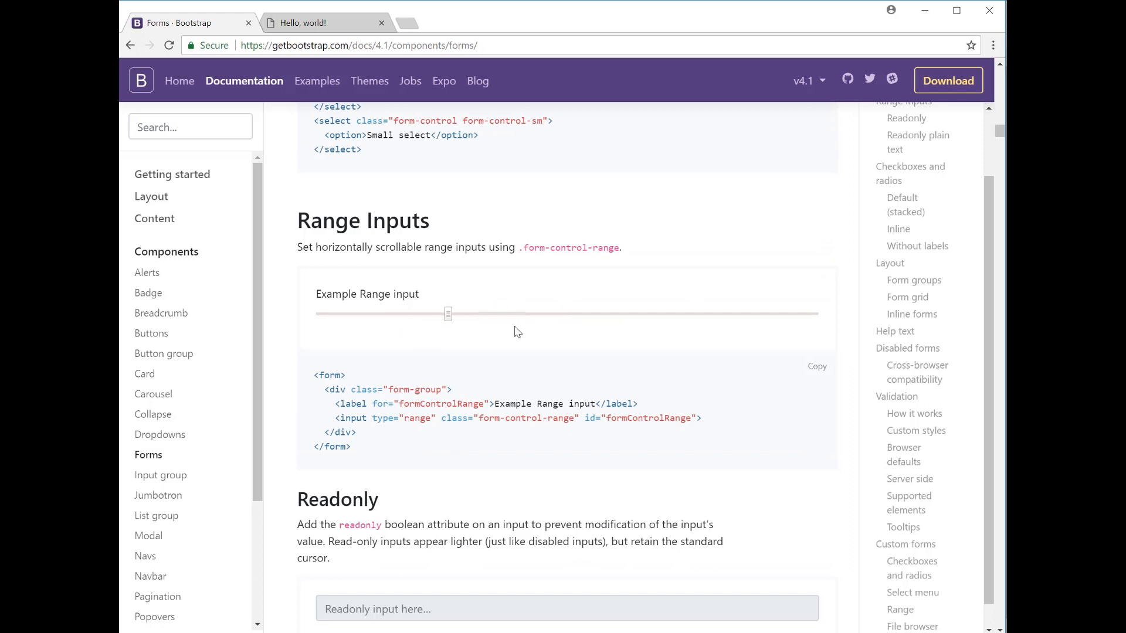
{"action": "left_click_drag", "start_coordinate": [448, 314], "coordinate": [477, 313]}
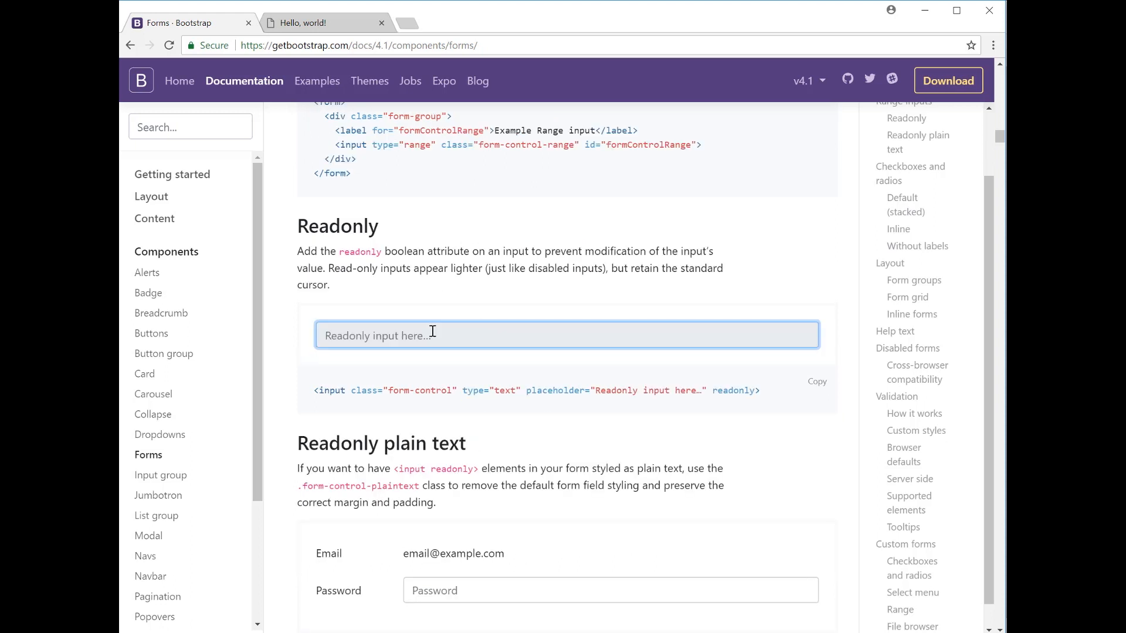
{"action": "mouse_move", "coordinate": [479, 326]}
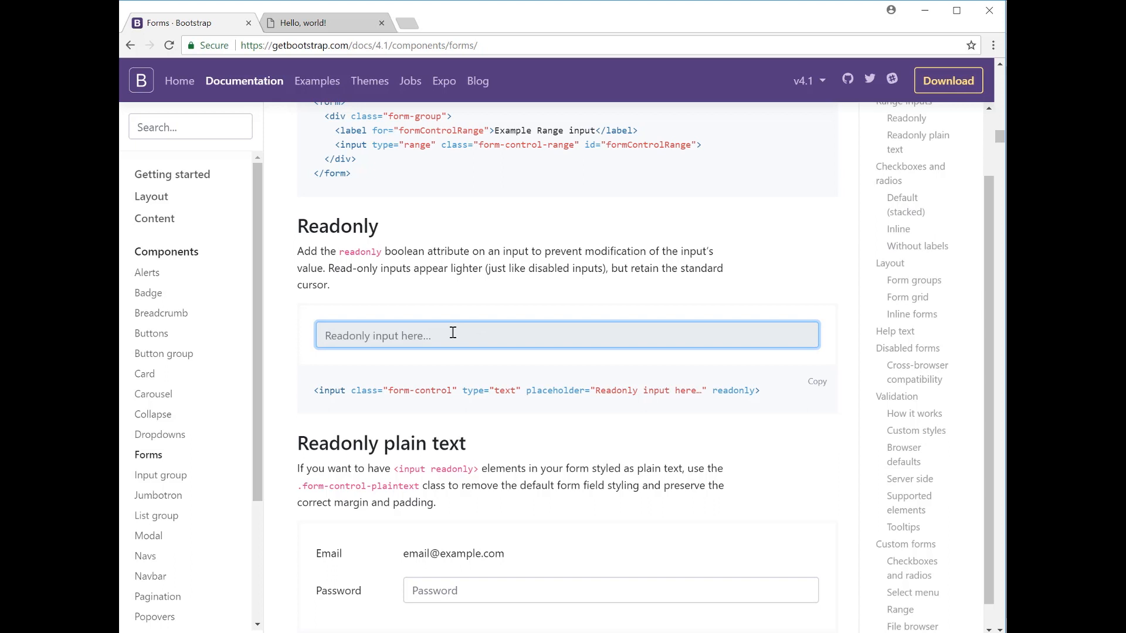
{"action": "mouse_move", "coordinate": [411, 336]}
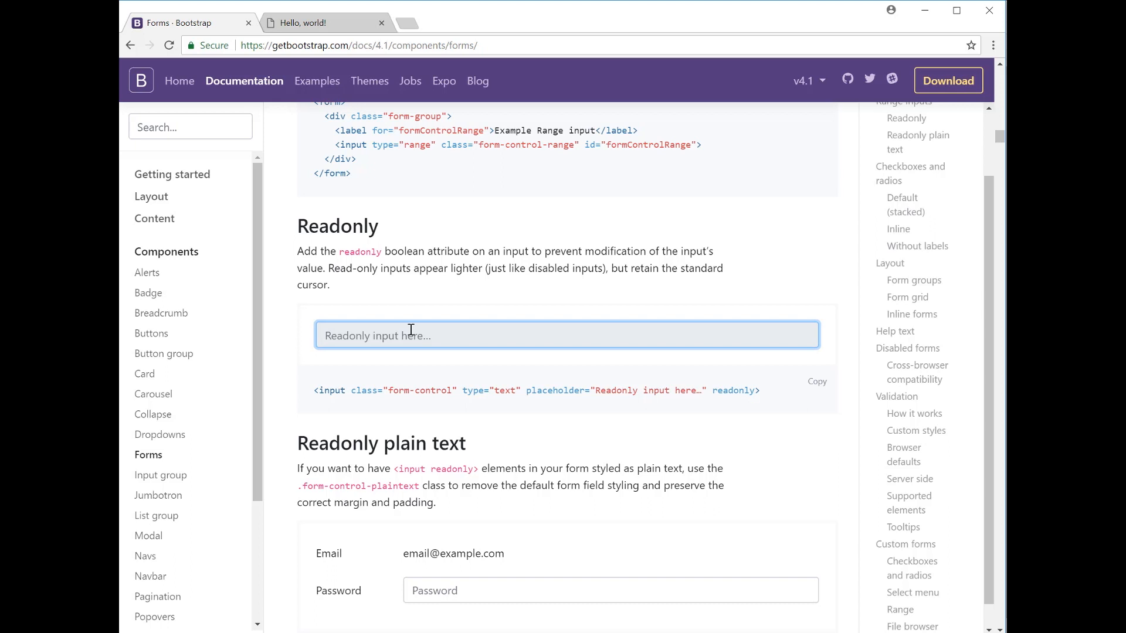
{"action": "scroll", "scroll_direction": "down", "scroll_amount": 3}
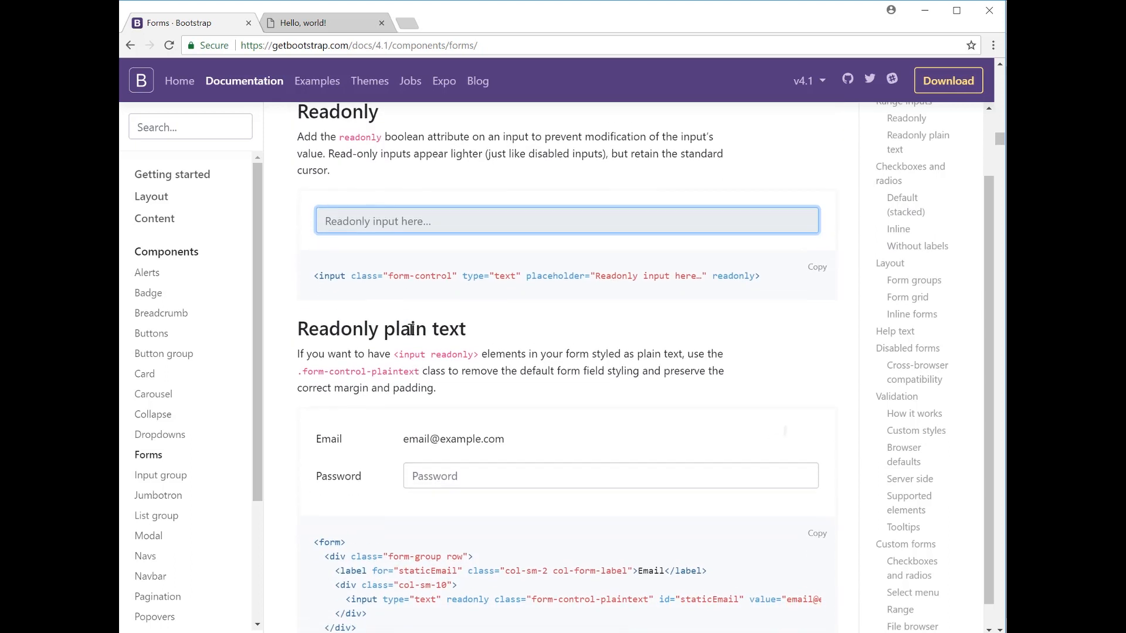
{"action": "scroll", "scroll_direction": "down", "scroll_amount": 3}
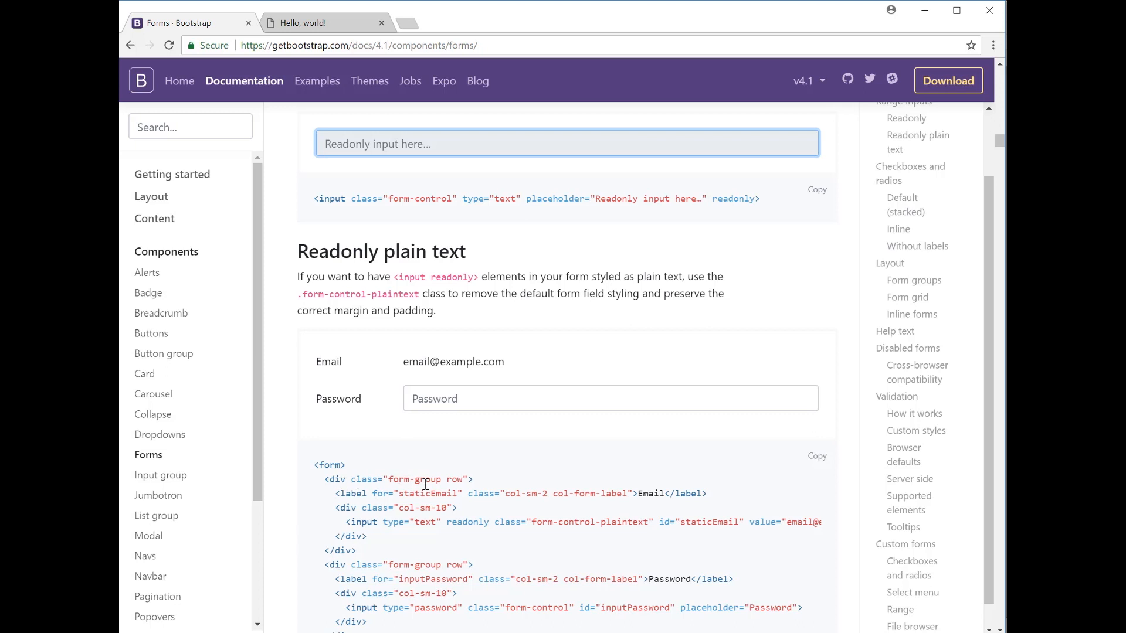
{"action": "mouse_move", "coordinate": [664, 491]}
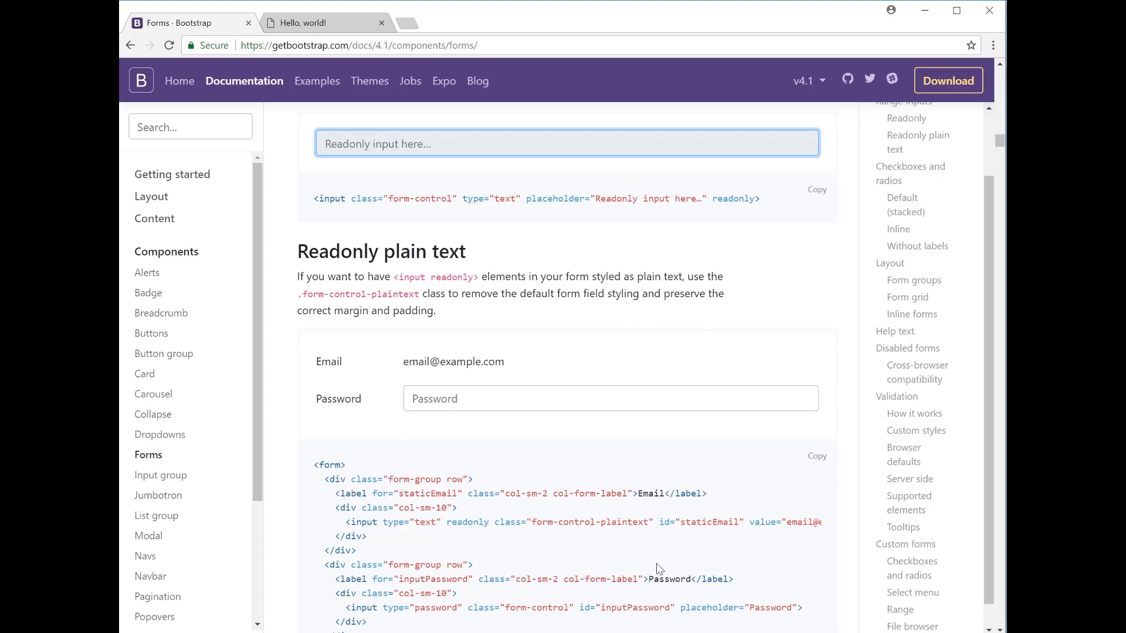
{"action": "mouse_move", "coordinate": [774, 524]}
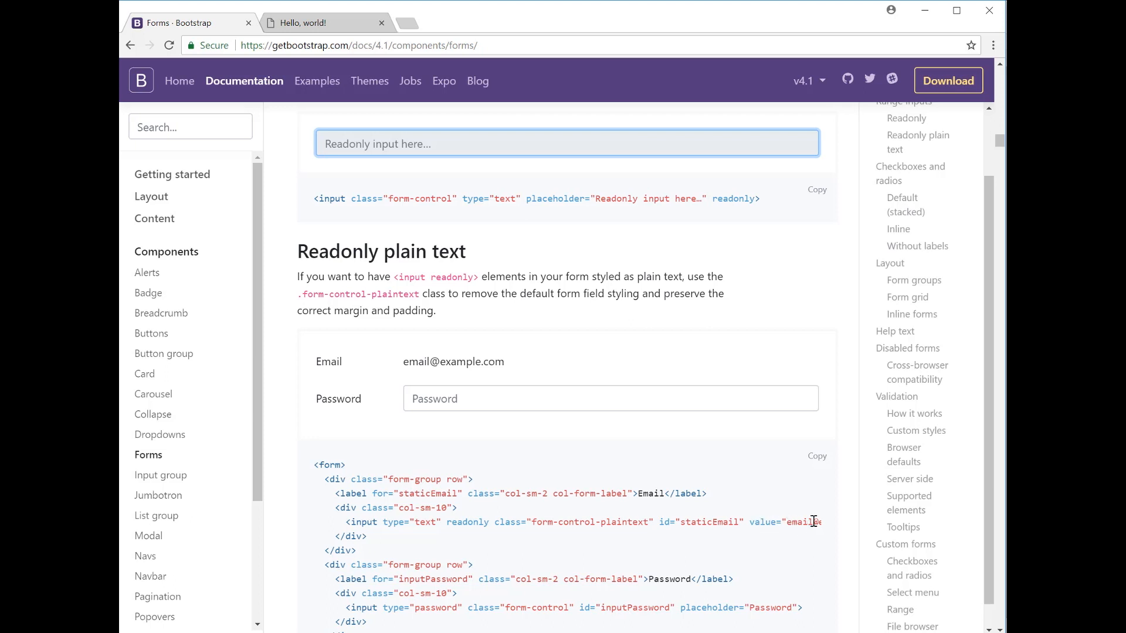
Tick the Default checkbox example and scroll the stacked radio markup sideways.
{"action": "scroll", "scroll_direction": "down", "scroll_amount": 3}
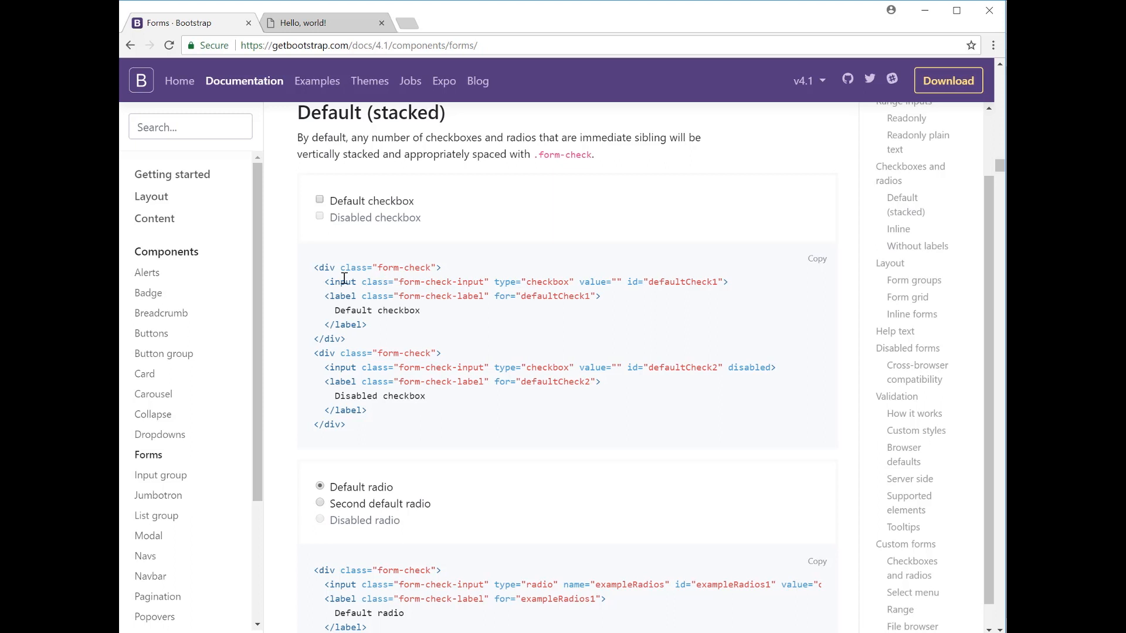
{"action": "mouse_move", "coordinate": [425, 288]}
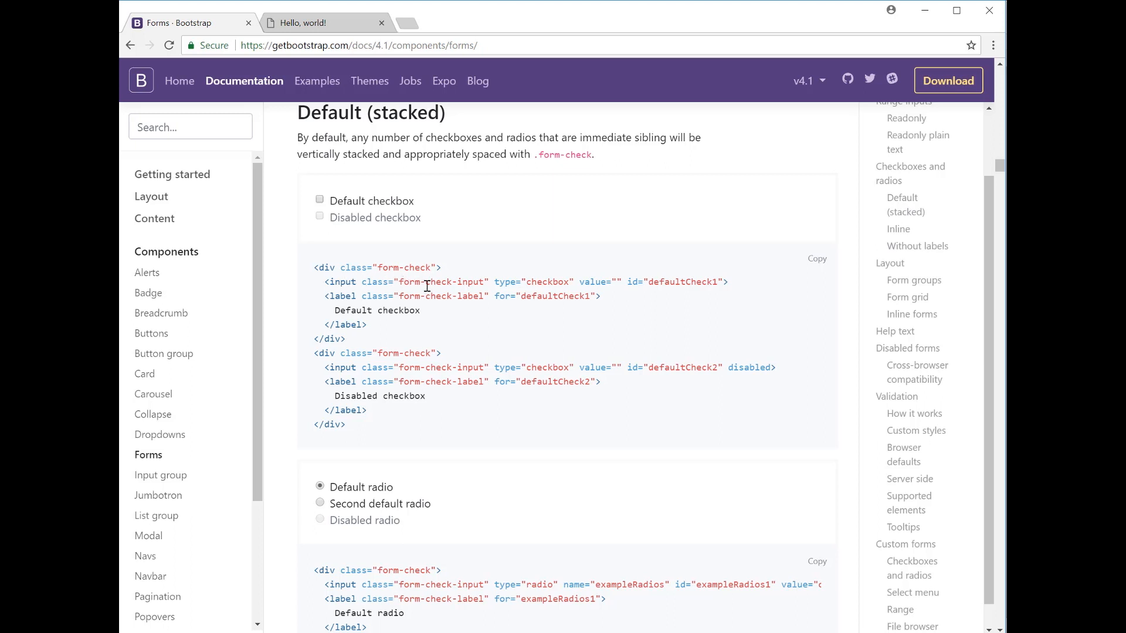
{"action": "mouse_move", "coordinate": [557, 284]}
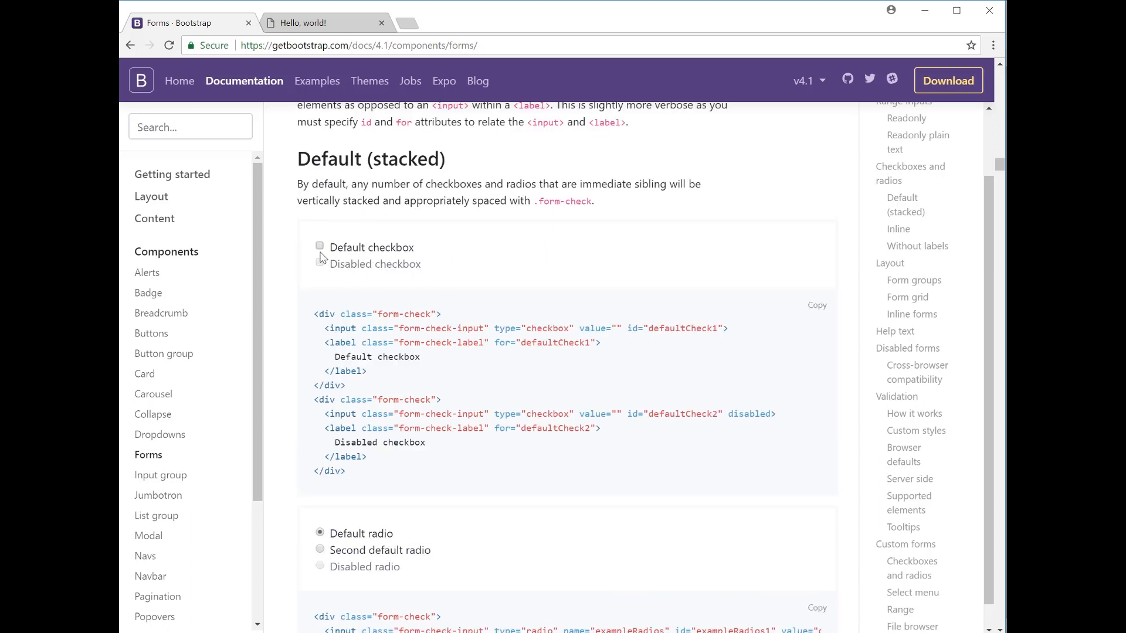
{"action": "left_click", "coordinate": [319, 245]}
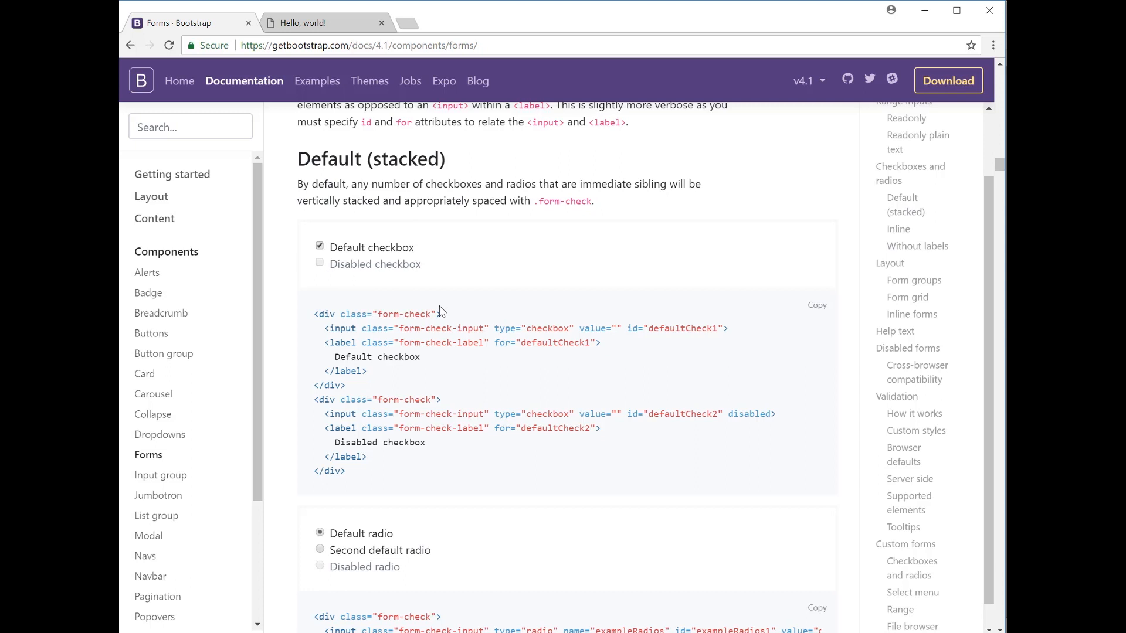
{"action": "mouse_move", "coordinate": [730, 412]}
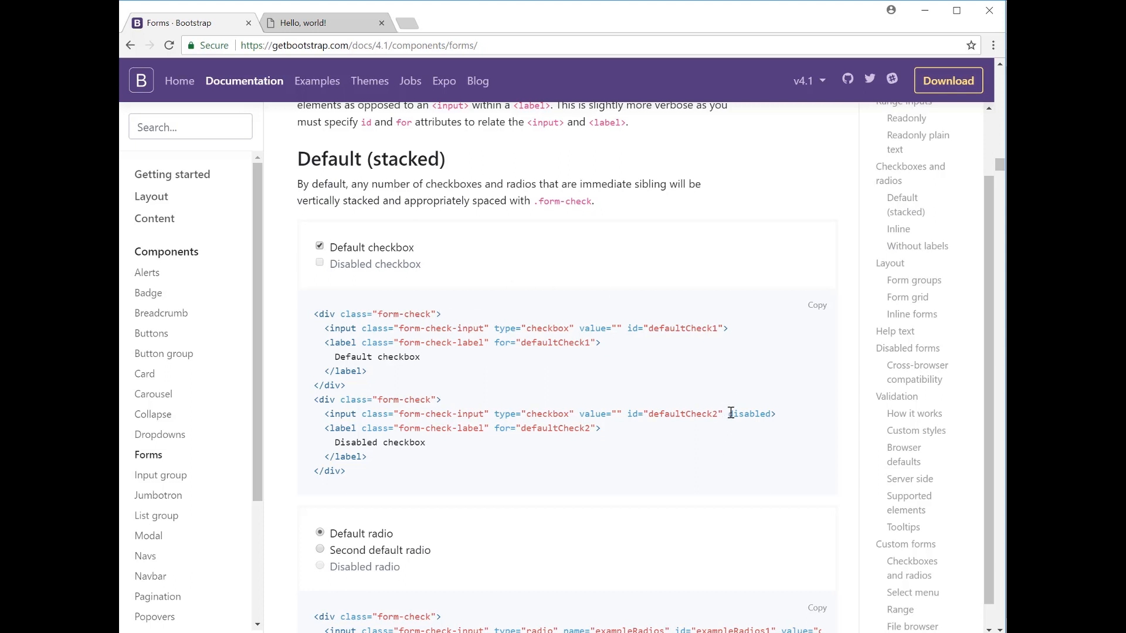
{"action": "mouse_move", "coordinate": [739, 364]}
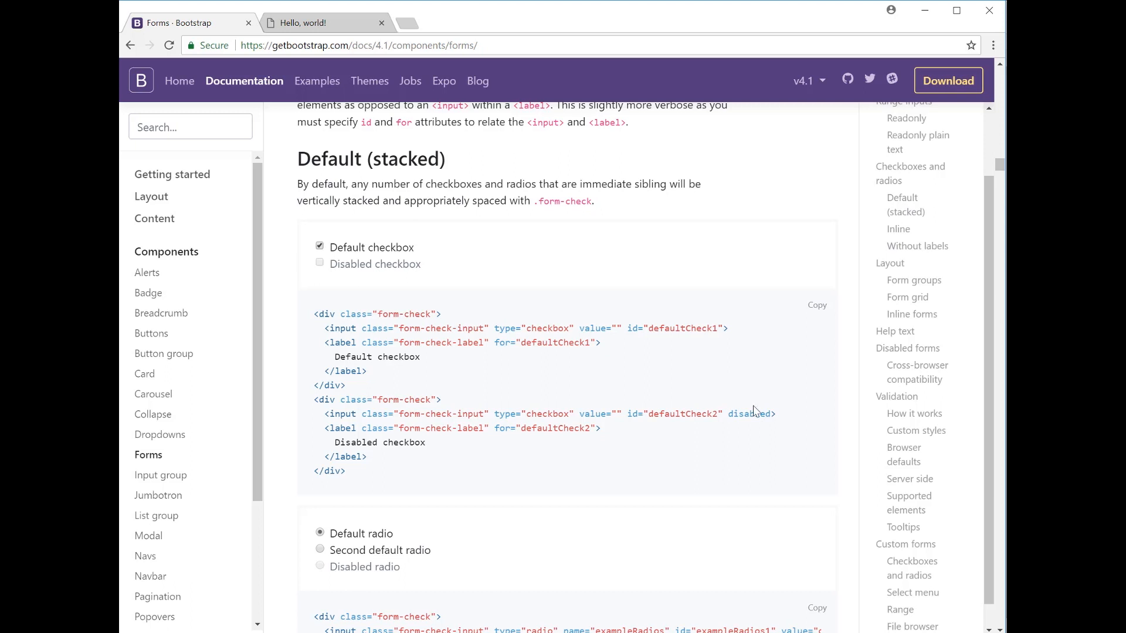
{"action": "mouse_move", "coordinate": [755, 409]}
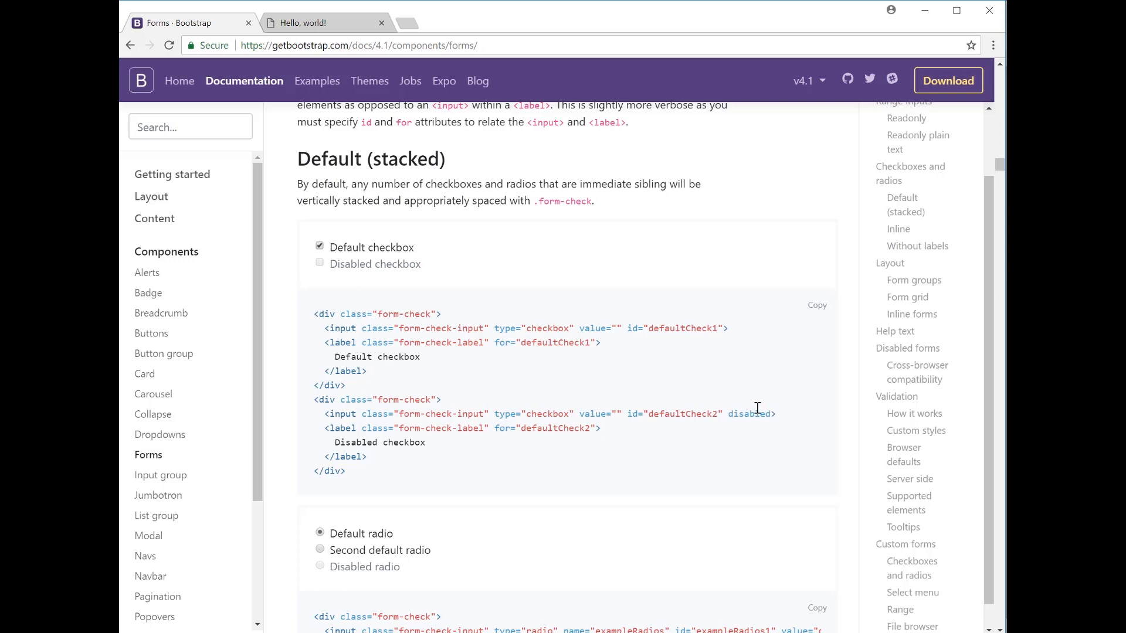
{"action": "mouse_move", "coordinate": [323, 272]}
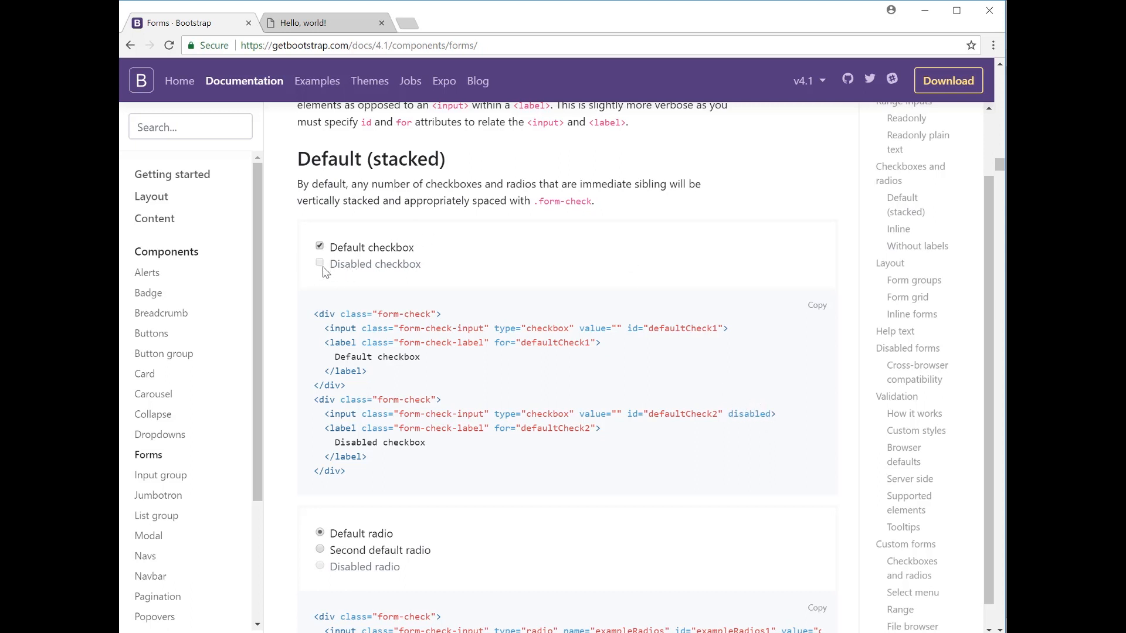
{"action": "mouse_move", "coordinate": [716, 381]}
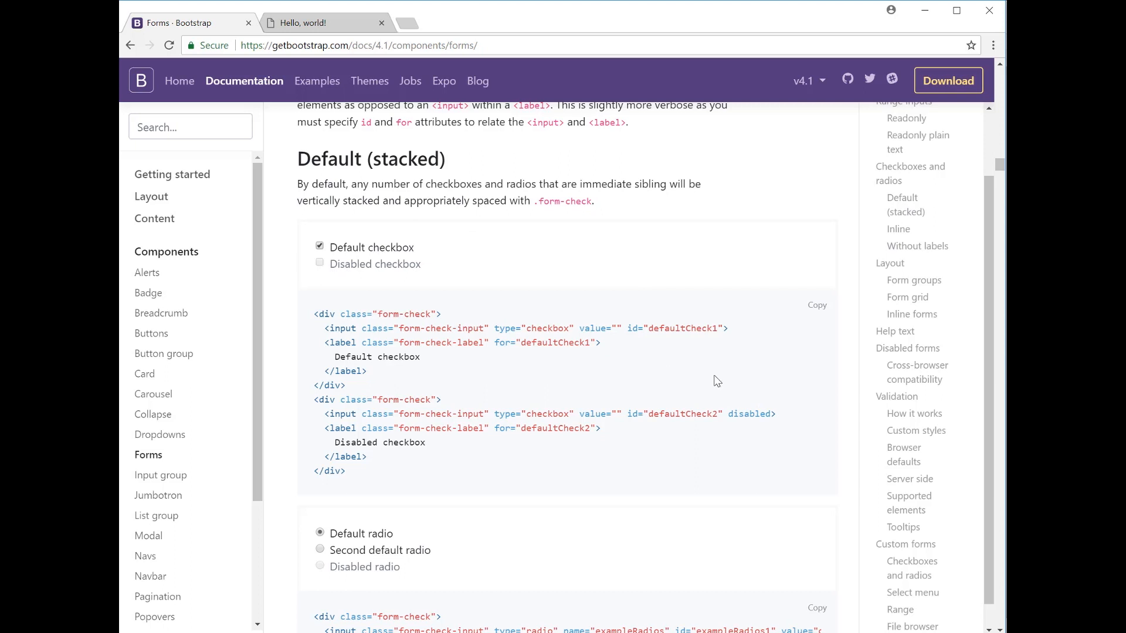
{"action": "scroll", "scroll_direction": "down", "scroll_amount": 3}
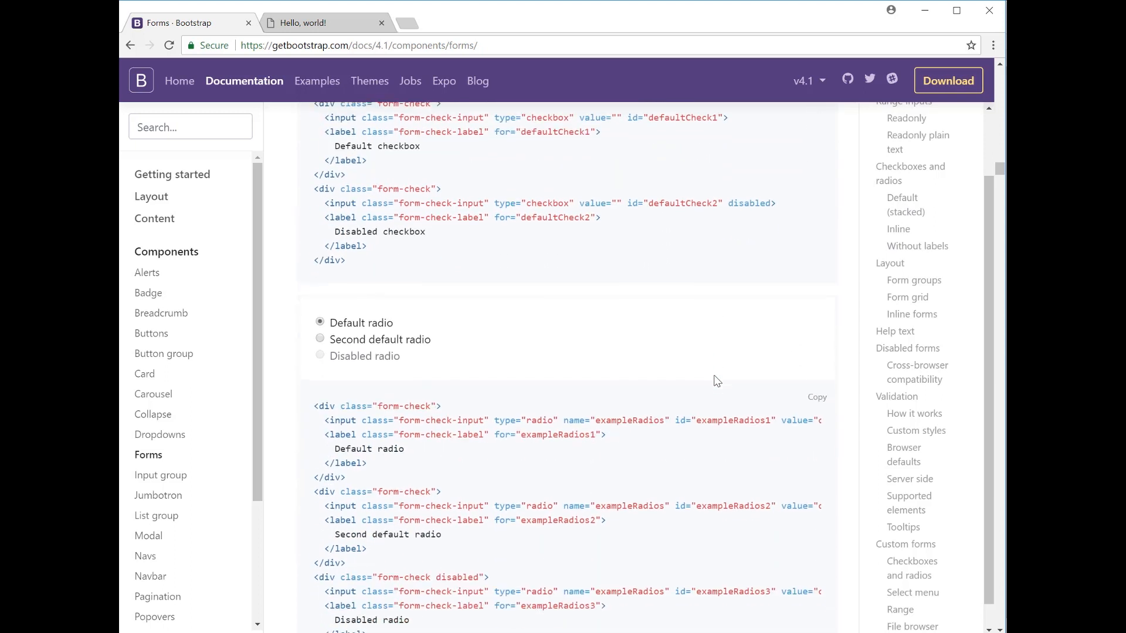
{"action": "scroll", "scroll_direction": "down", "scroll_amount": 3}
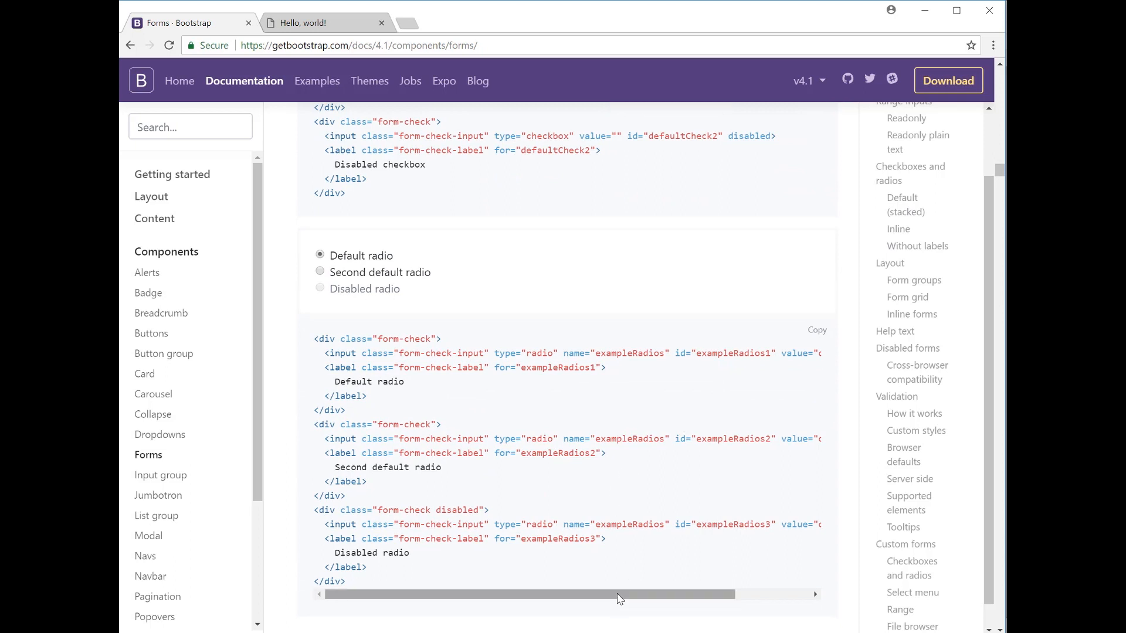
{"action": "left_click_drag", "start_coordinate": [617, 593], "coordinate": [366, 594]}
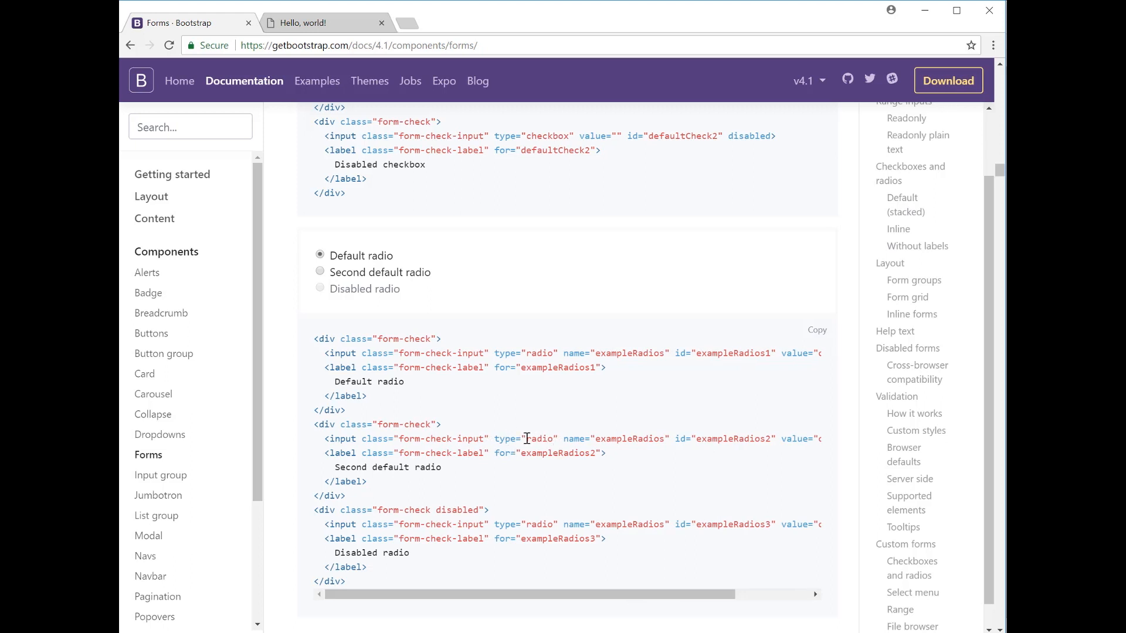
{"action": "mouse_move", "coordinate": [445, 471]}
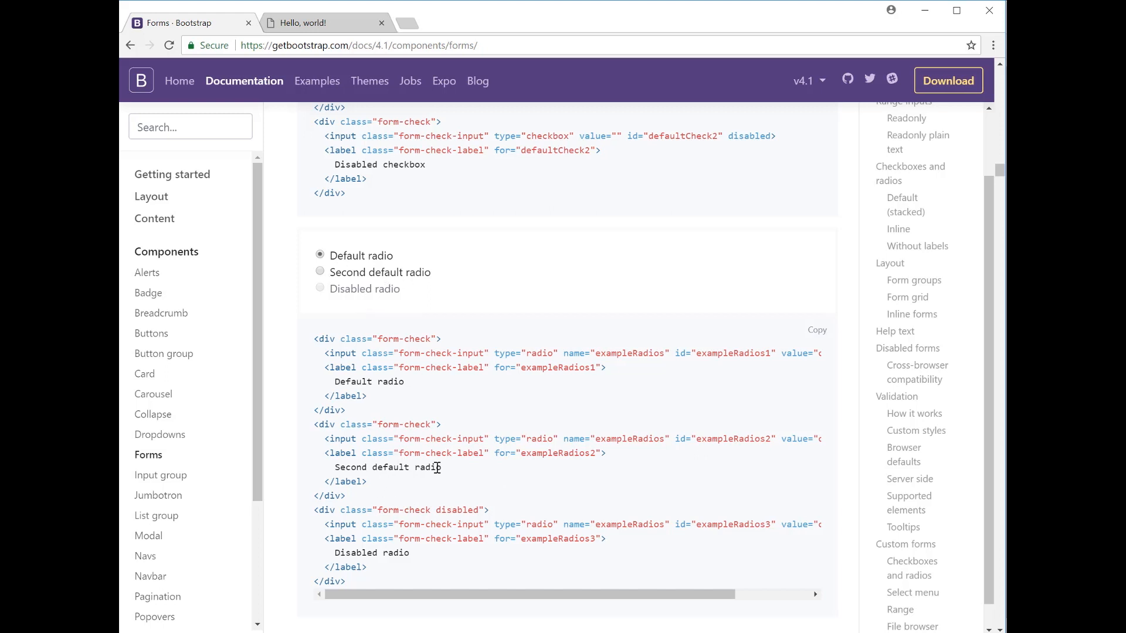
Check the unlabelled example checkbox and reach the Form grid row/col markup.
{"action": "scroll", "scroll_direction": "down", "scroll_amount": 3}
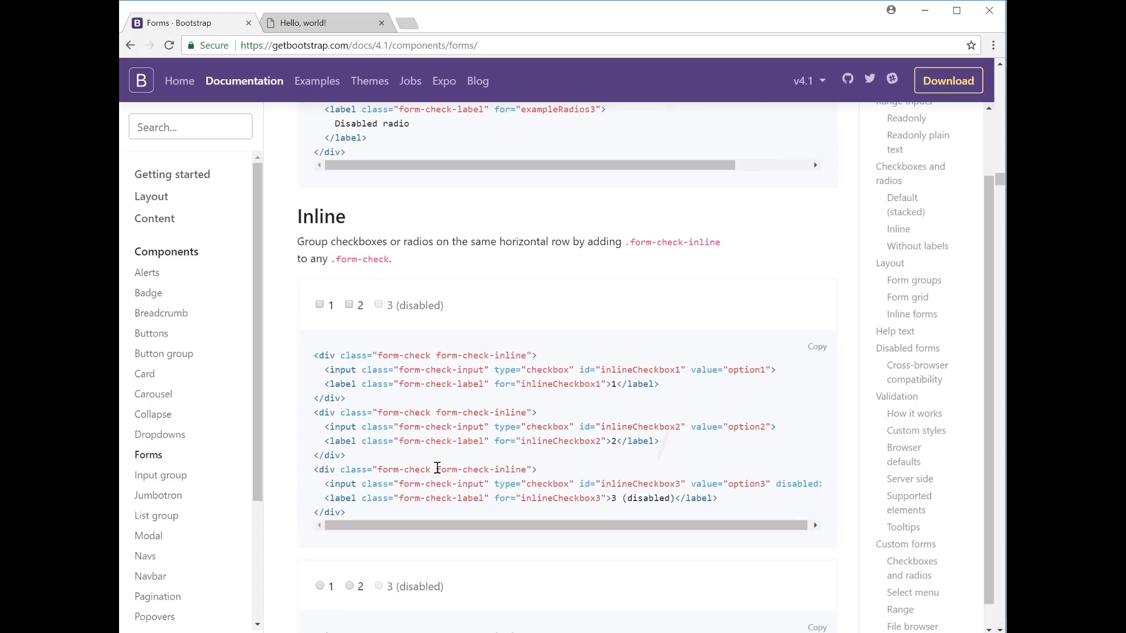
{"action": "scroll", "scroll_direction": "down", "scroll_amount": 3}
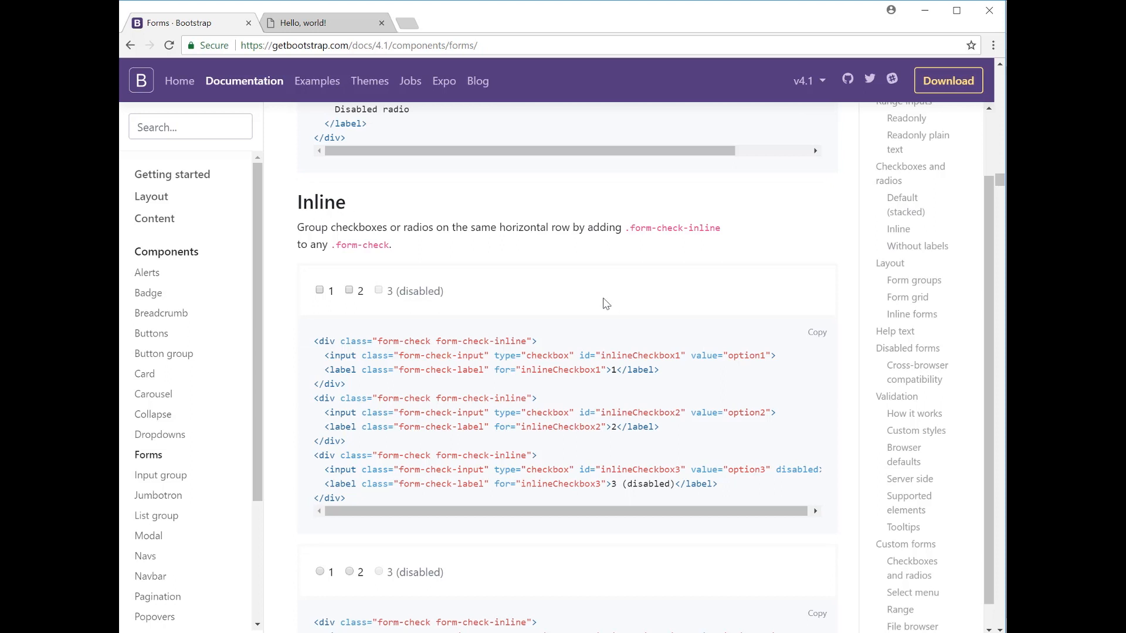
{"action": "mouse_move", "coordinate": [440, 329]}
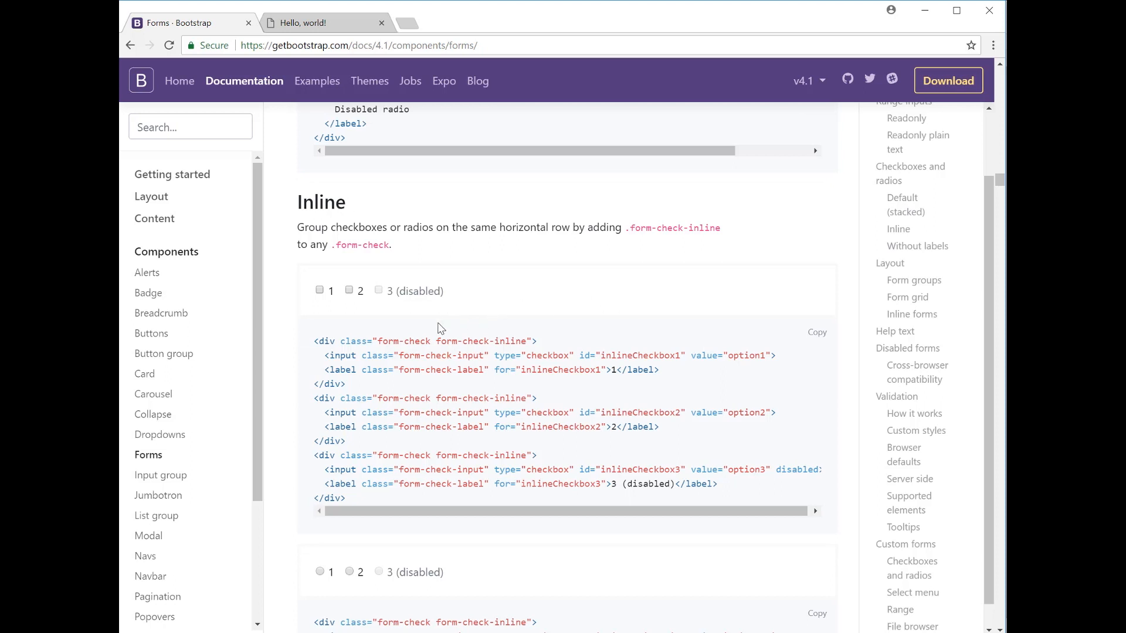
{"action": "mouse_move", "coordinate": [511, 341]}
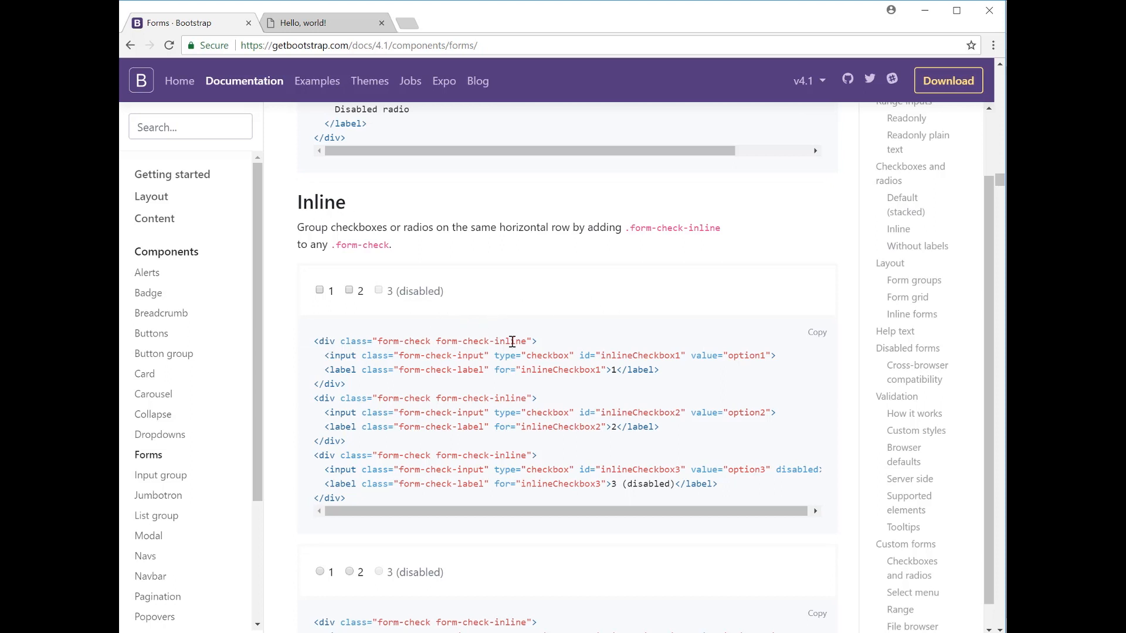
{"action": "mouse_move", "coordinate": [314, 303]}
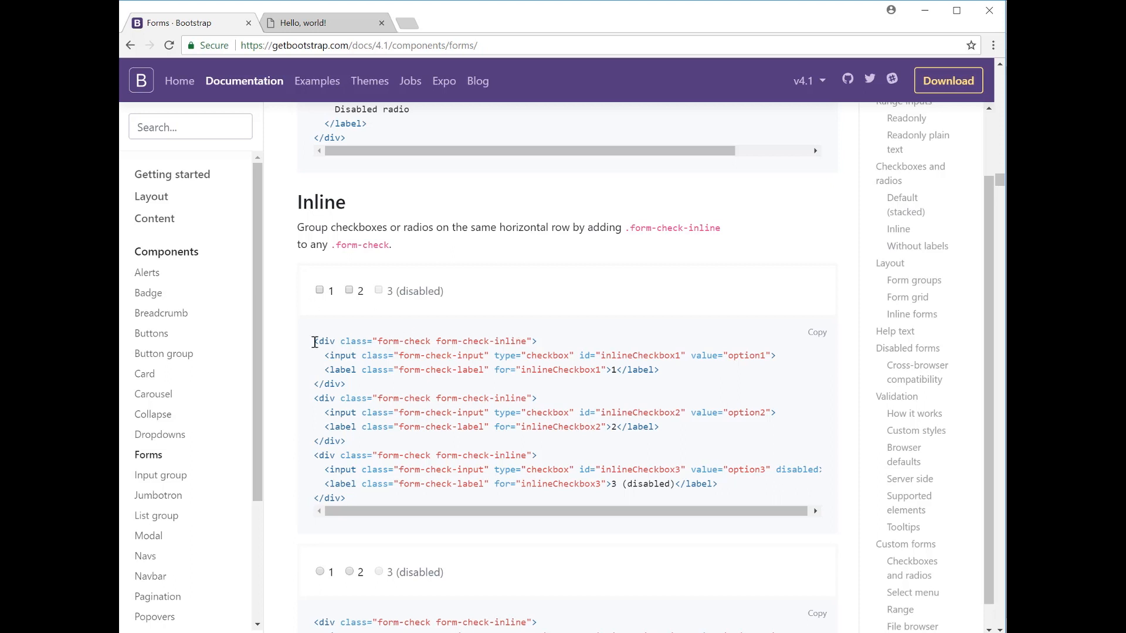
{"action": "scroll", "scroll_direction": "down", "scroll_amount": 3}
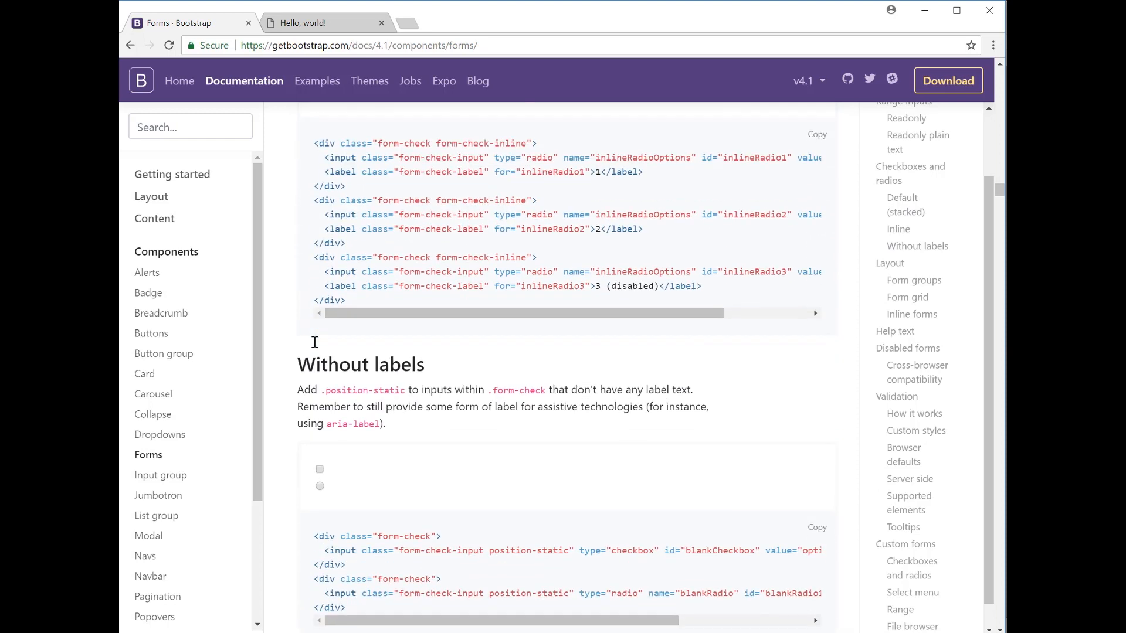
{"action": "scroll", "scroll_direction": "down", "scroll_amount": 3}
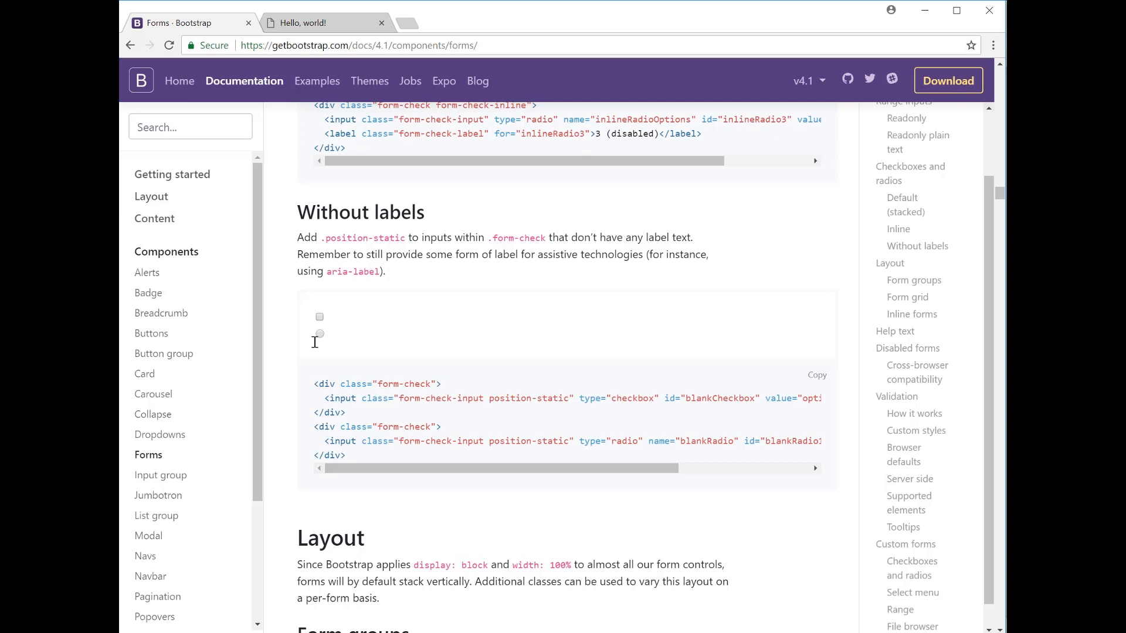
{"action": "mouse_move", "coordinate": [509, 393]}
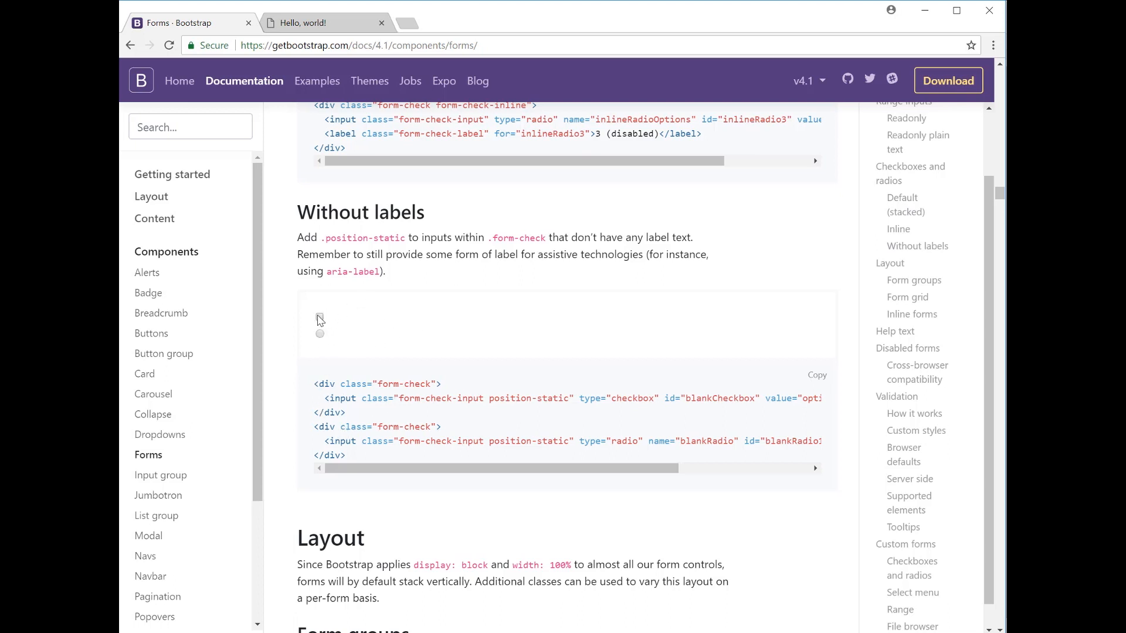
{"action": "left_click", "coordinate": [319, 317]}
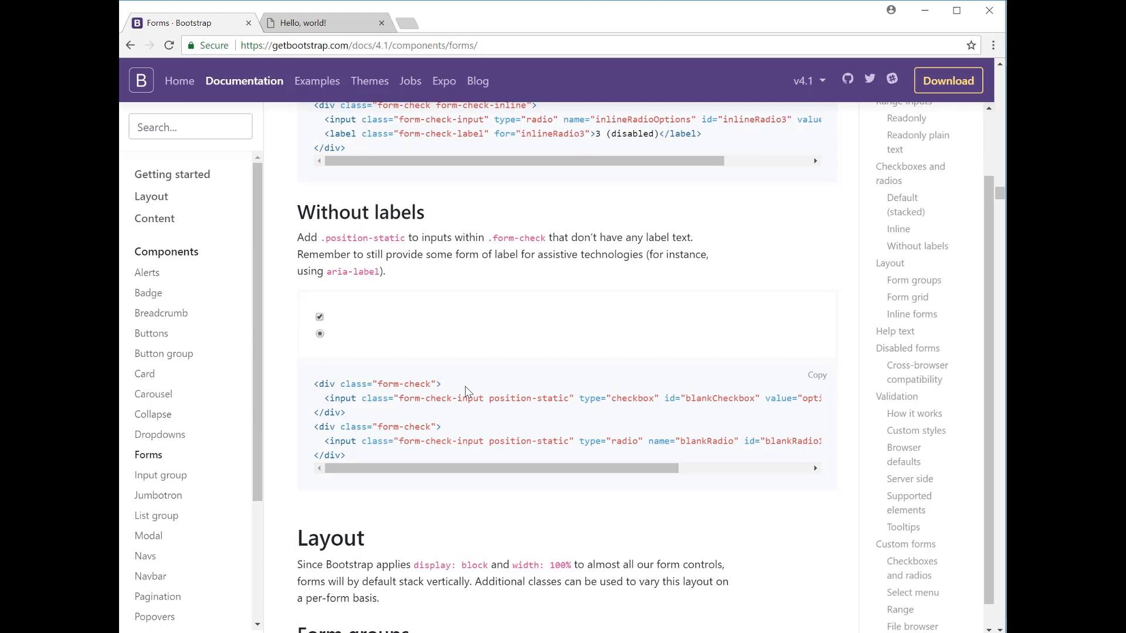
{"action": "scroll", "scroll_direction": "down", "scroll_amount": 3}
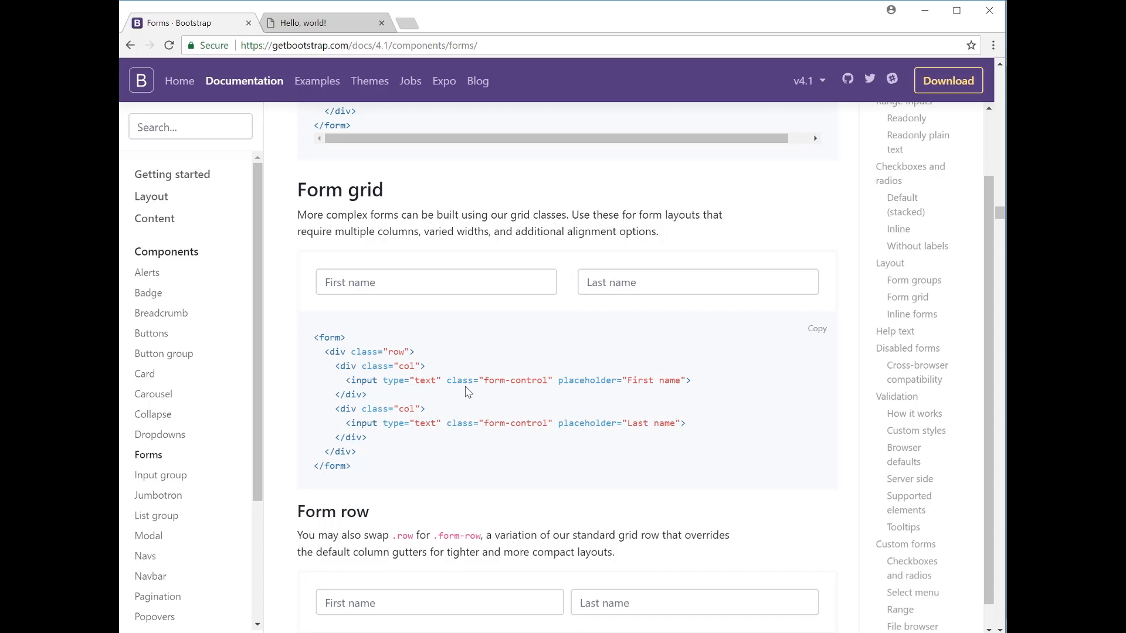
{"action": "mouse_move", "coordinate": [467, 436]}
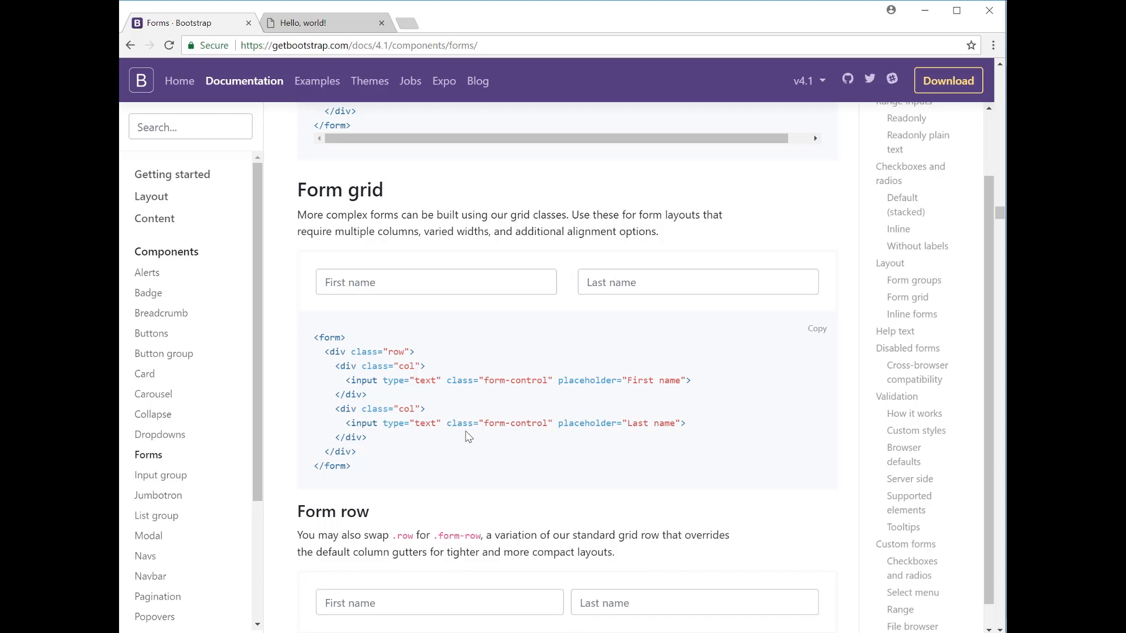
{"action": "mouse_move", "coordinate": [355, 355]}
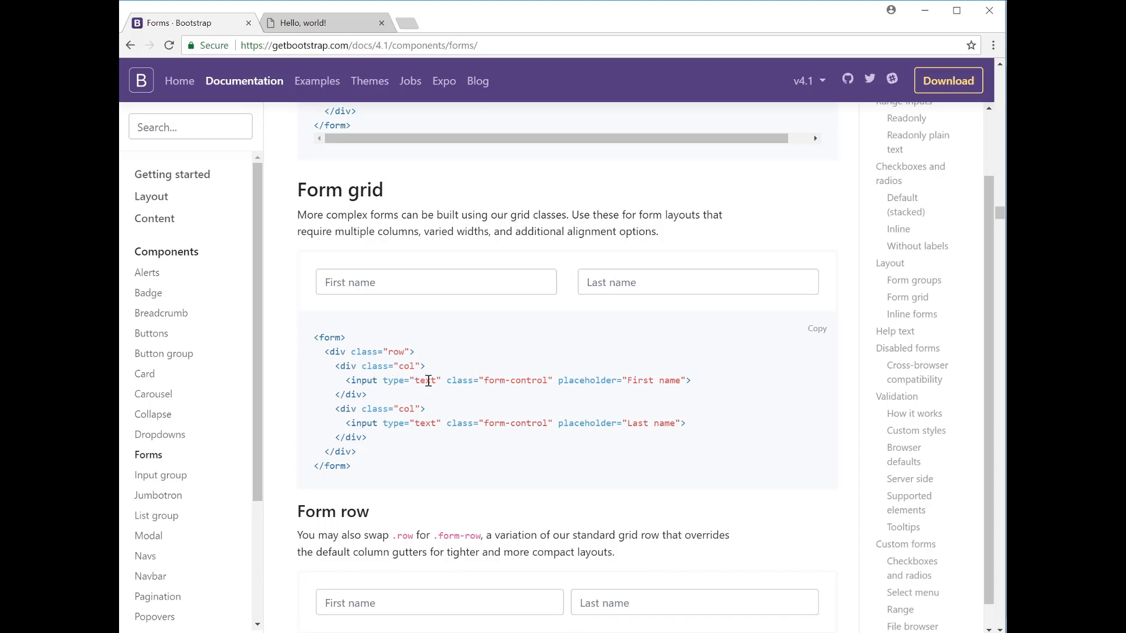
{"action": "mouse_move", "coordinate": [656, 378]}
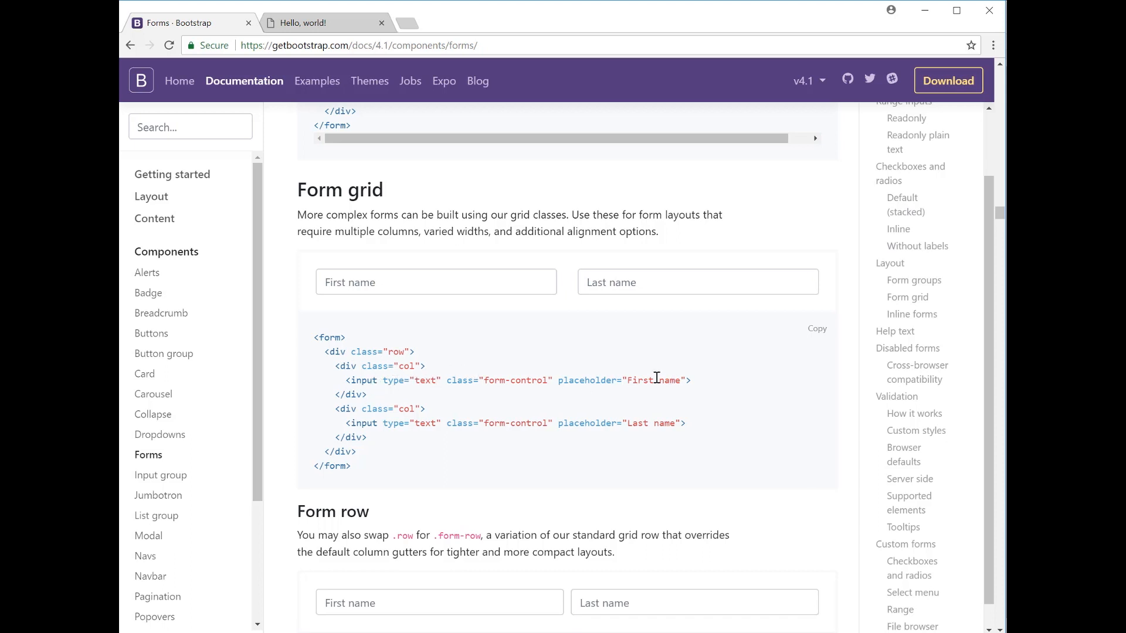
{"action": "mouse_move", "coordinate": [358, 424]}
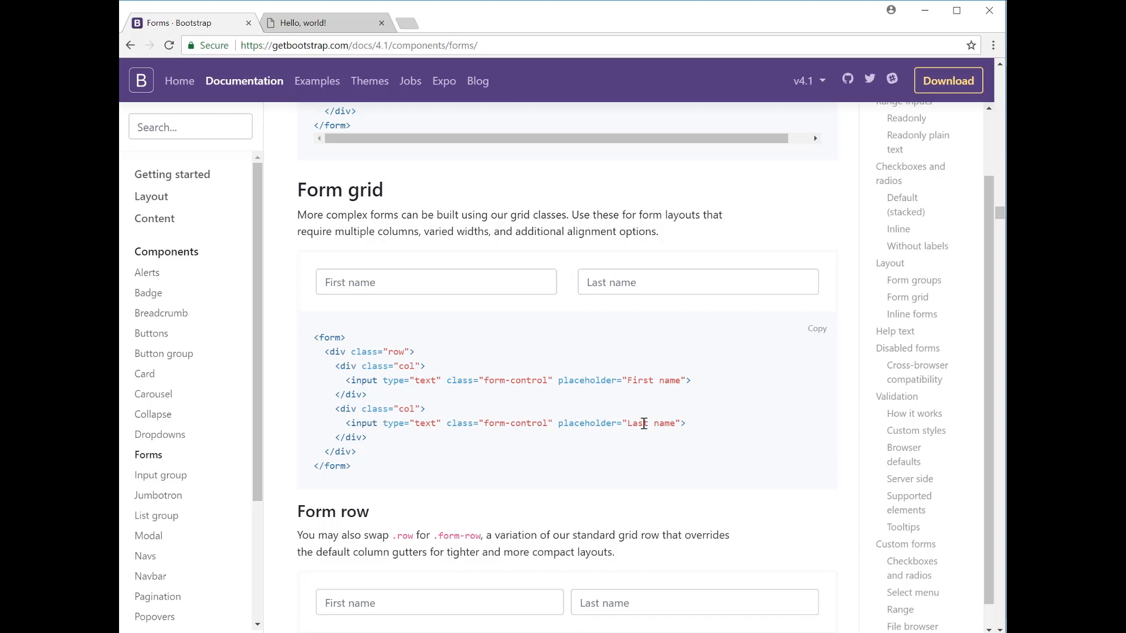
{"action": "mouse_move", "coordinate": [560, 404]}
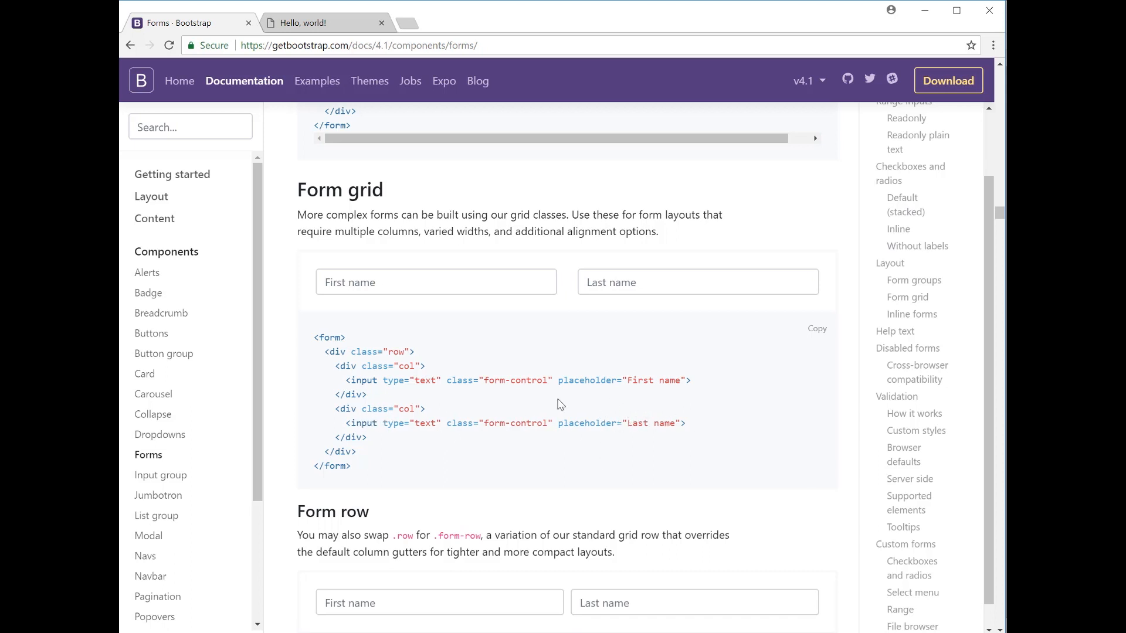
{"action": "scroll", "scroll_direction": "down", "scroll_amount": 3}
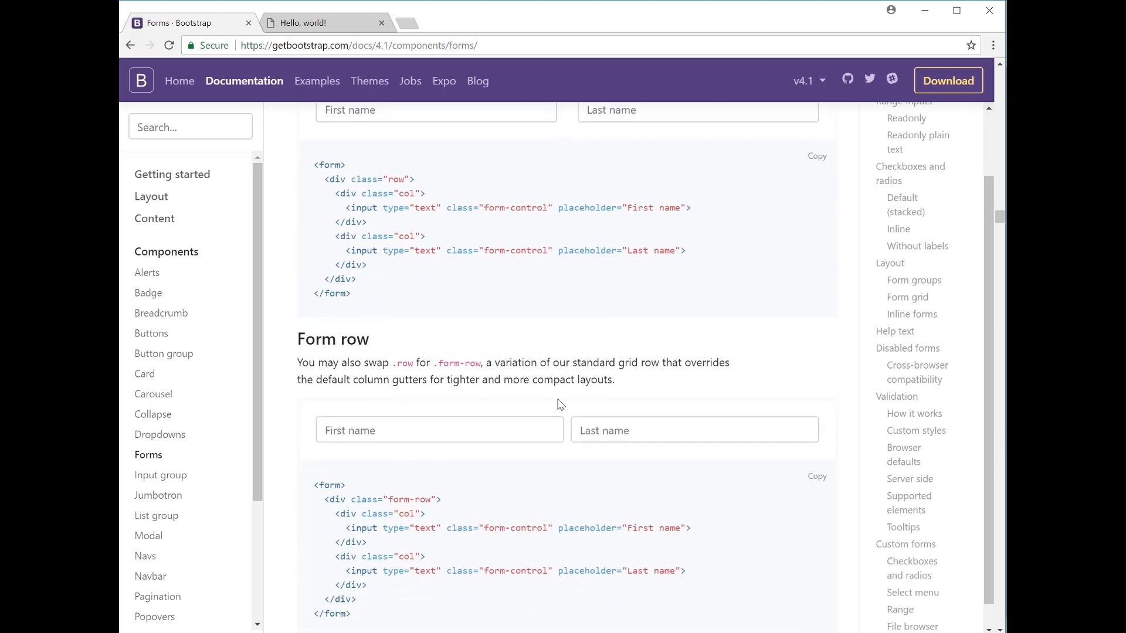
Reach the complex grid layout example and focus its City field.
{"action": "scroll", "scroll_direction": "down", "scroll_amount": 3}
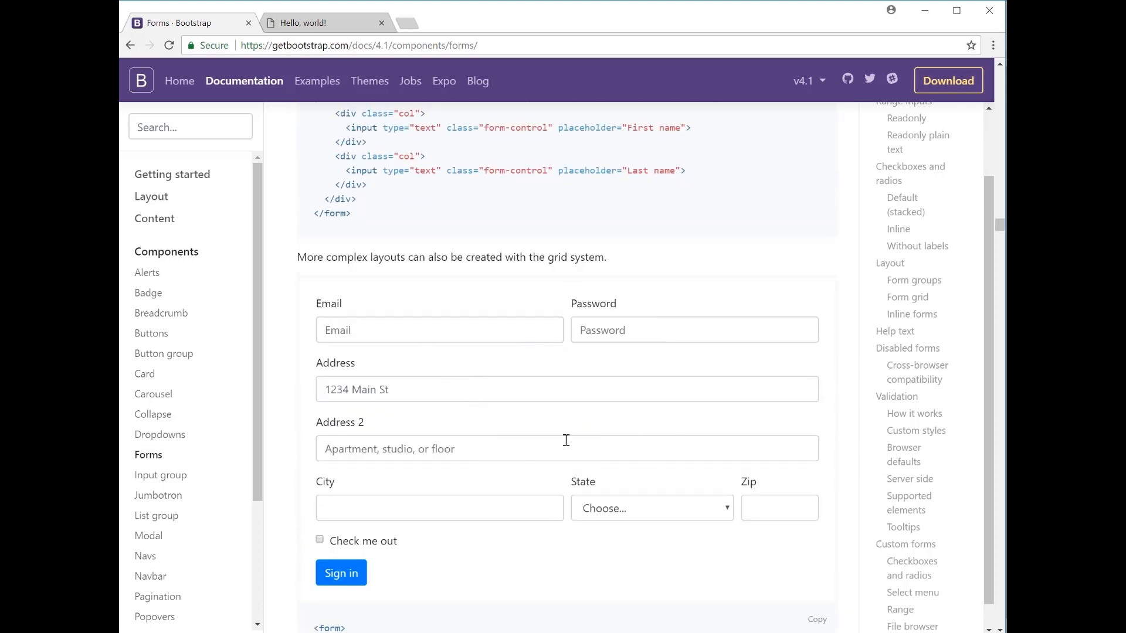
{"action": "mouse_move", "coordinate": [373, 555]}
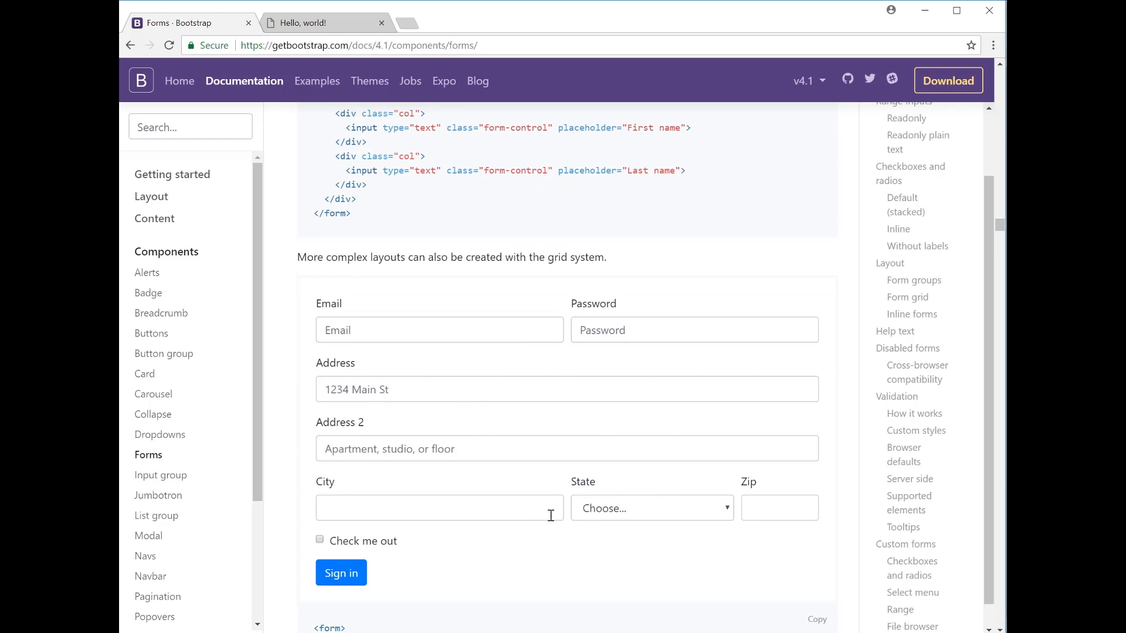
{"action": "mouse_move", "coordinate": [531, 320]}
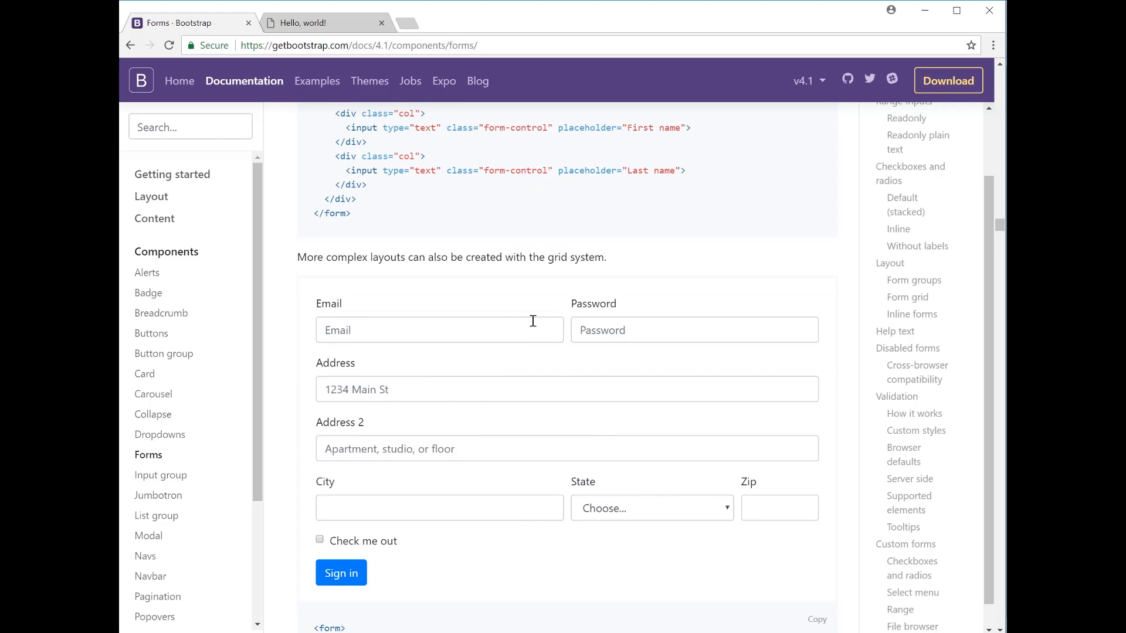
{"action": "mouse_move", "coordinate": [564, 327]}
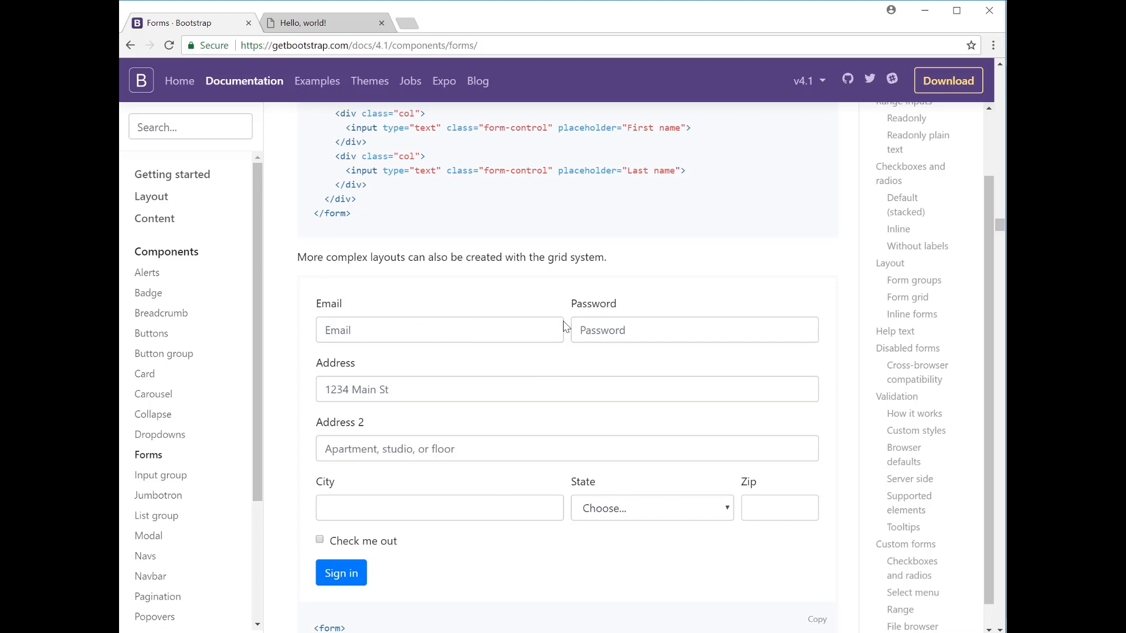
{"action": "mouse_move", "coordinate": [581, 361]}
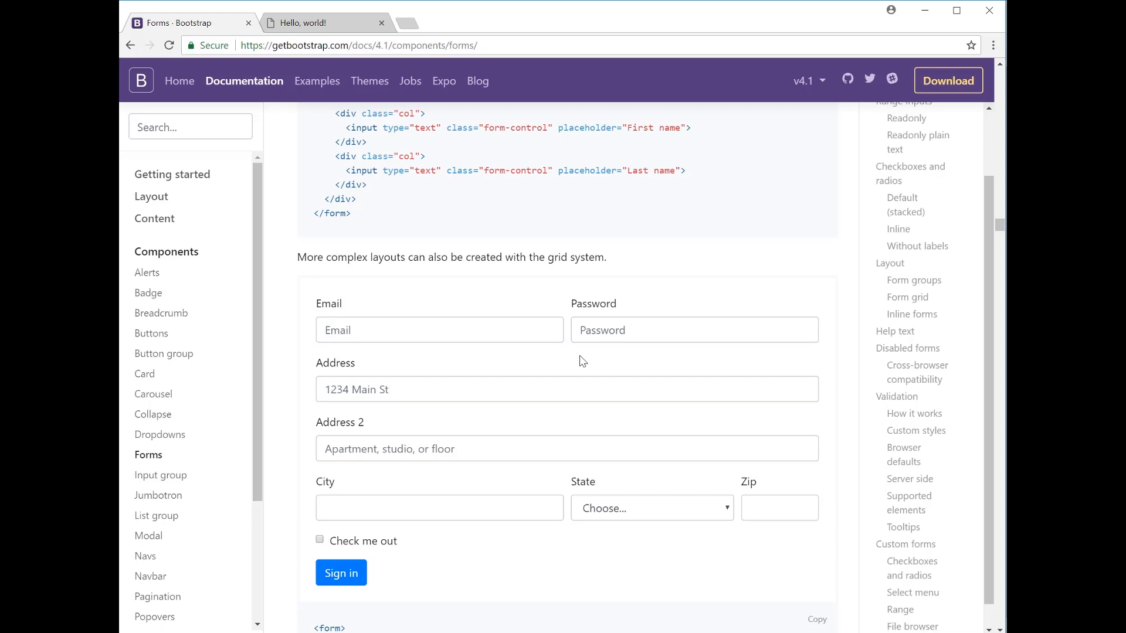
{"action": "mouse_move", "coordinate": [657, 368]}
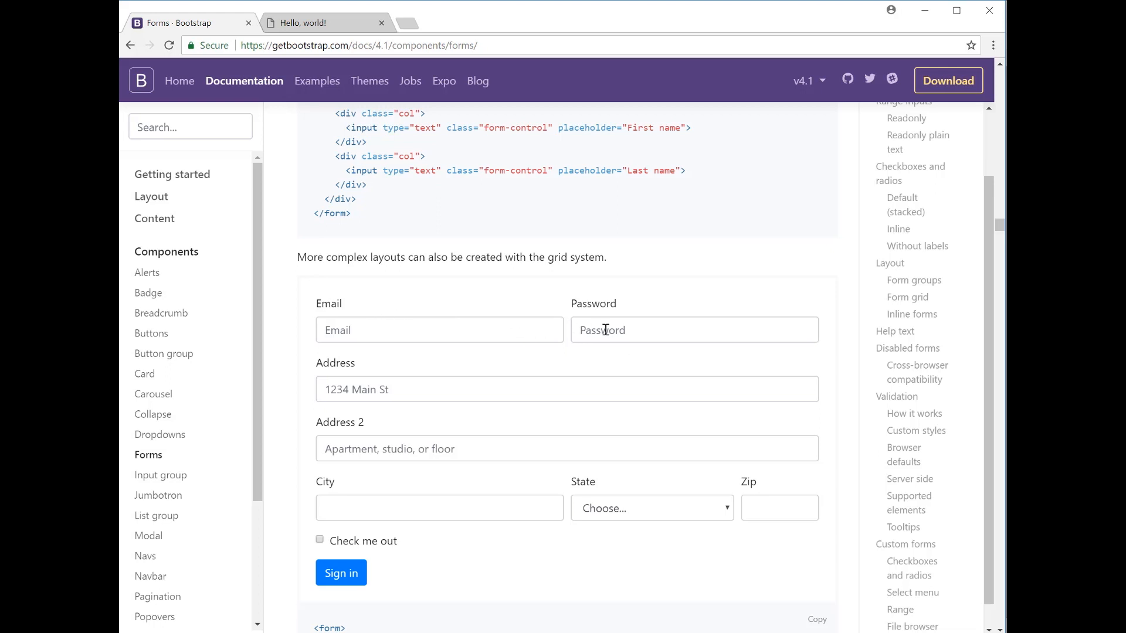
{"action": "mouse_move", "coordinate": [506, 367]}
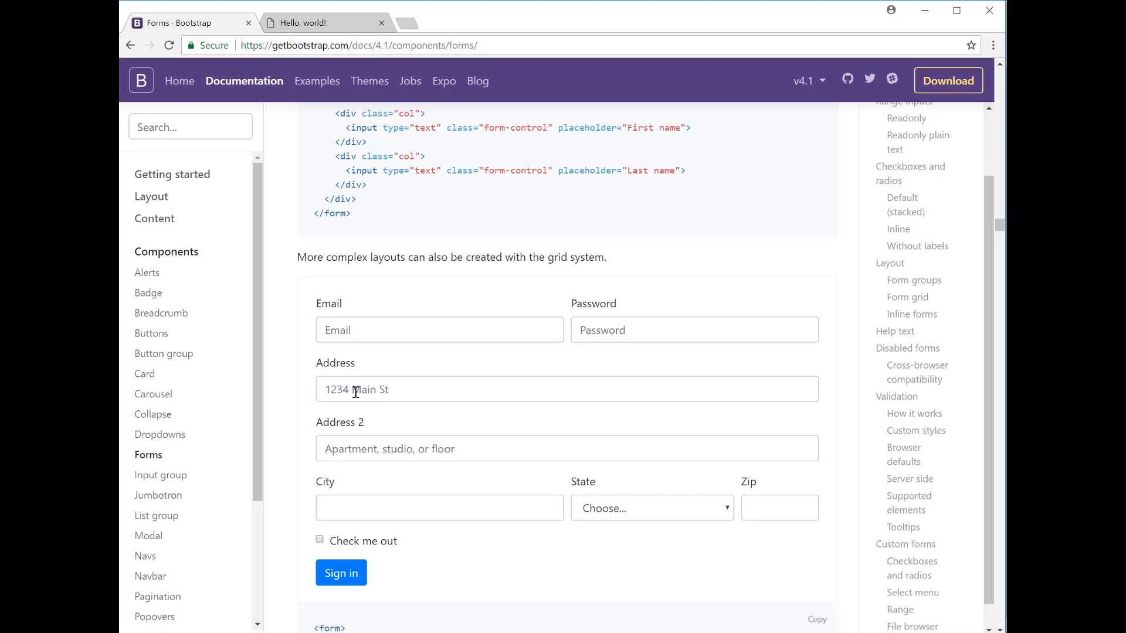
{"action": "mouse_move", "coordinate": [342, 427]}
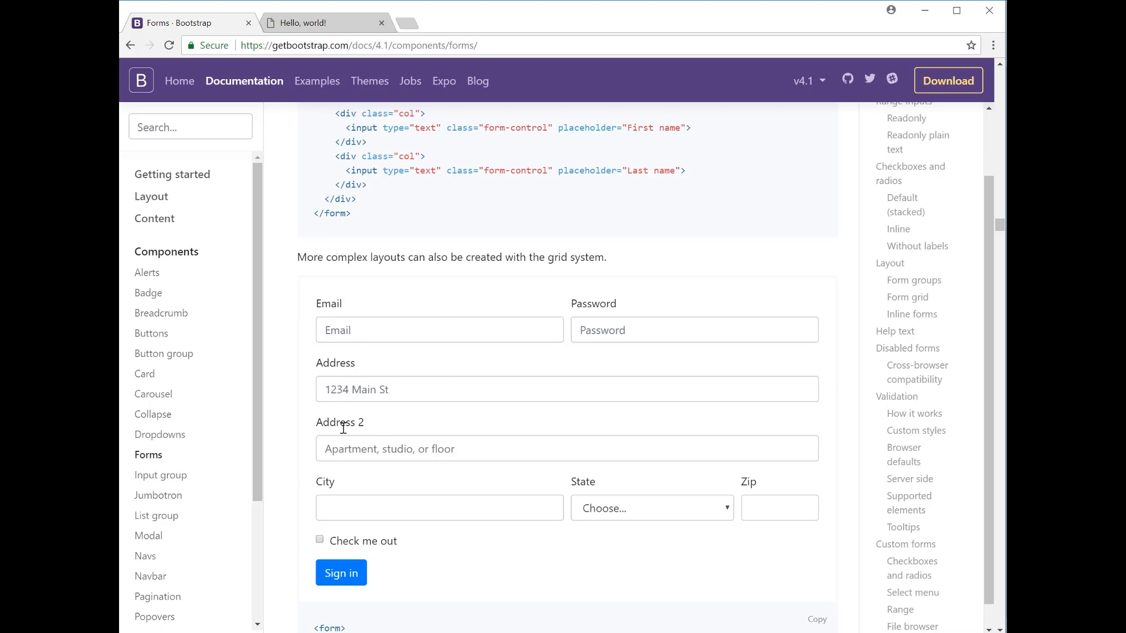
{"action": "mouse_move", "coordinate": [445, 394]}
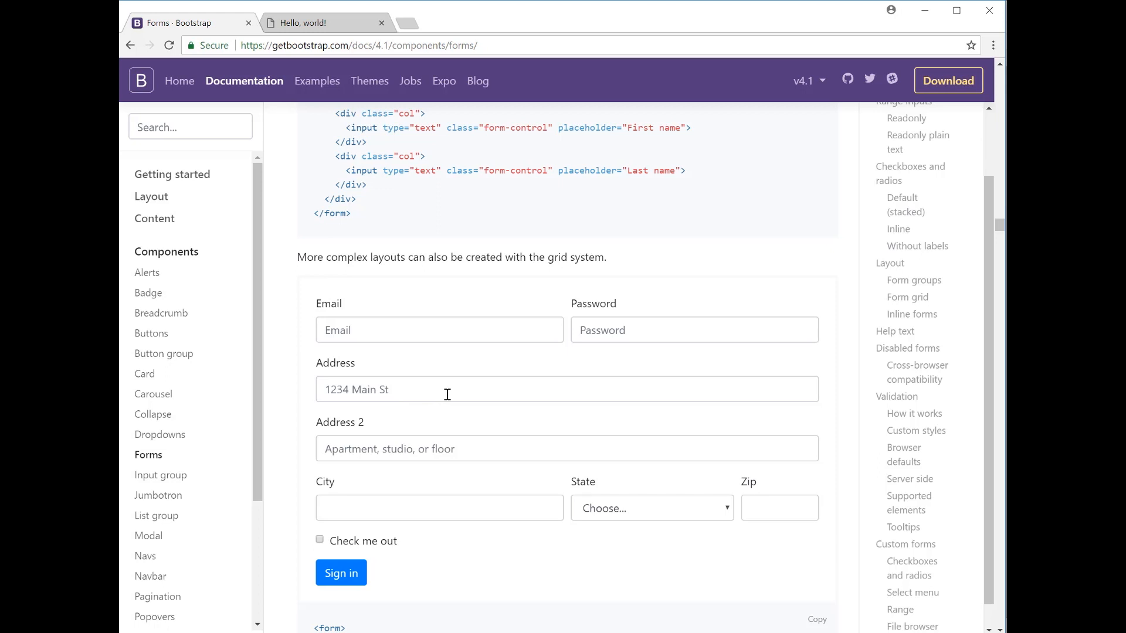
{"action": "mouse_move", "coordinate": [374, 474]}
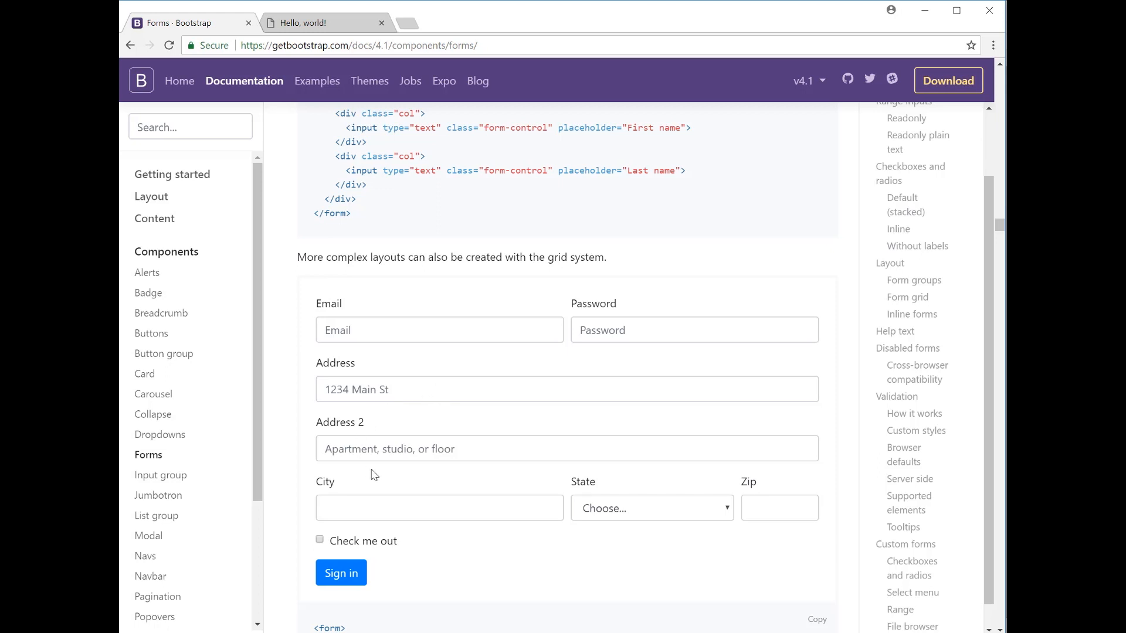
{"action": "mouse_move", "coordinate": [384, 429]}
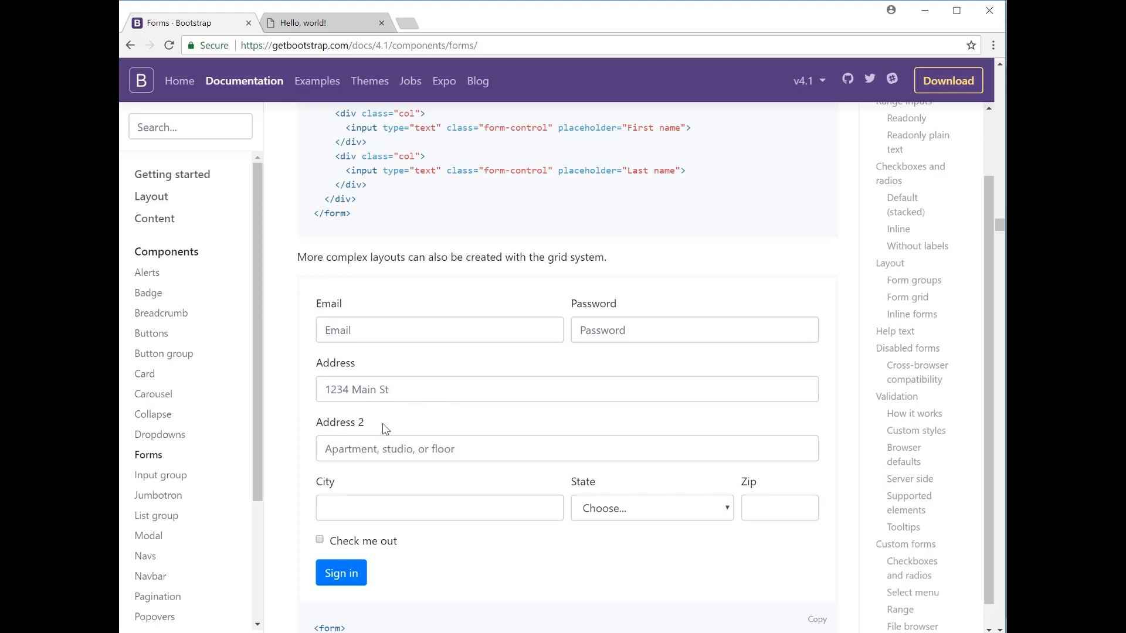
{"action": "mouse_move", "coordinate": [396, 483]}
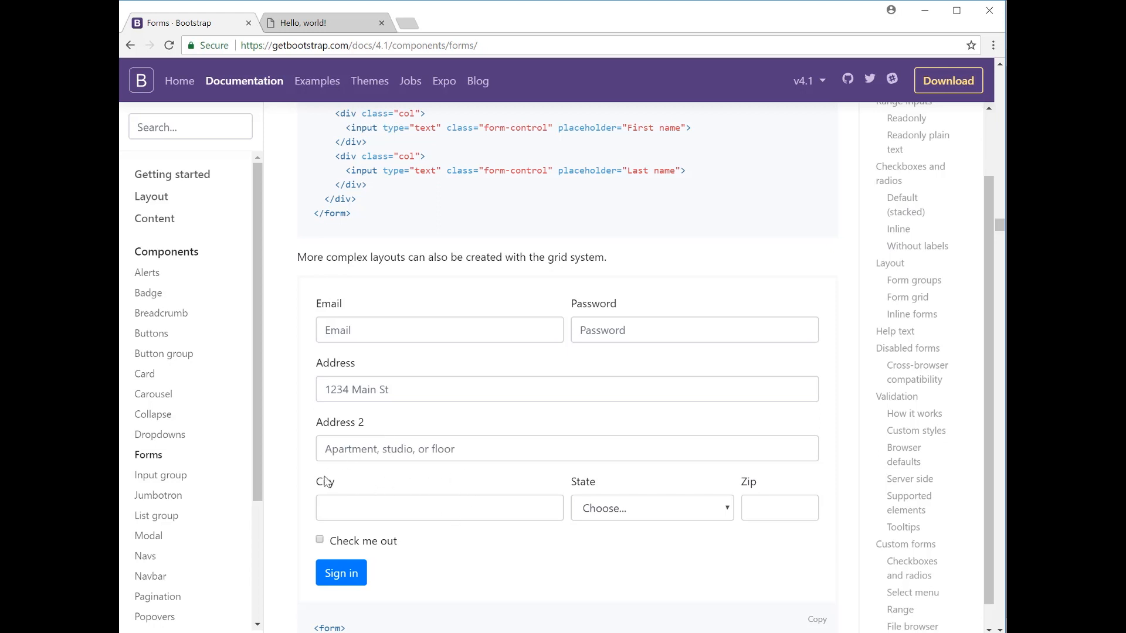
{"action": "mouse_move", "coordinate": [647, 563]}
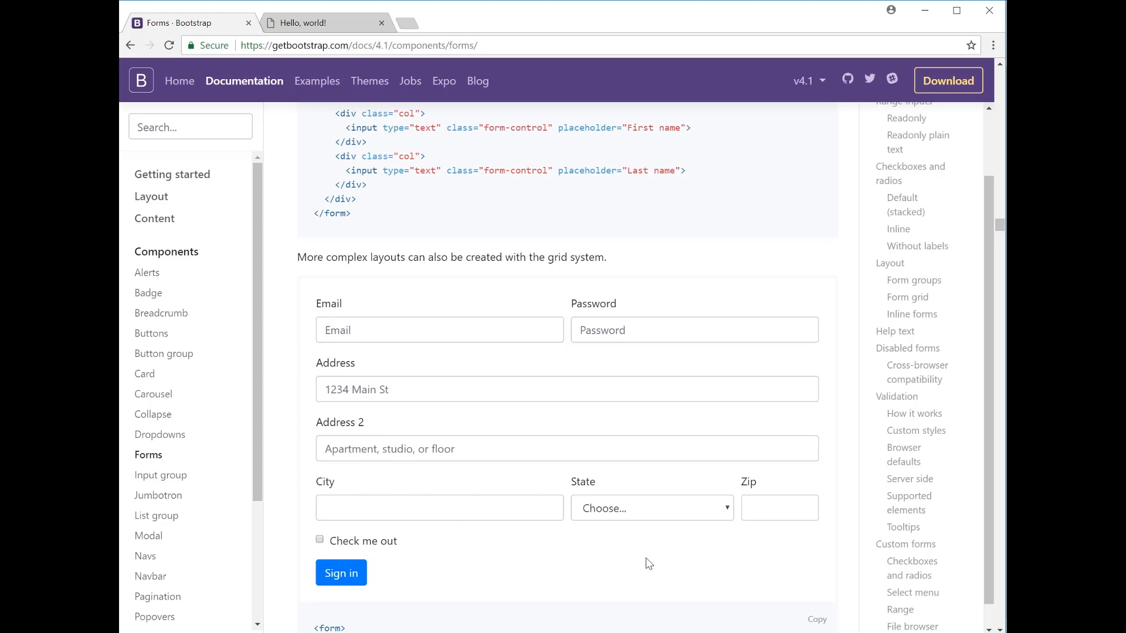
{"action": "mouse_move", "coordinate": [420, 501]}
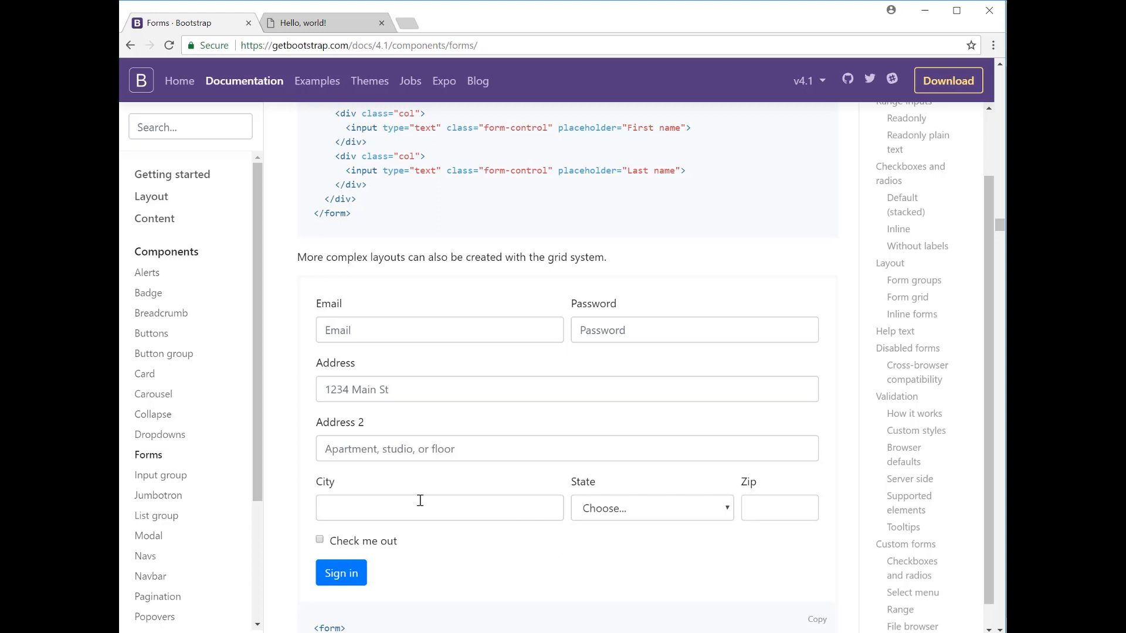
{"action": "mouse_move", "coordinate": [543, 329]}
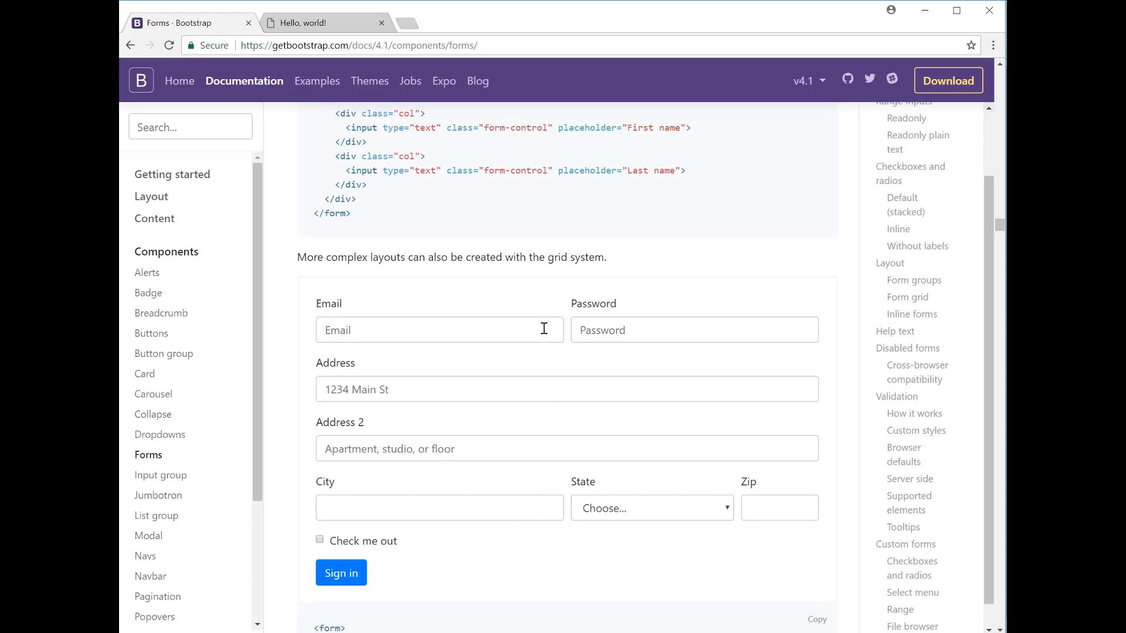
{"action": "mouse_move", "coordinate": [392, 508]}
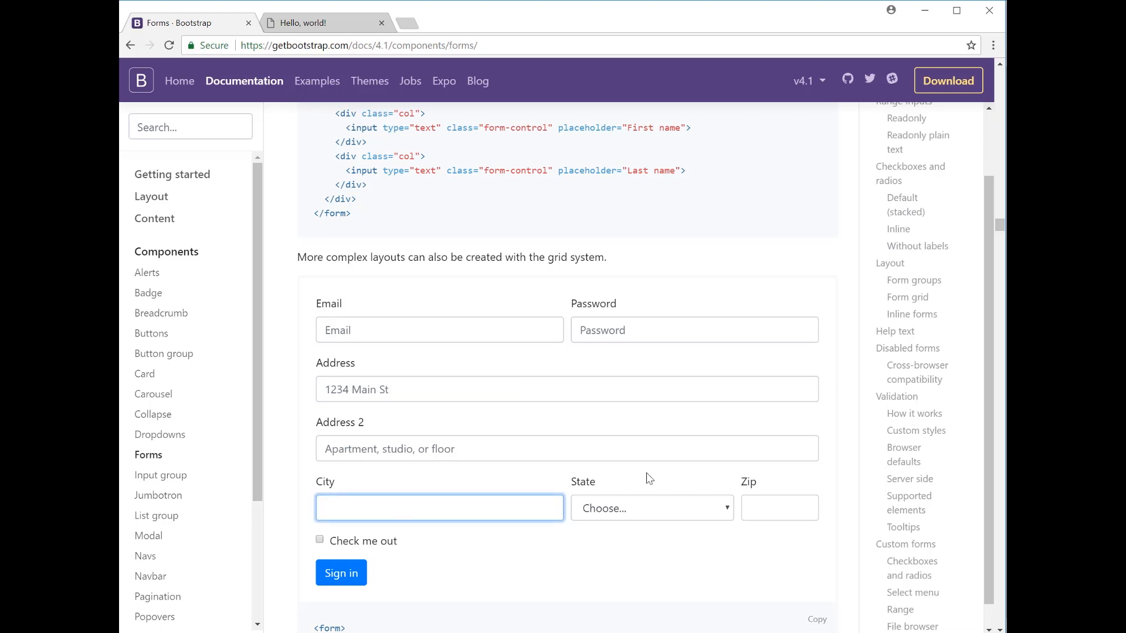
{"action": "mouse_move", "coordinate": [619, 510]}
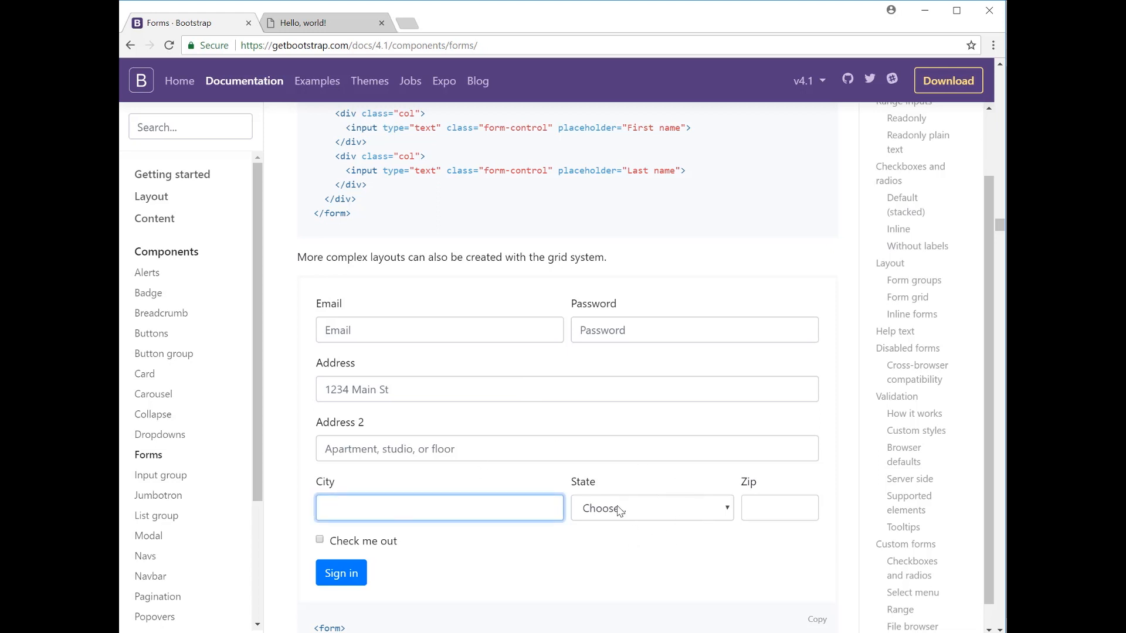
{"action": "left_click", "coordinate": [438, 508]}
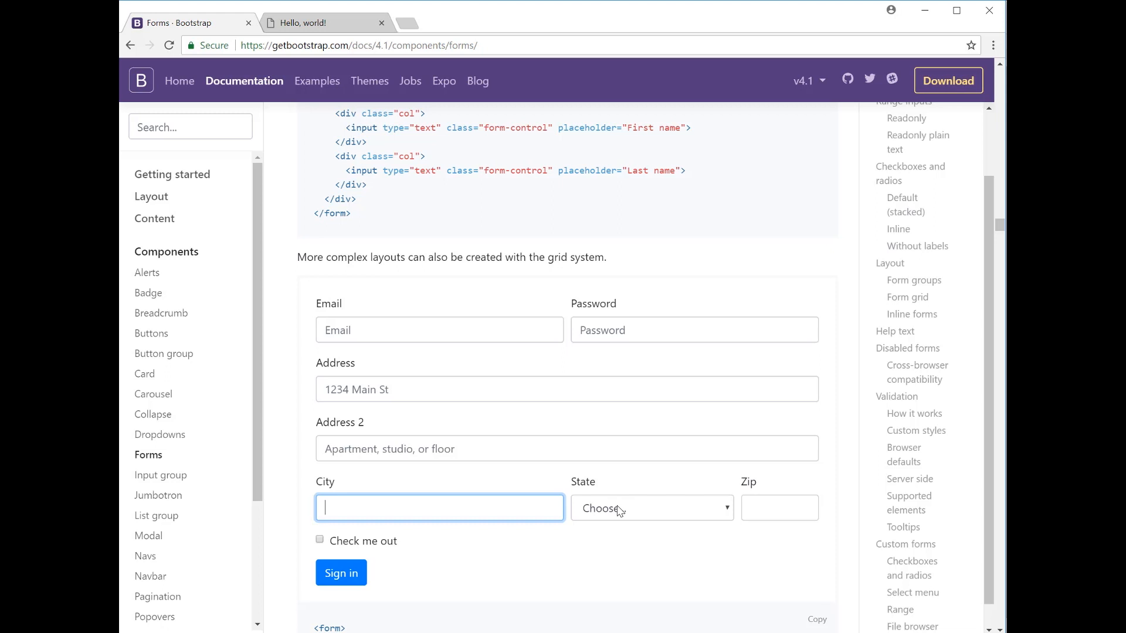
{"action": "mouse_move", "coordinate": [755, 491]}
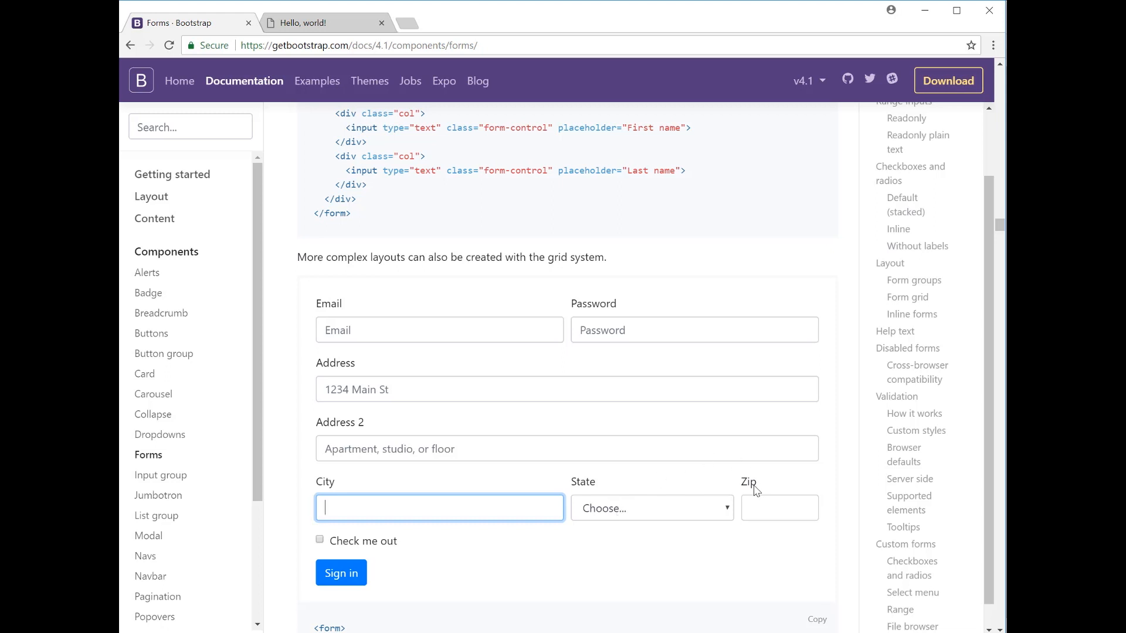
{"action": "mouse_move", "coordinate": [755, 512]}
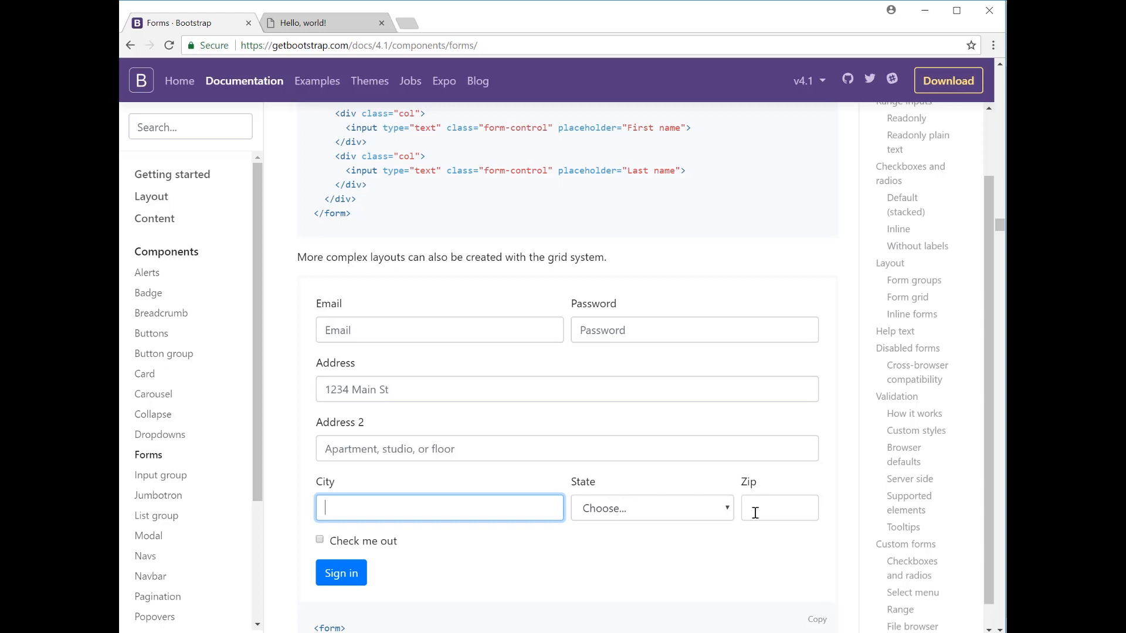
{"action": "scroll", "scroll_direction": "down", "scroll_amount": 3}
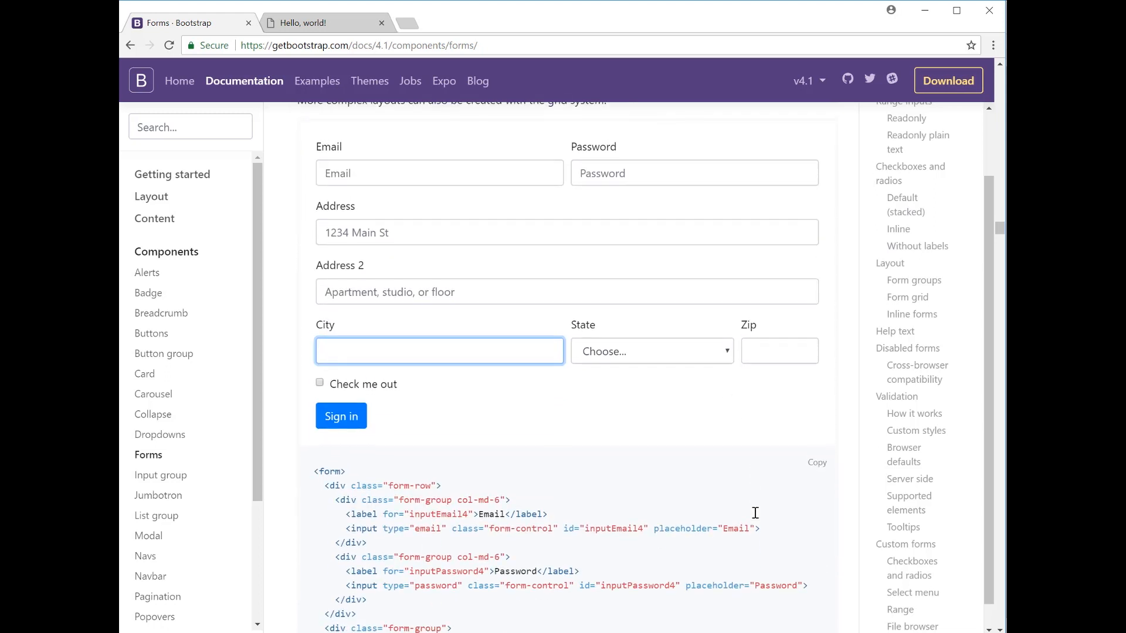
{"action": "scroll", "scroll_direction": "down", "scroll_amount": 3}
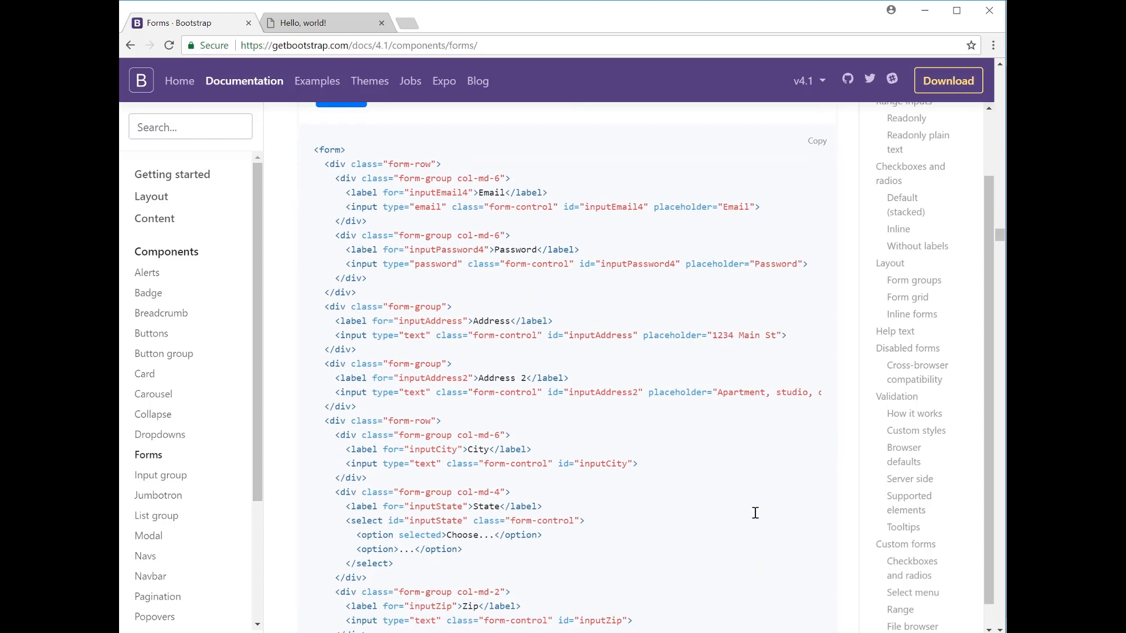
{"action": "mouse_move", "coordinate": [436, 168]}
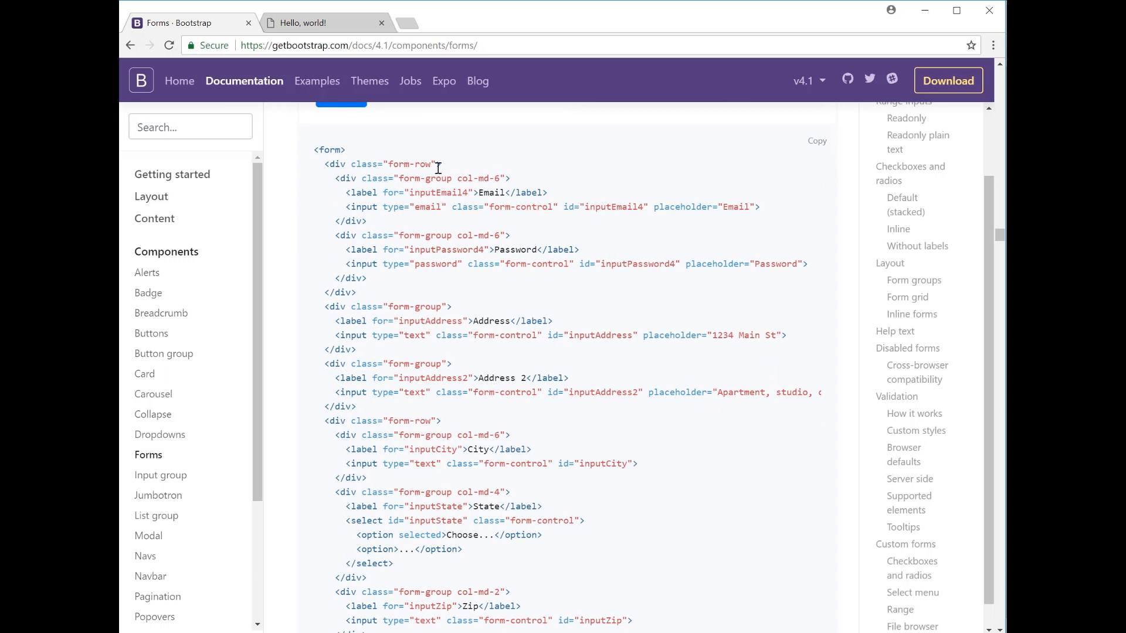
{"action": "mouse_move", "coordinate": [508, 231]}
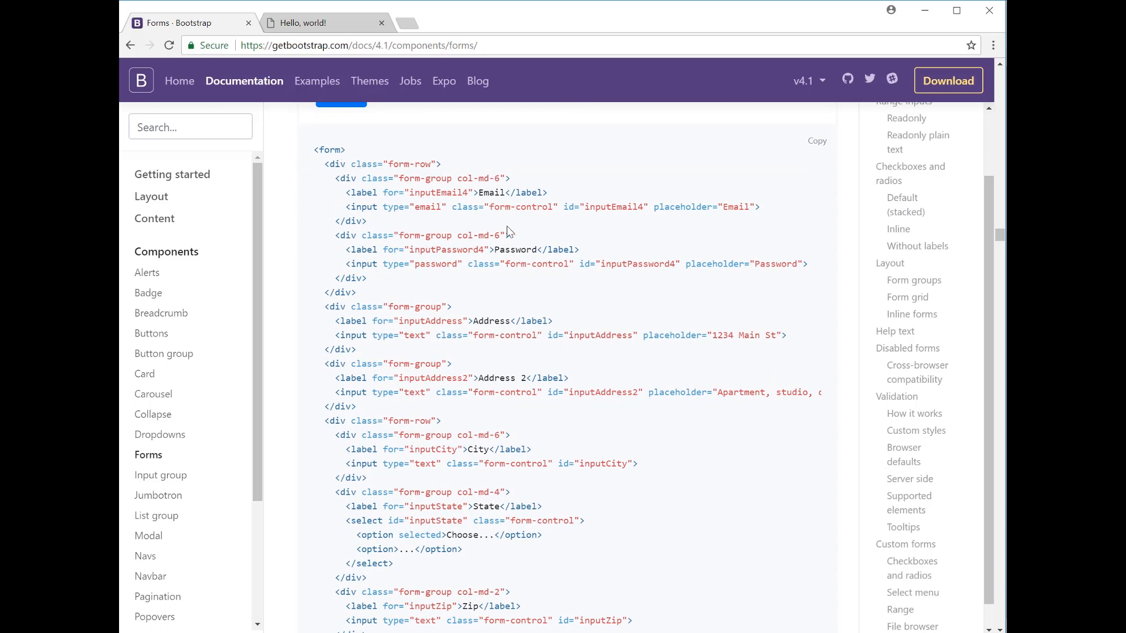
{"action": "mouse_move", "coordinate": [489, 189]}
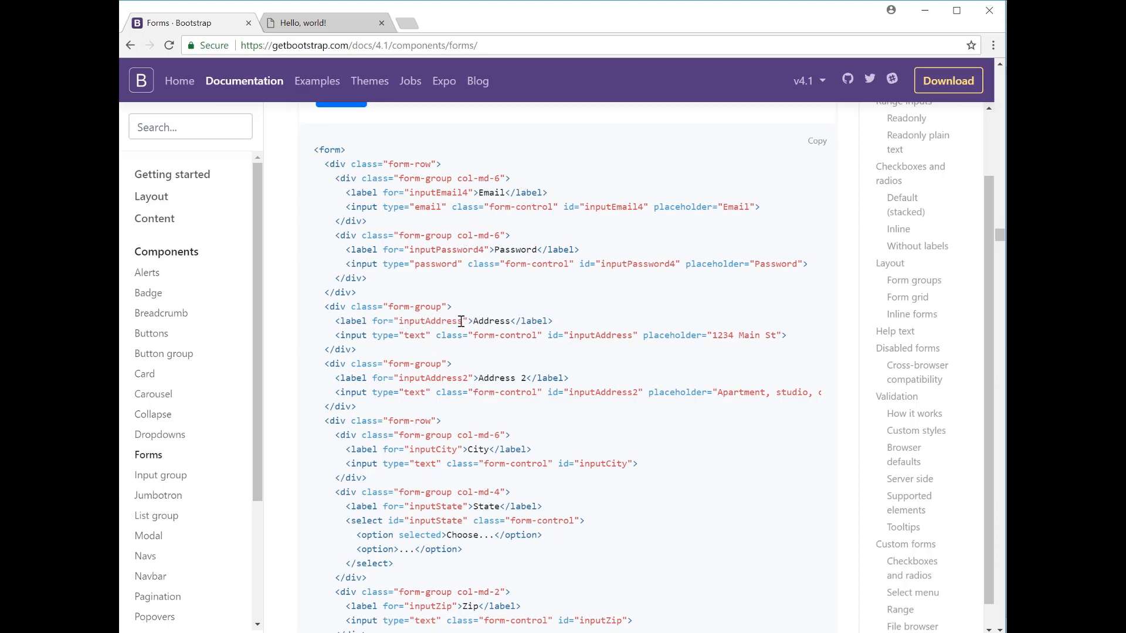
{"action": "mouse_move", "coordinate": [465, 392]}
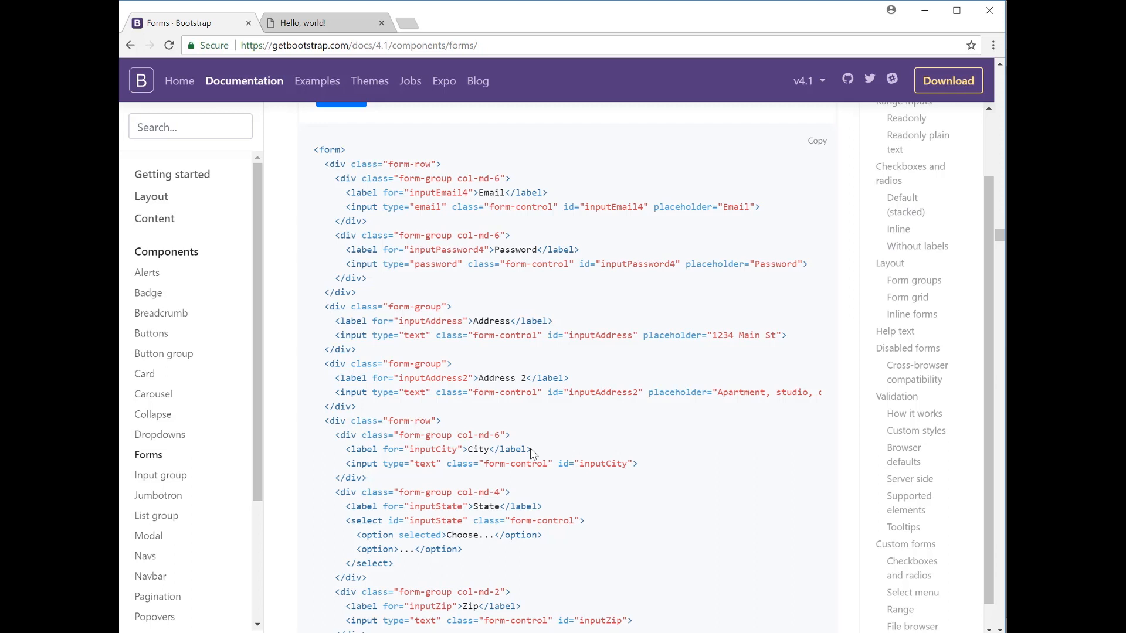
{"action": "mouse_move", "coordinate": [542, 485]}
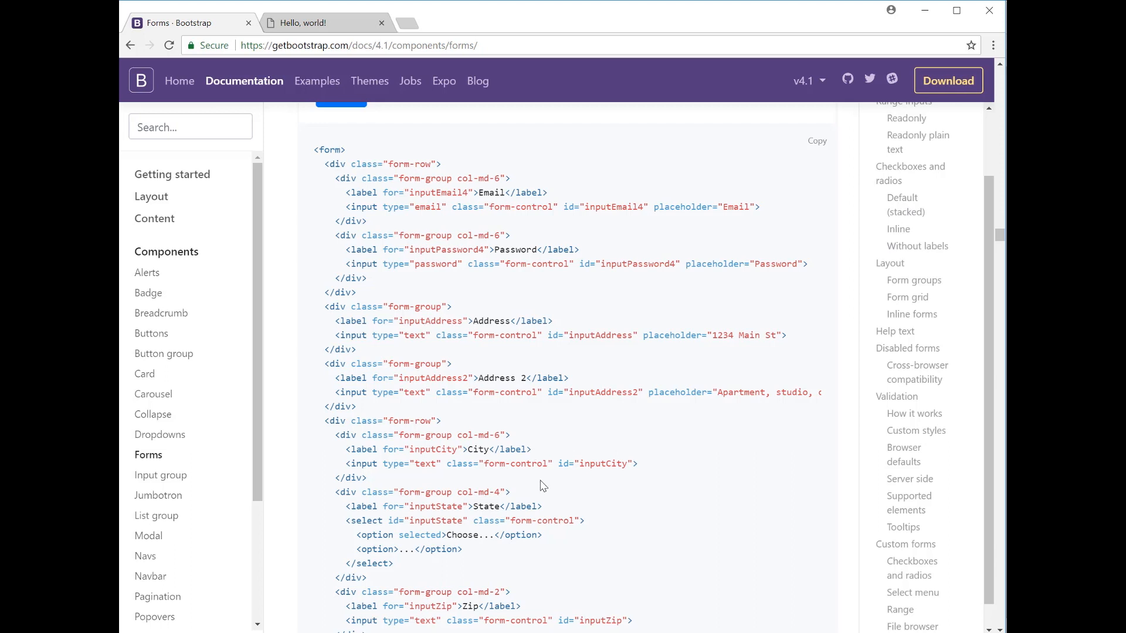
{"action": "scroll", "scroll_direction": "down", "scroll_amount": 3}
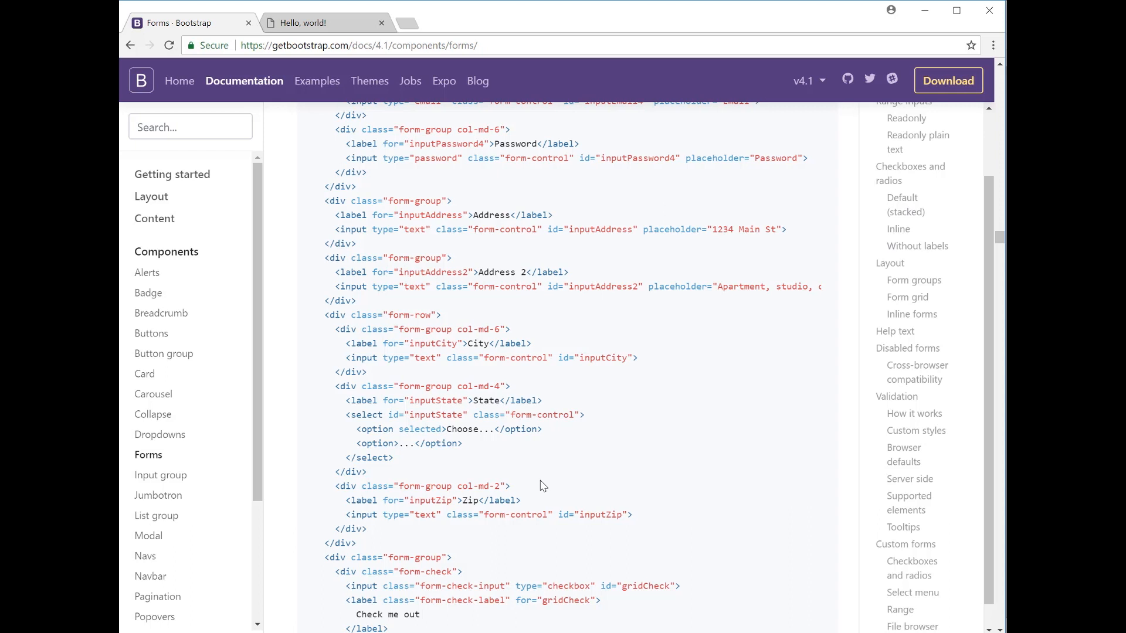
{"action": "scroll", "scroll_direction": "down", "scroll_amount": 3}
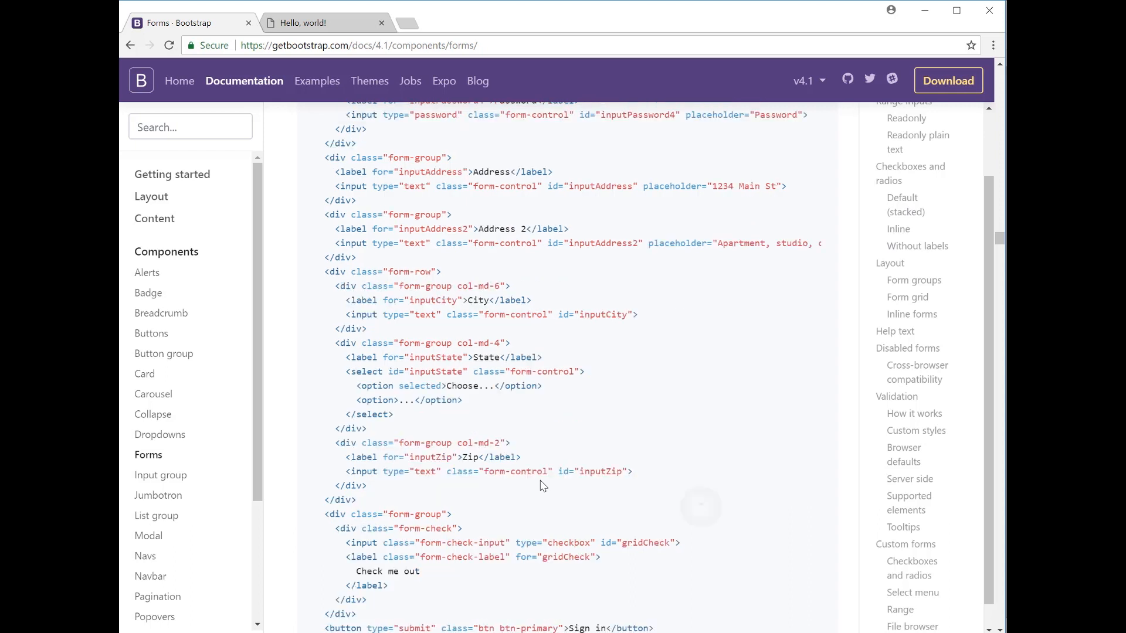
{"action": "scroll", "scroll_direction": "down", "scroll_amount": 3}
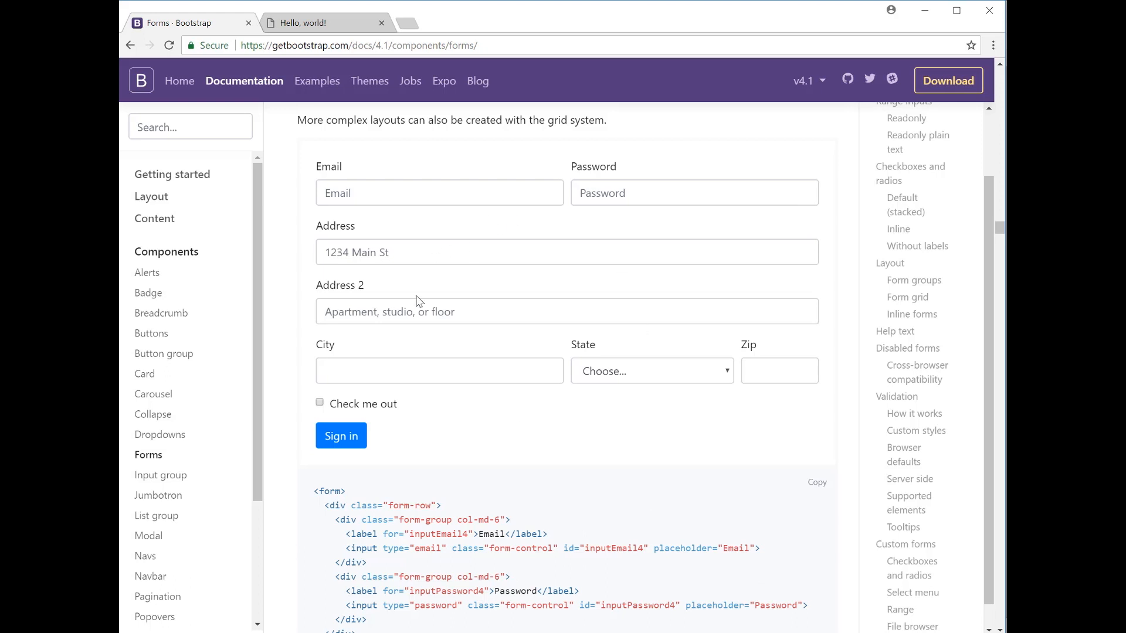
{"action": "mouse_move", "coordinate": [540, 470]}
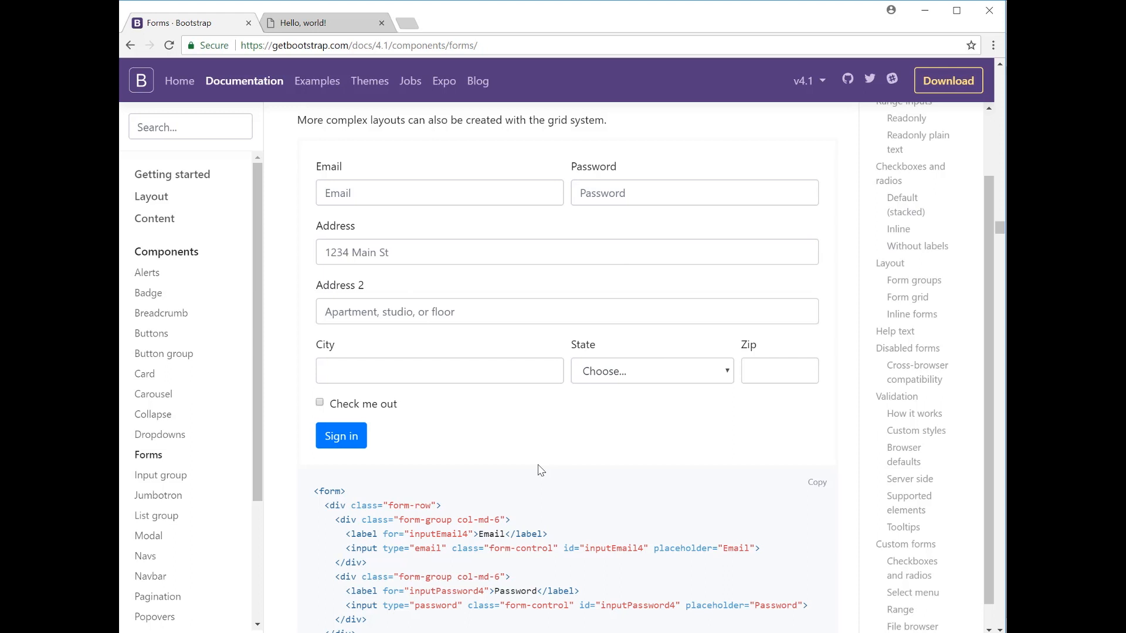
{"action": "mouse_move", "coordinate": [629, 384]}
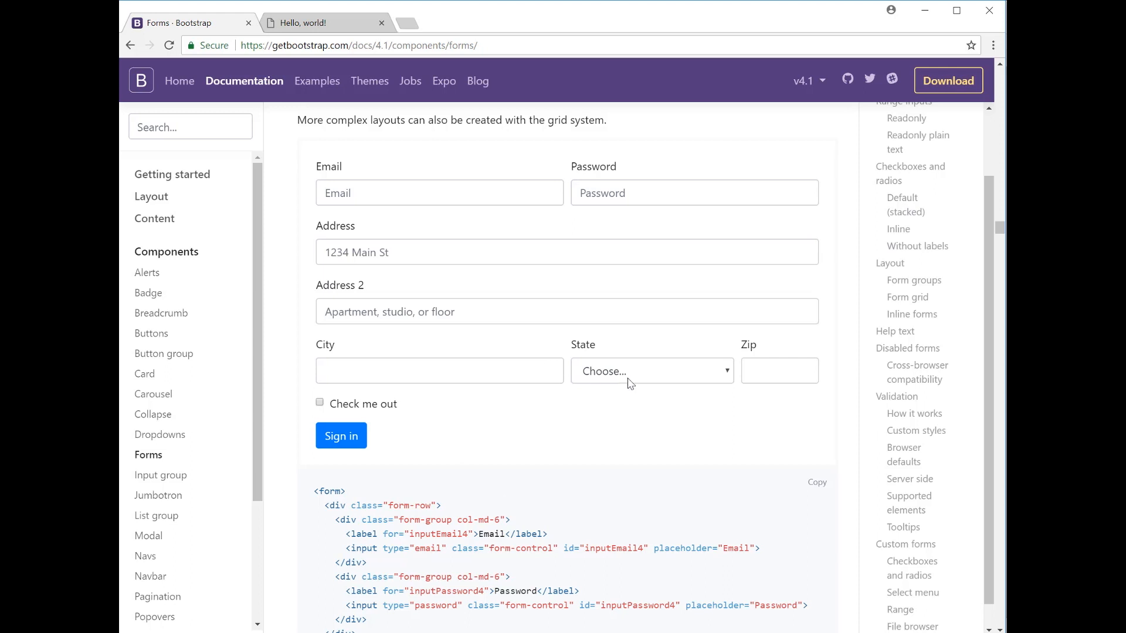
{"action": "left_click", "coordinate": [650, 371]}
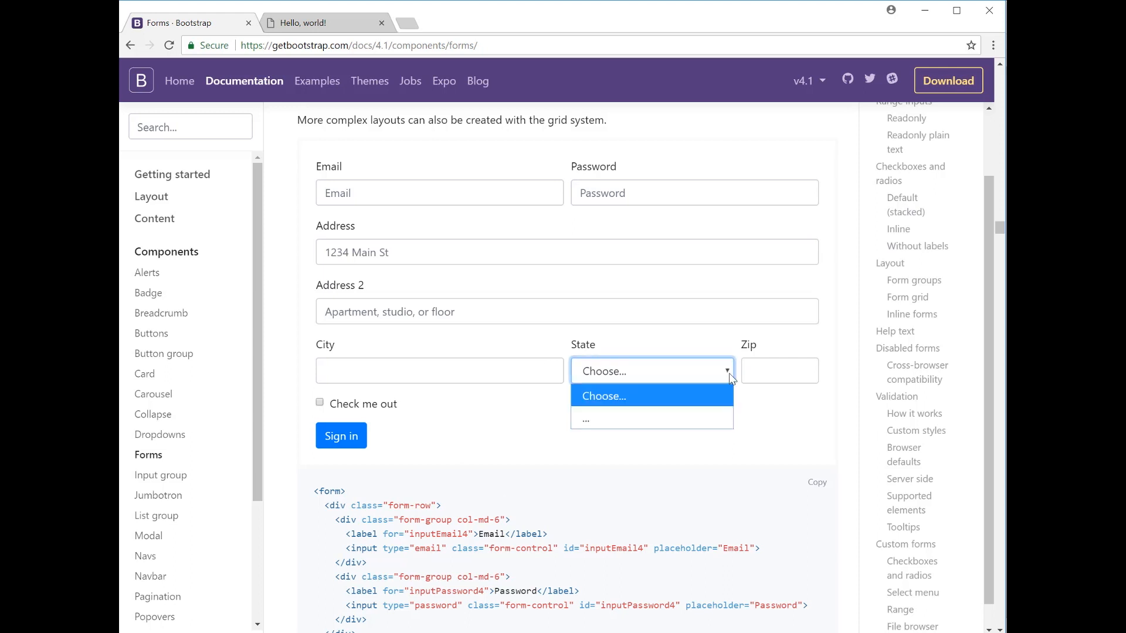
{"action": "left_click", "coordinate": [603, 396]}
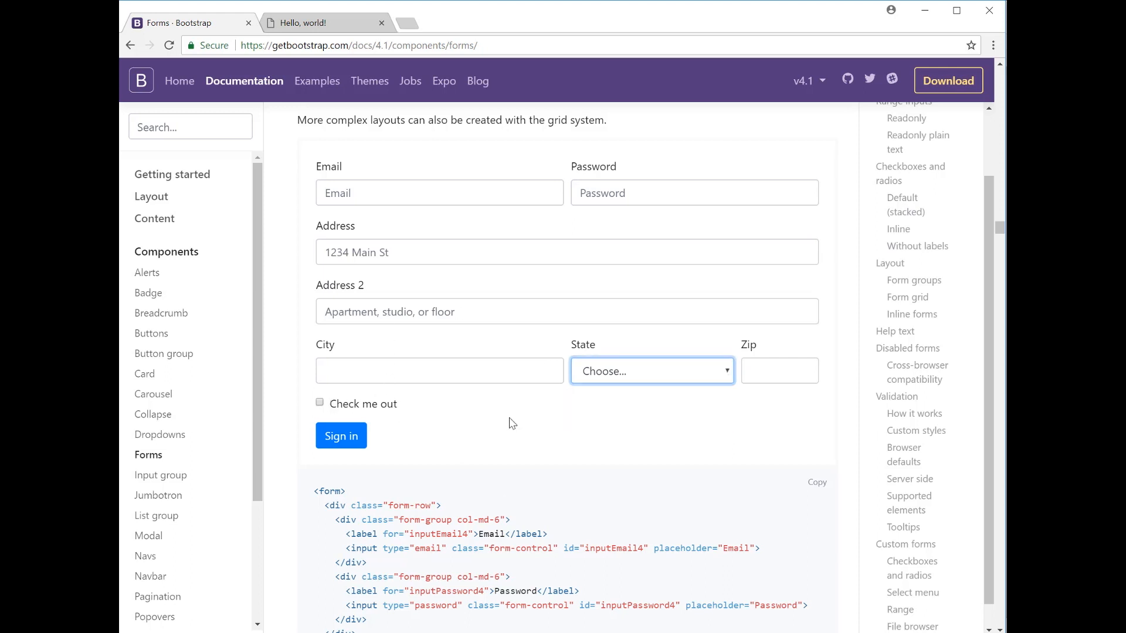
{"action": "scroll", "scroll_direction": "down", "scroll_amount": 3}
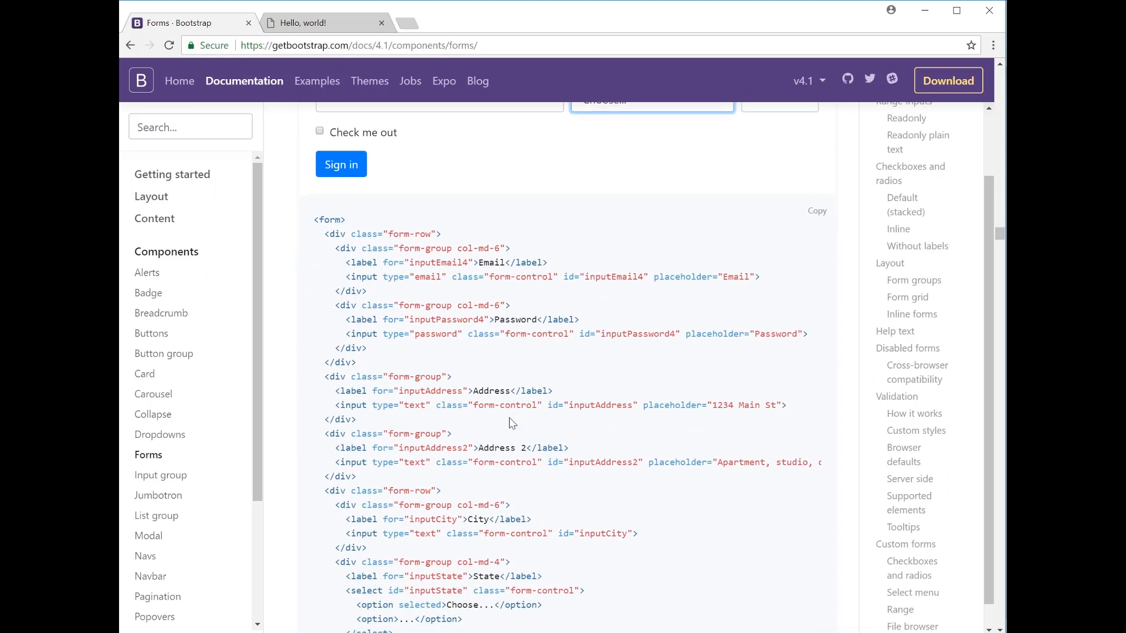
{"action": "scroll", "scroll_direction": "down", "scroll_amount": 3}
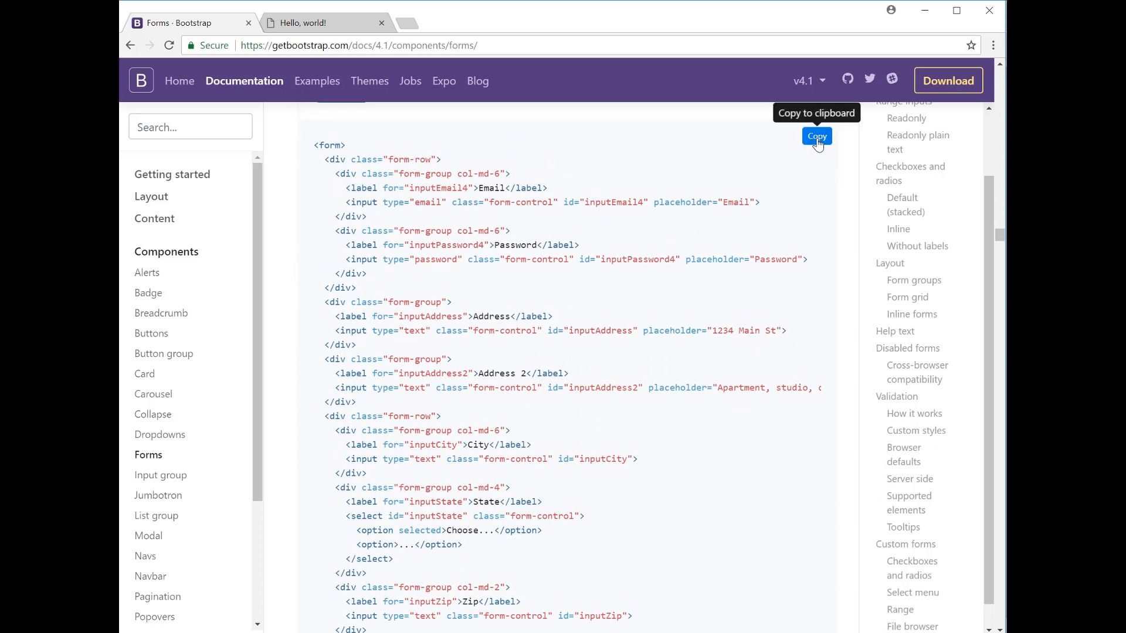
{"action": "mouse_move", "coordinate": [674, 492]}
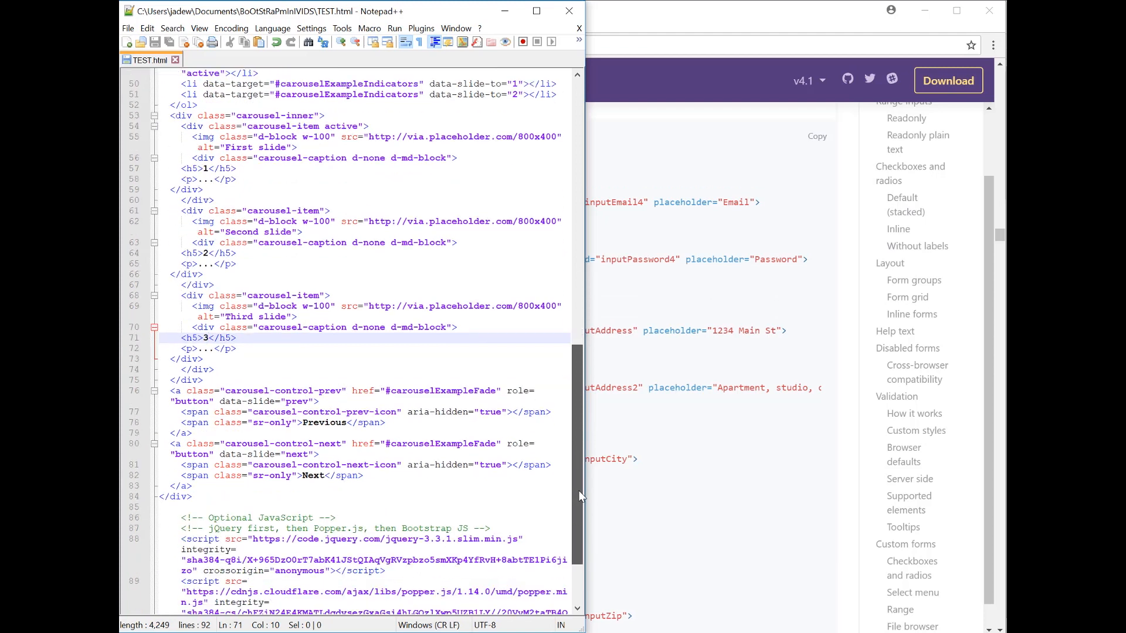
View TEST.html in the browser with the copied grid form below the carousel.
{"action": "scroll", "scroll_direction": "down", "scroll_amount": 3}
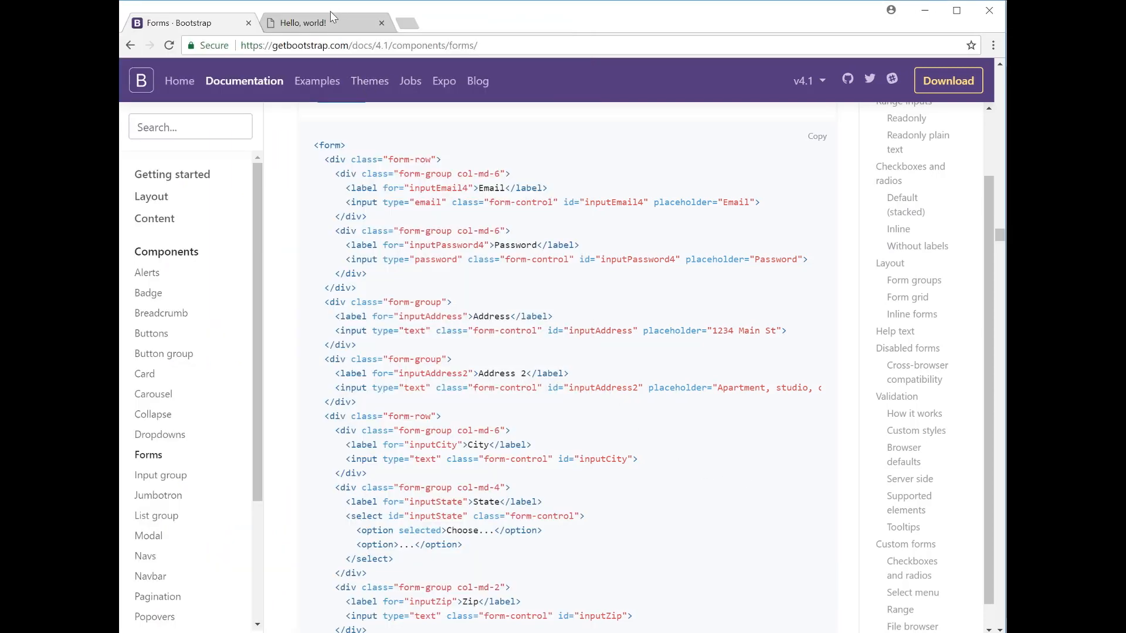
{"action": "left_click", "coordinate": [316, 22]}
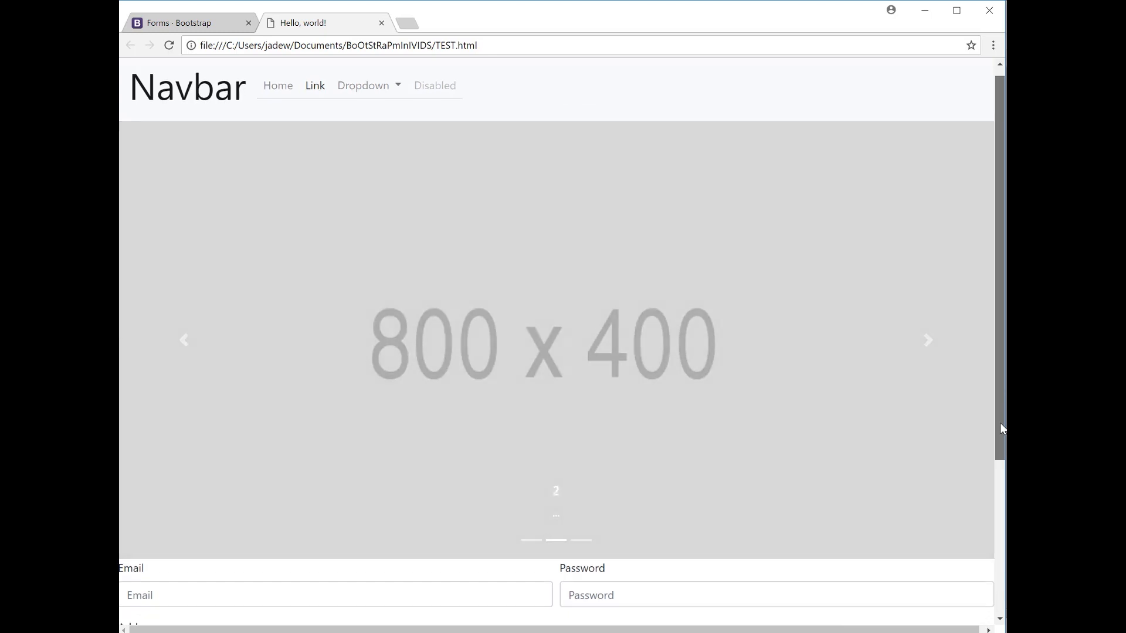
Wrap the TEST.html form in <div class="container"> with a closing </div> after it.
{"action": "scroll", "scroll_direction": "down", "scroll_amount": 3}
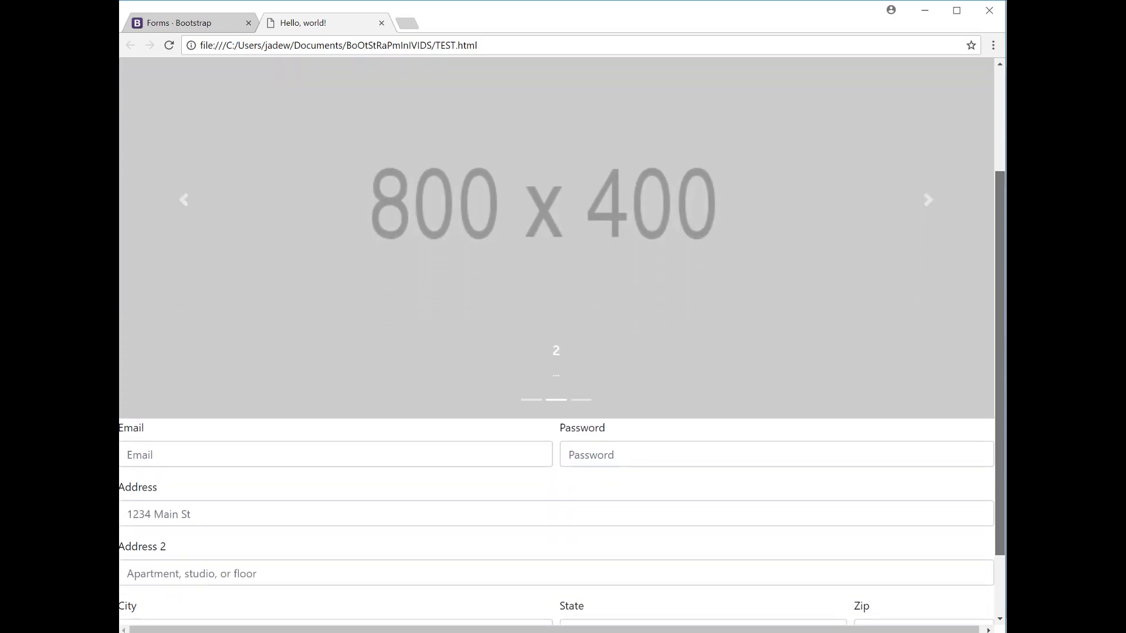
{"action": "scroll", "scroll_direction": "down", "scroll_amount": 3}
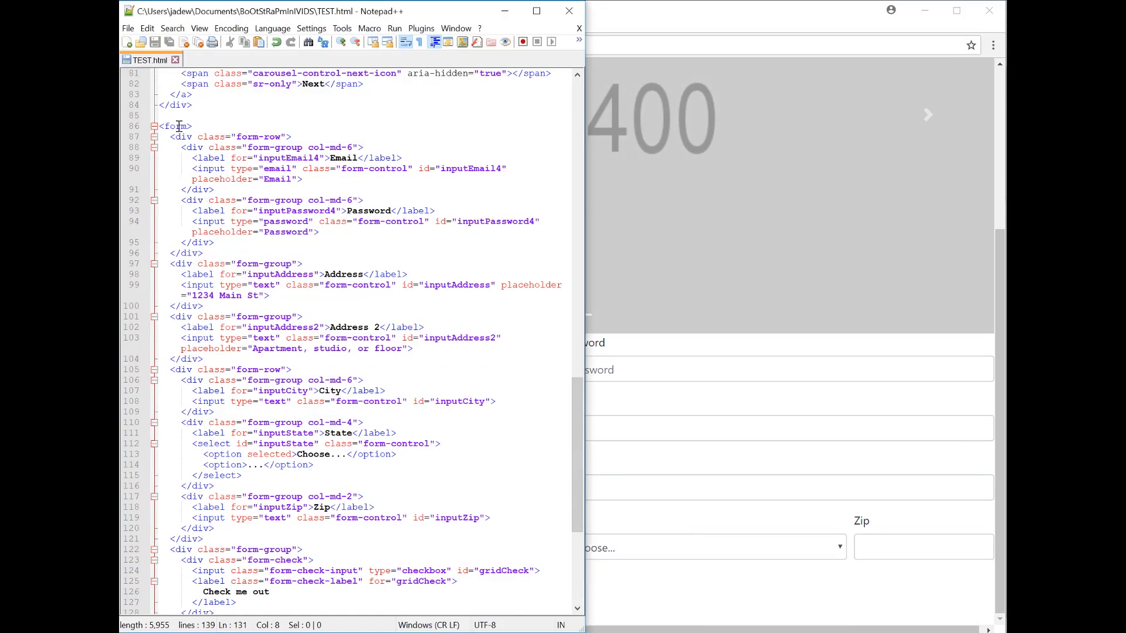
{"action": "key", "text": "Enter"}
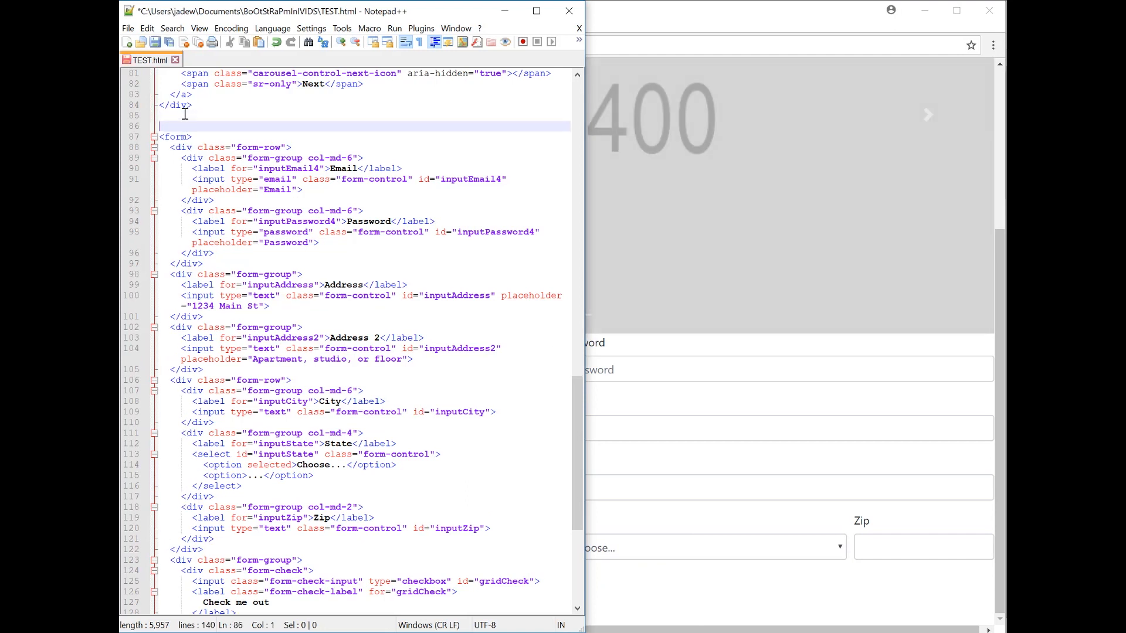
{"action": "type", "text": "<div class="}
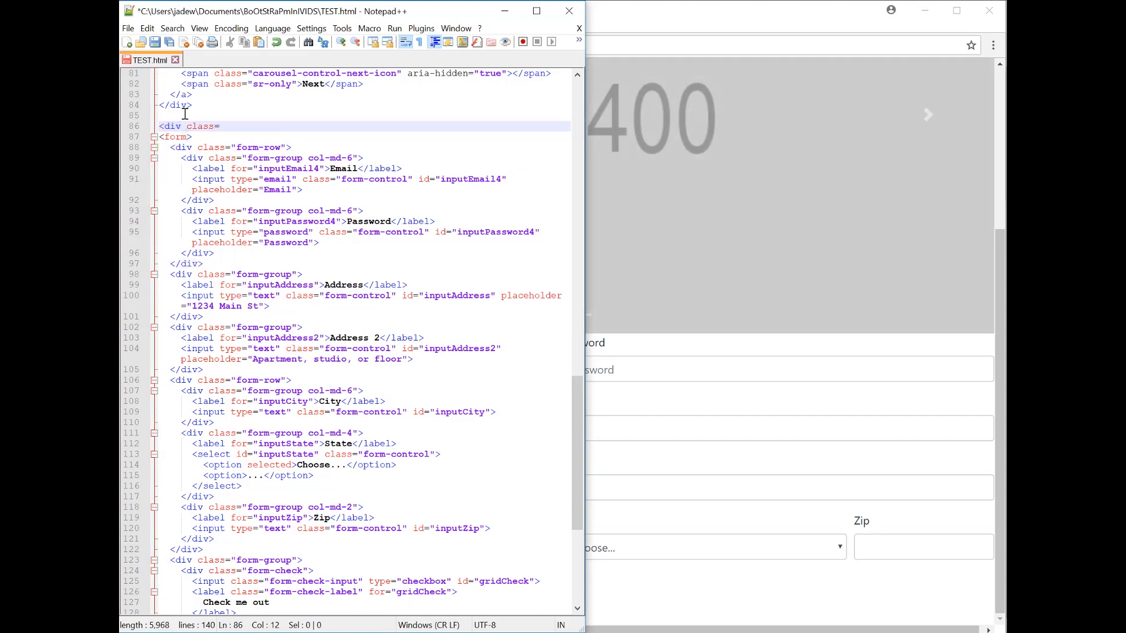
{"action": "type", "text": "container\">"}
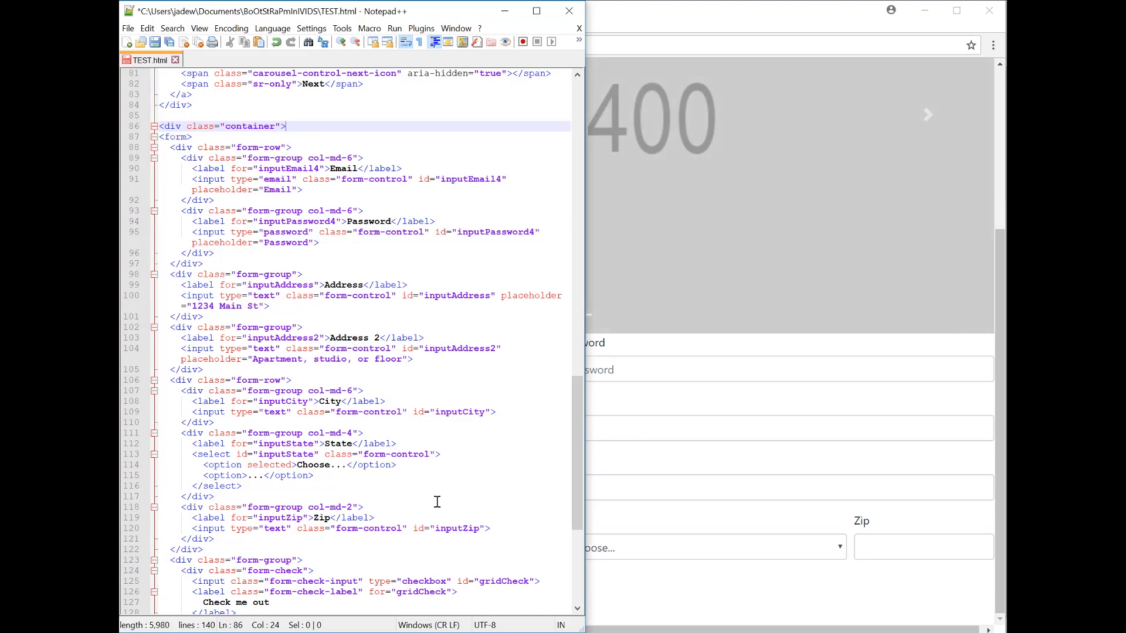
{"action": "scroll", "scroll_direction": "down", "scroll_amount": 3}
{"action": "type", "text": "<"}
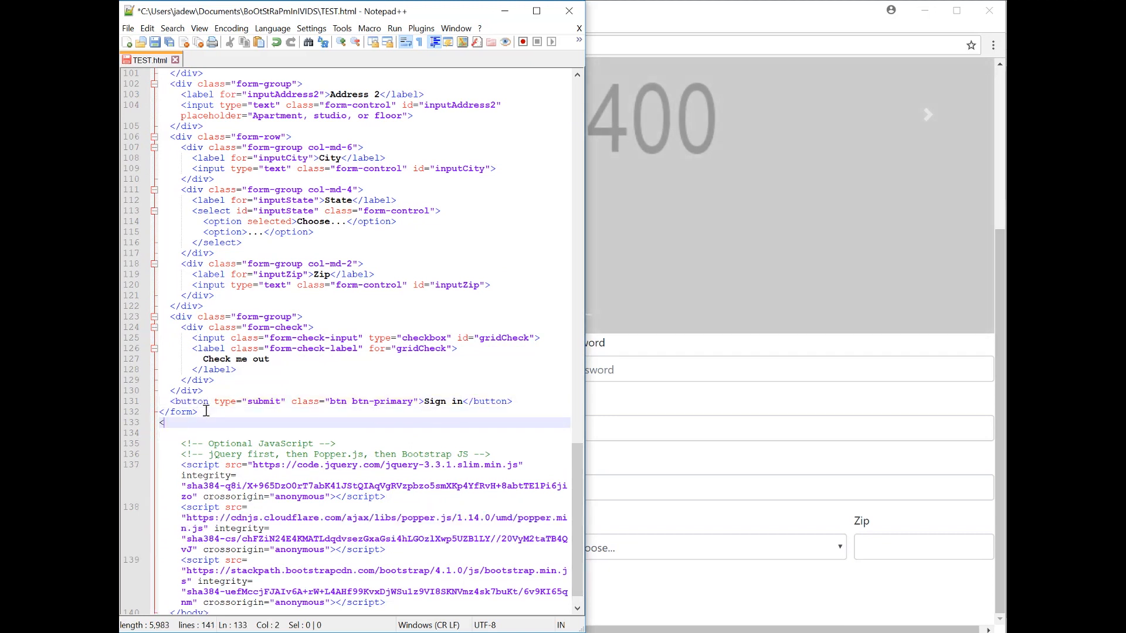
{"action": "type", "text": "/div>"}
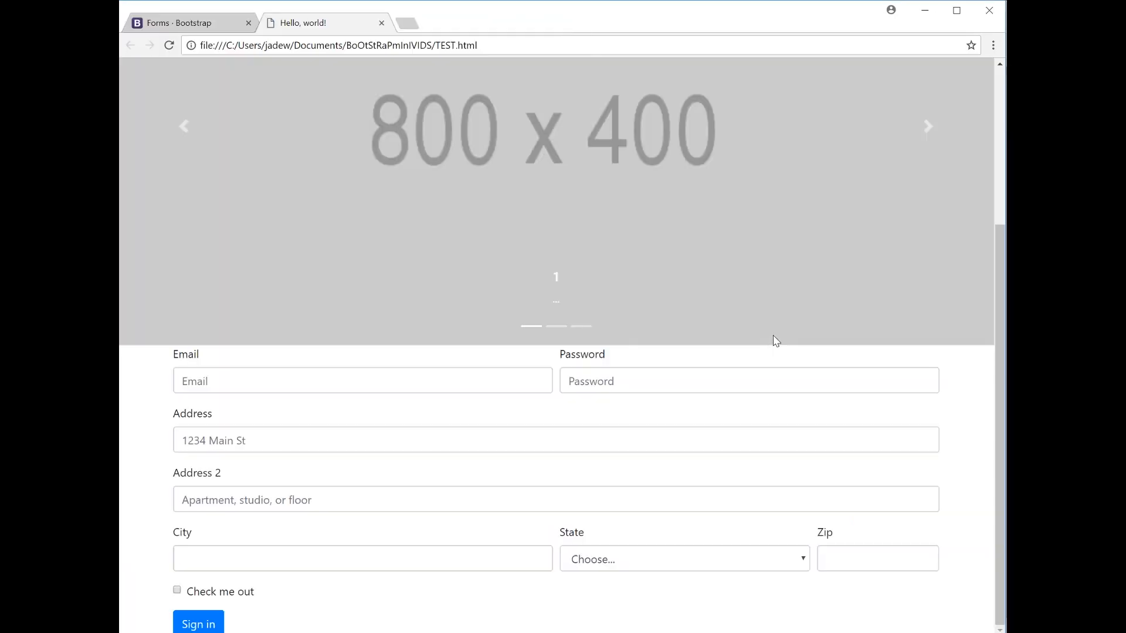
{"action": "mouse_move", "coordinate": [738, 612]}
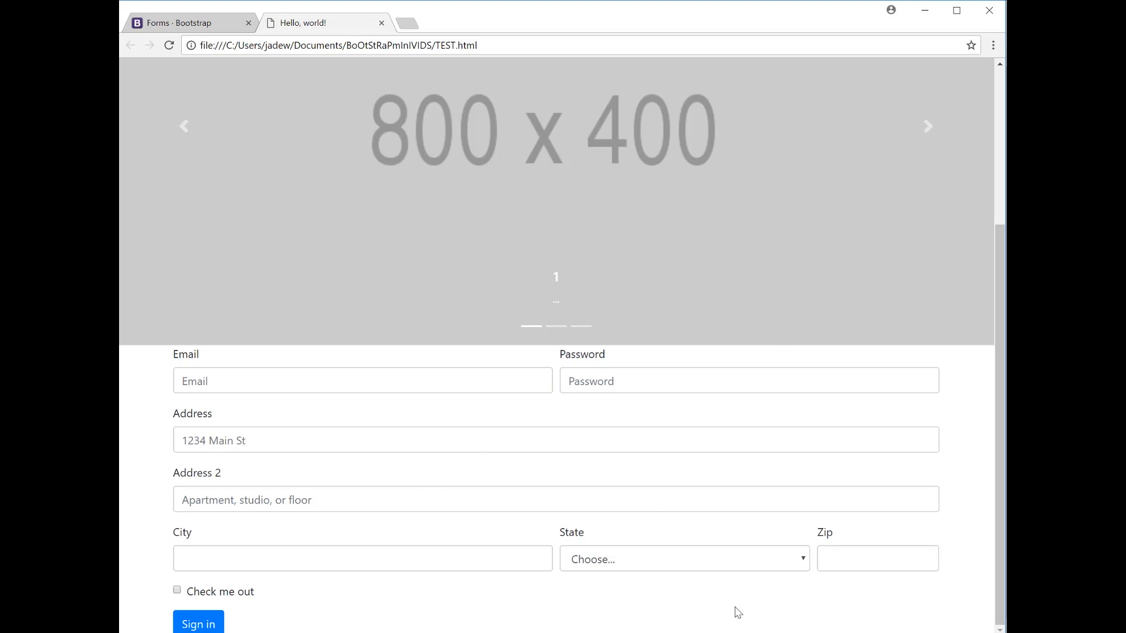
{"action": "mouse_move", "coordinate": [666, 569]}
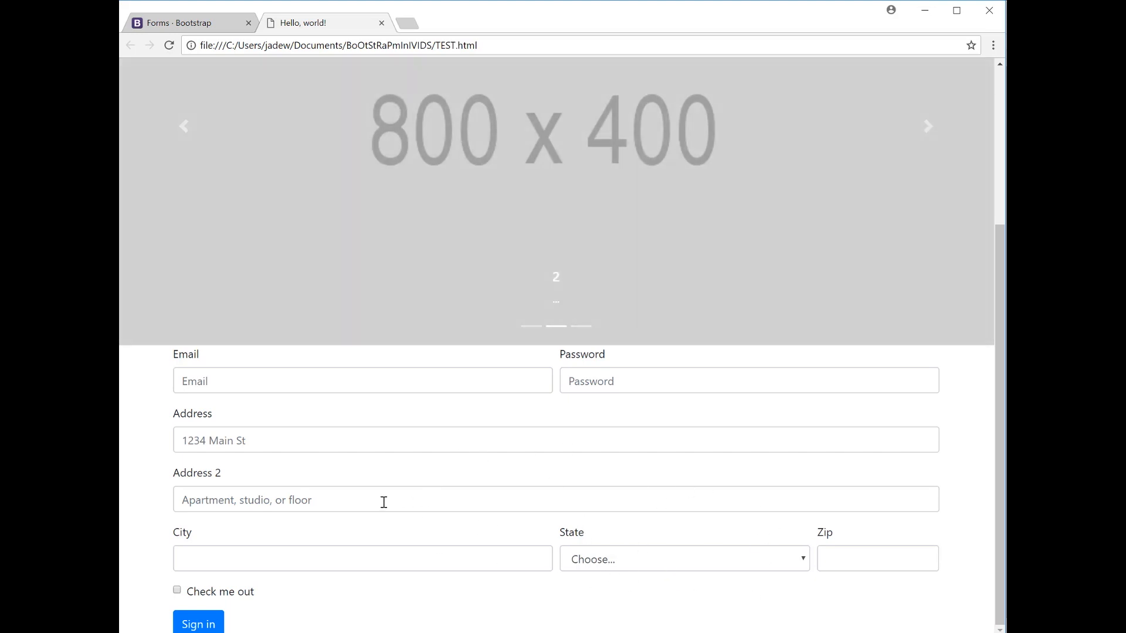
Focus the Email input on the reloaded TEST.html to see its focus outline.
{"action": "left_click", "coordinate": [362, 381]}
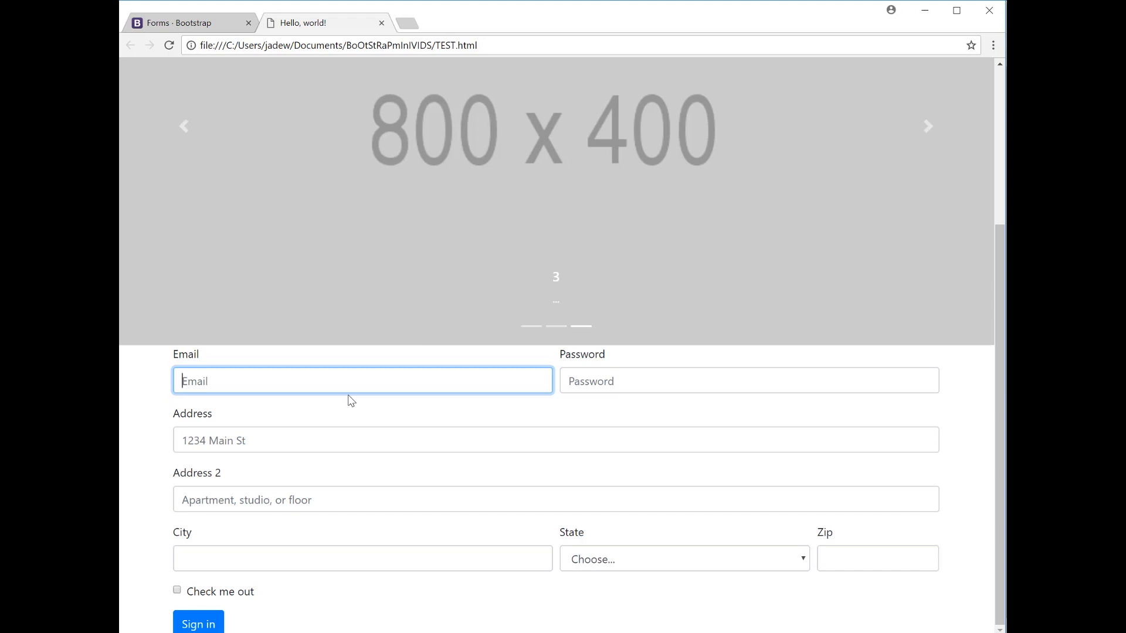
{"action": "mouse_move", "coordinate": [329, 401]}
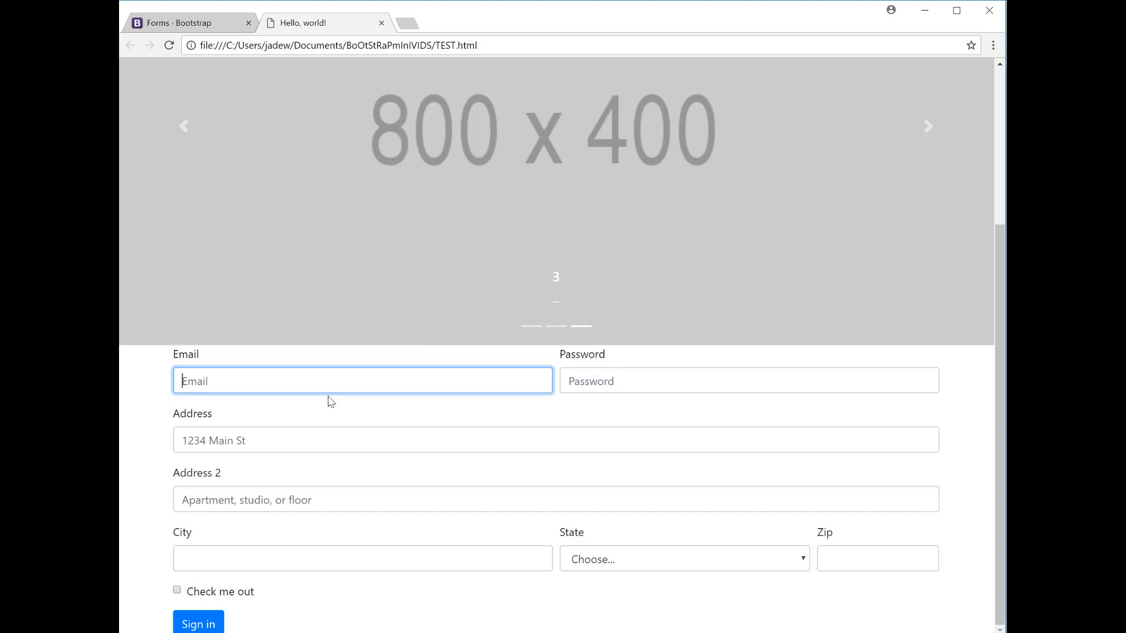
Inspect the Email field in DevTools and force its :focus state.
{"action": "right_click", "coordinate": [330, 400]}
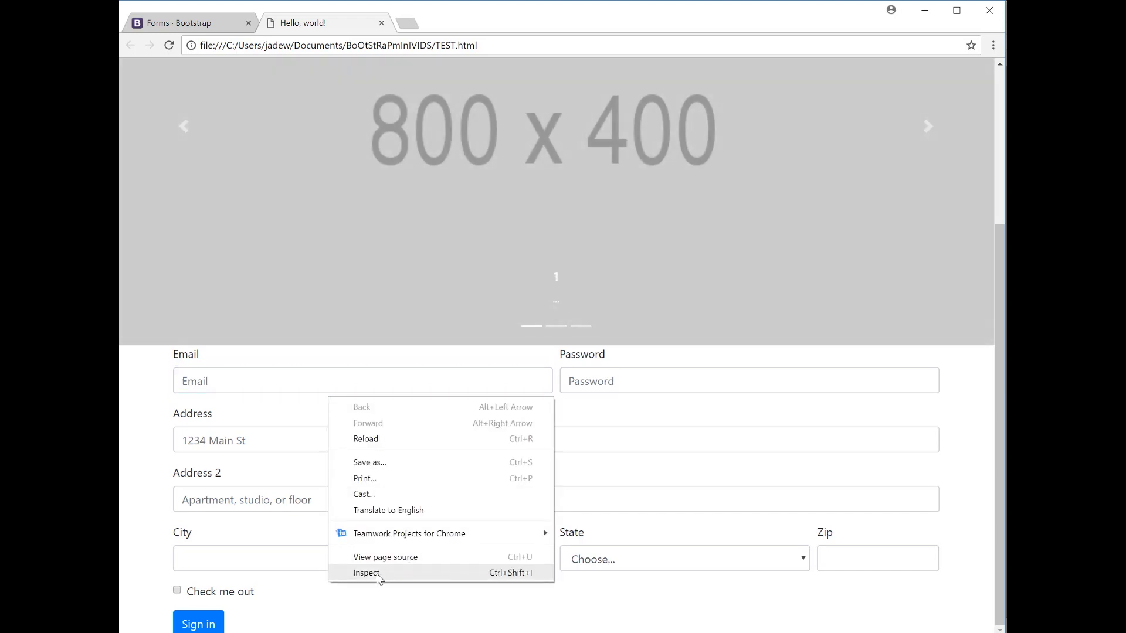
{"action": "left_click", "coordinate": [366, 572]}
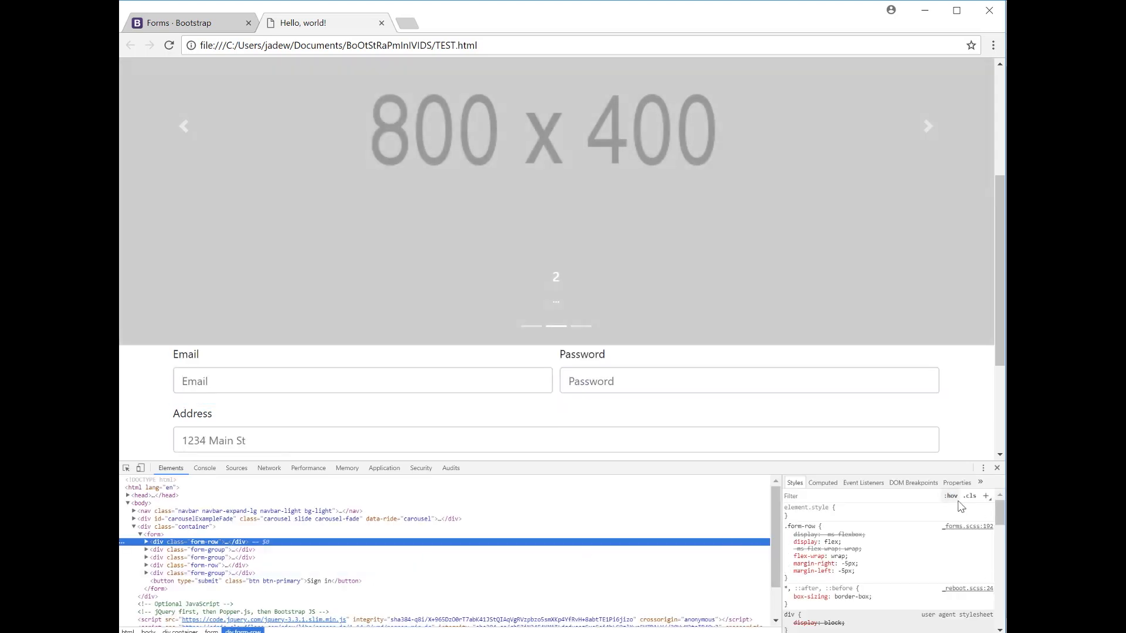
{"action": "left_click", "coordinate": [949, 496]}
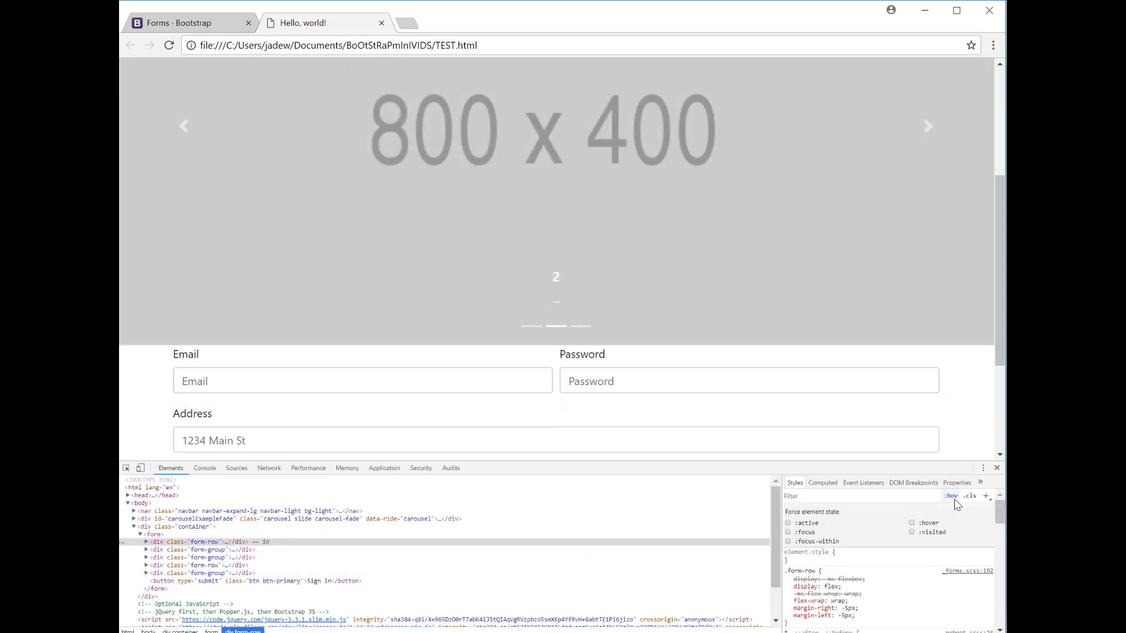
{"action": "left_click", "coordinate": [788, 531]}
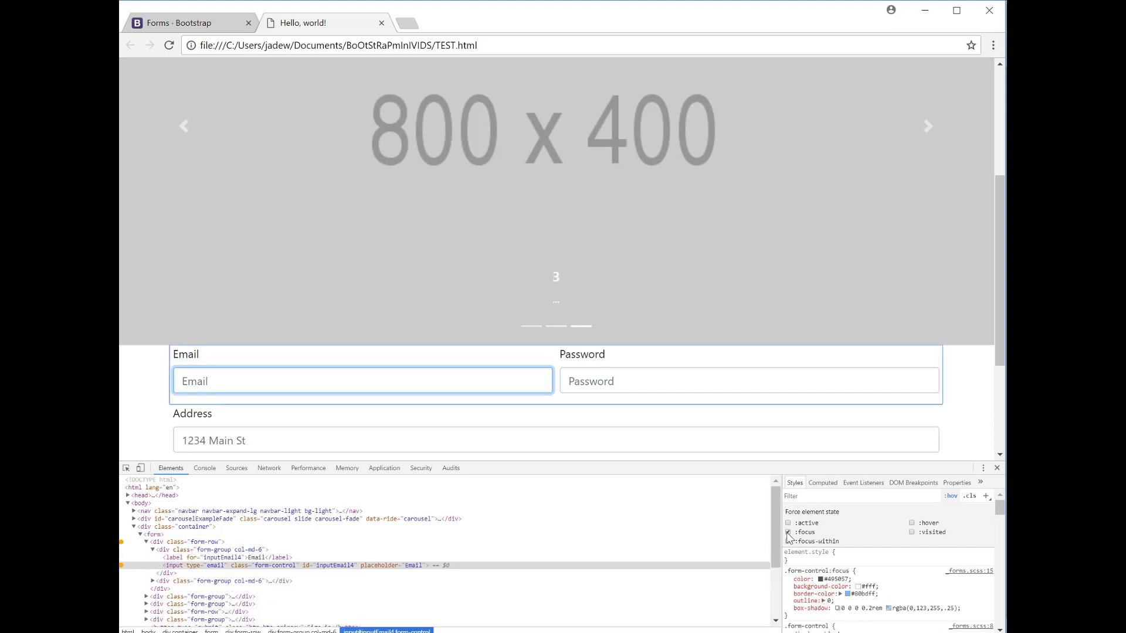
{"action": "left_click", "coordinate": [787, 531]}
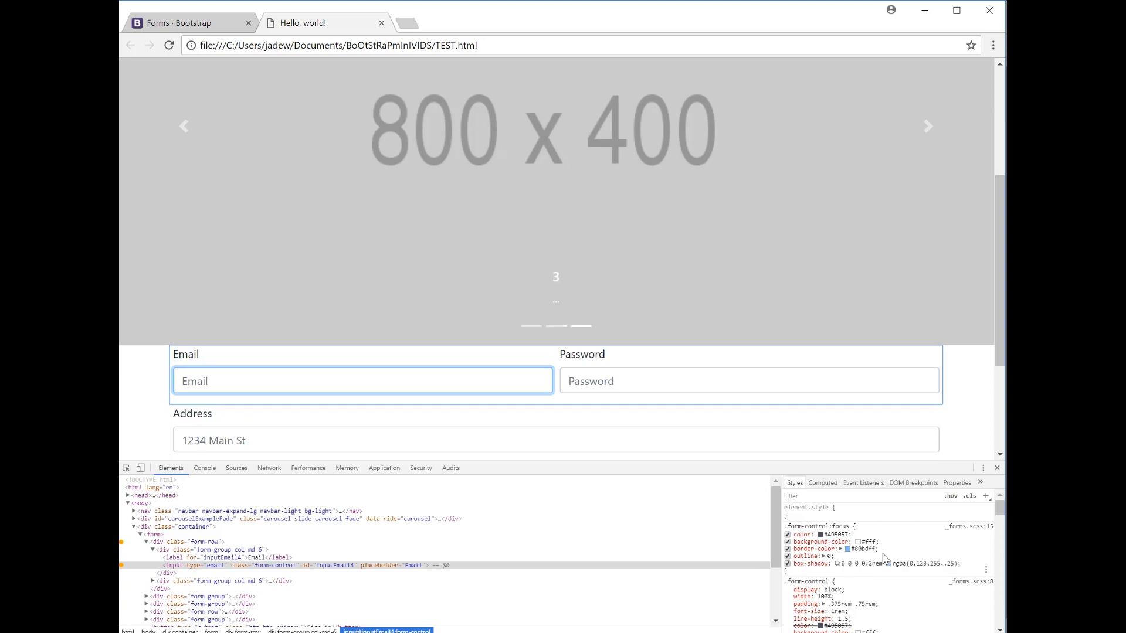
Set .form-control:focus box-shadow to 0 0 0 0.2rem #000000 and preview the black outline.
{"action": "double_click", "coordinate": [854, 548]}
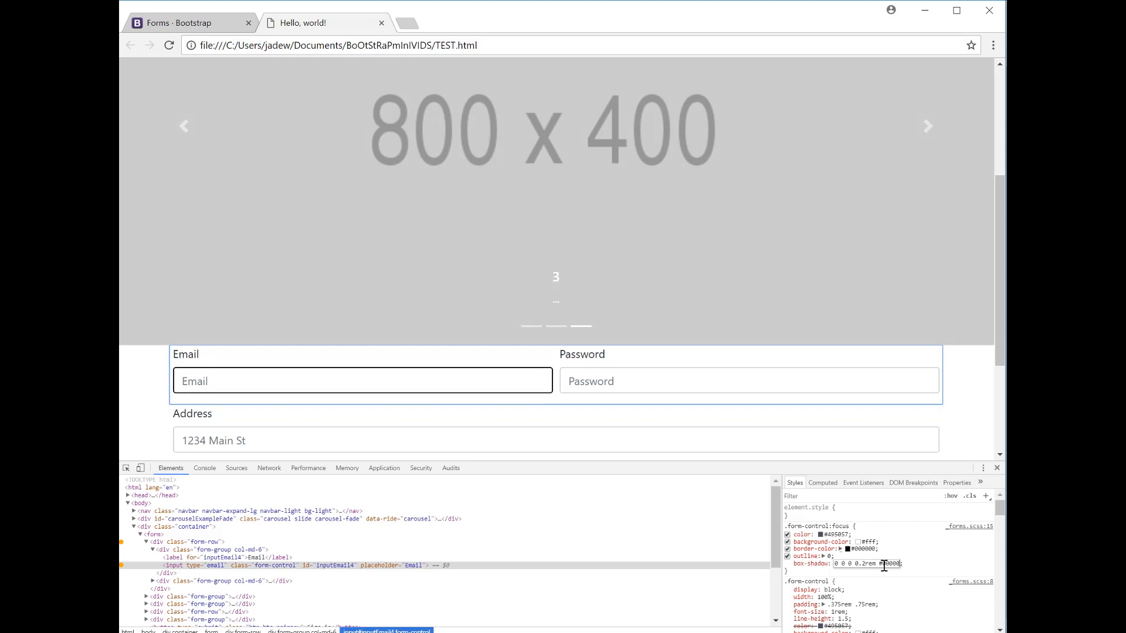
{"action": "left_click", "coordinate": [362, 380]}
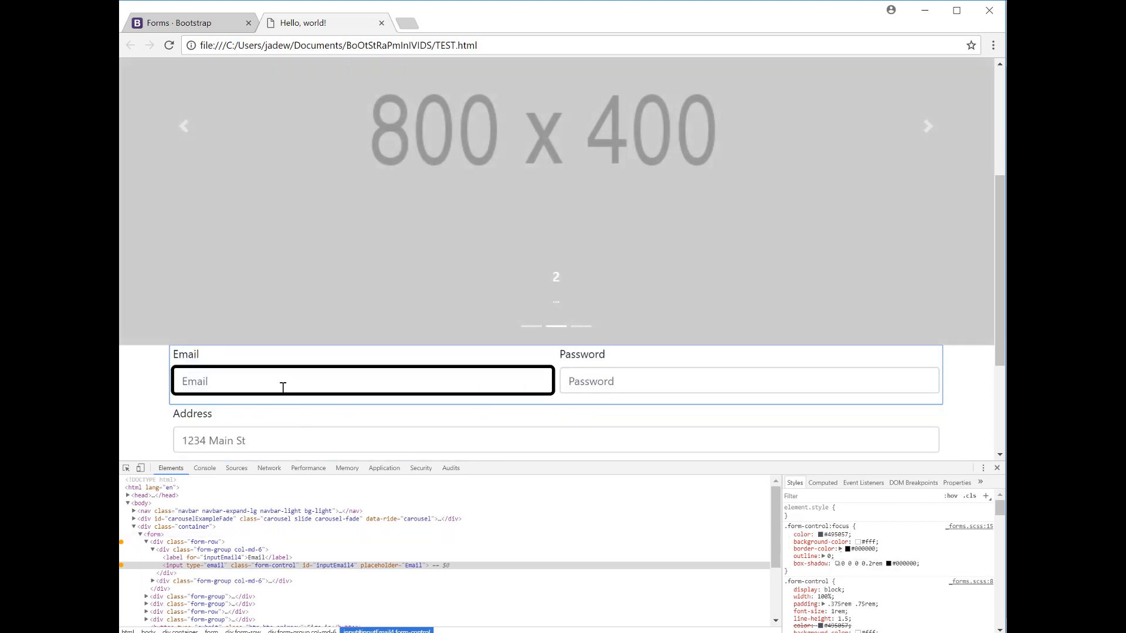
{"action": "mouse_move", "coordinate": [240, 378]}
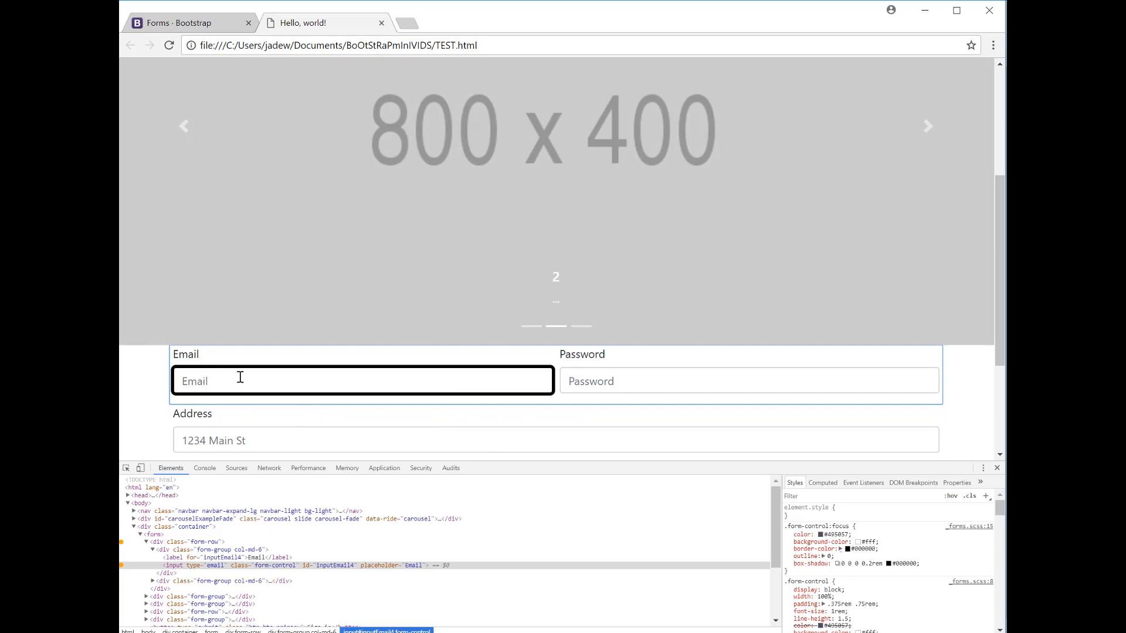
{"action": "mouse_move", "coordinate": [1001, 294]}
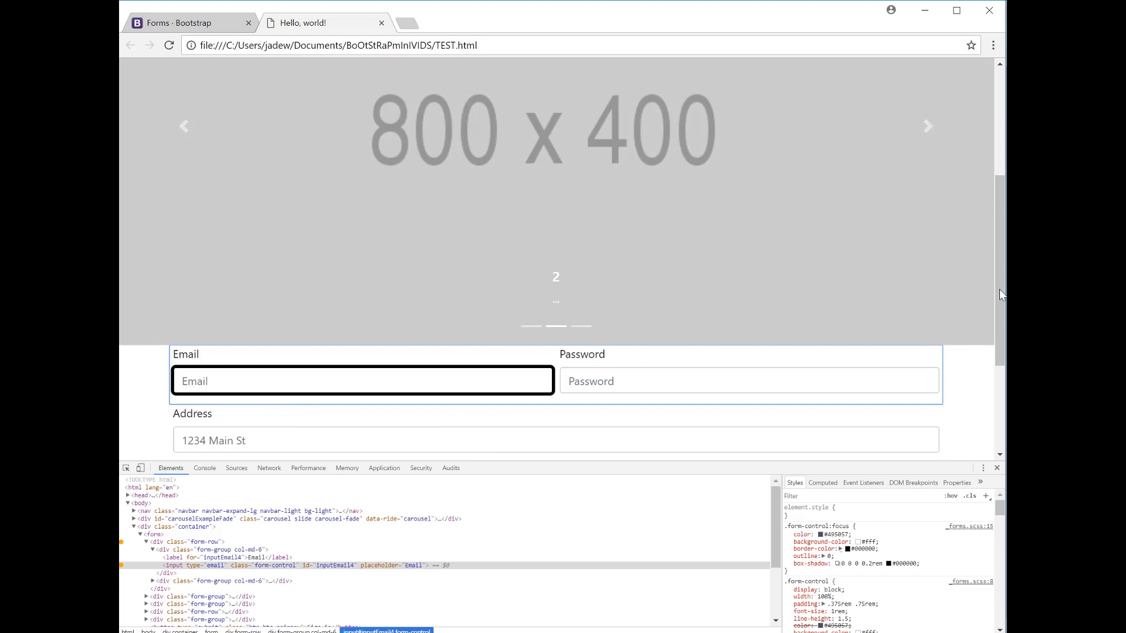
{"action": "scroll", "scroll_direction": "down", "scroll_amount": 3}
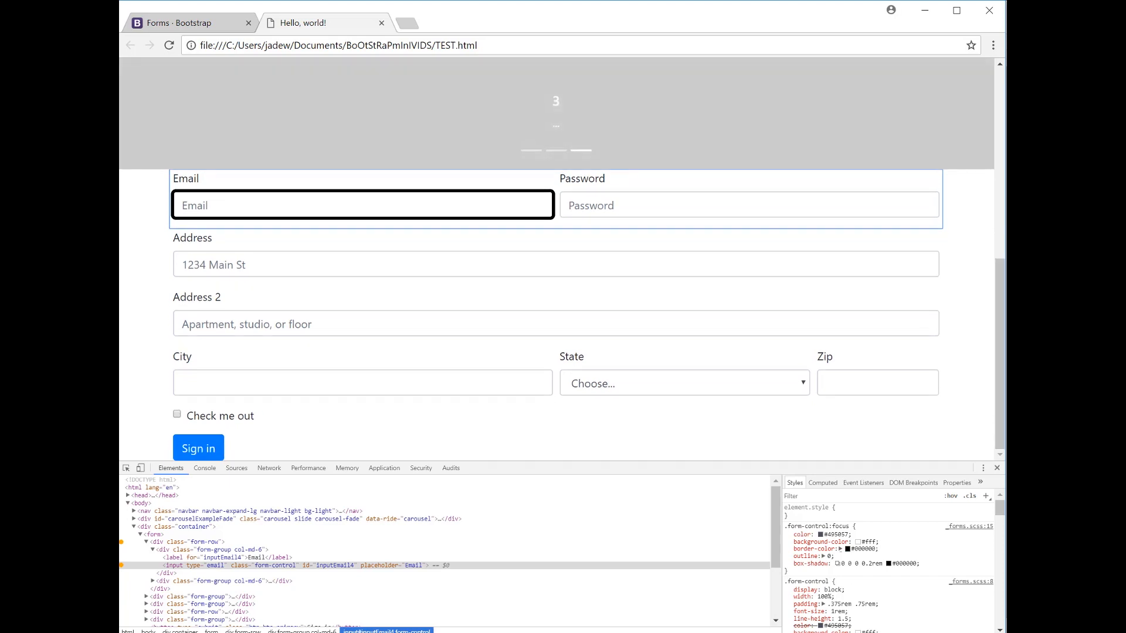
{"action": "left_click", "coordinate": [682, 383]}
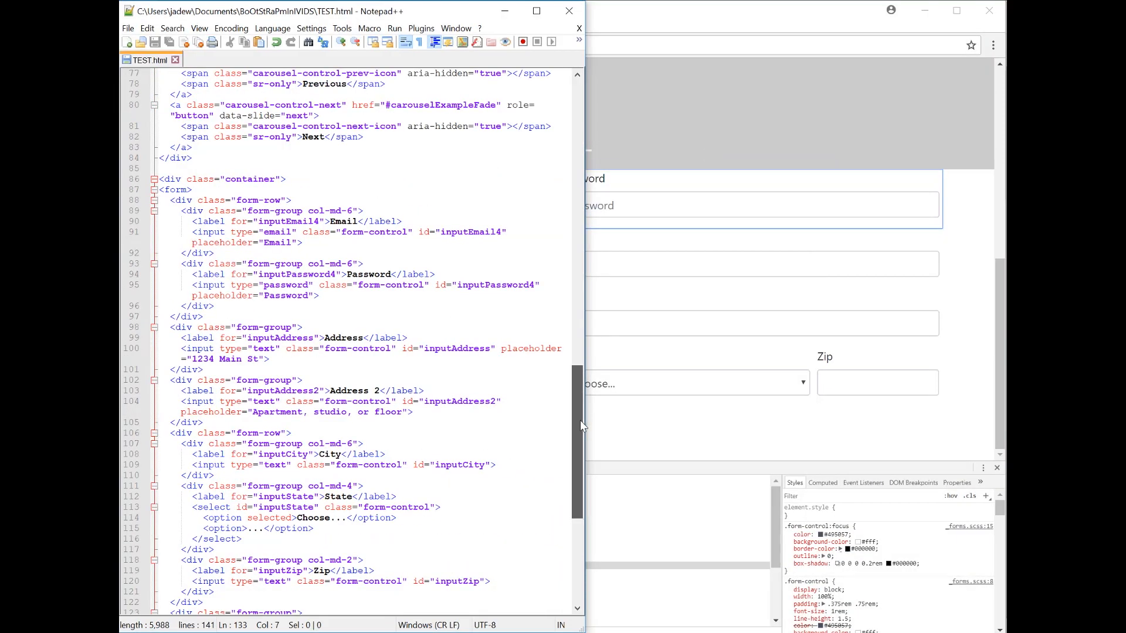
Mark the checkbox 'checked', delete the Address 2 group, and give Address col-md-8.
{"action": "scroll", "scroll_direction": "down", "scroll_amount": 3}
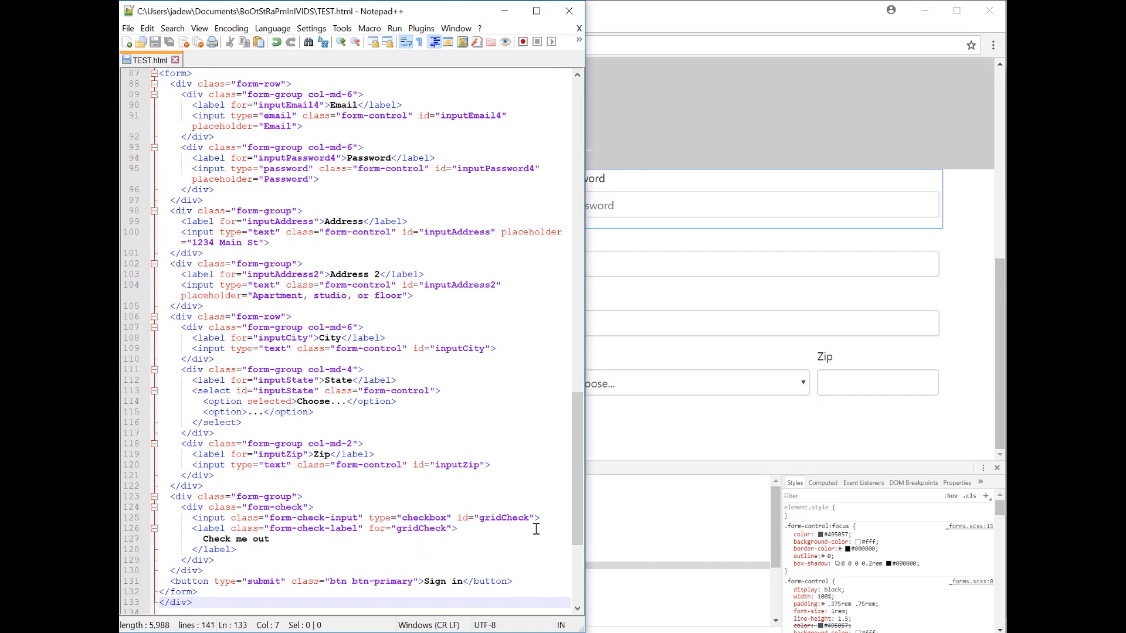
{"action": "type", "text": "checked"}
{"action": "left_click", "coordinate": [364, 211]}
{"action": "type", "text": " col-md-8"}
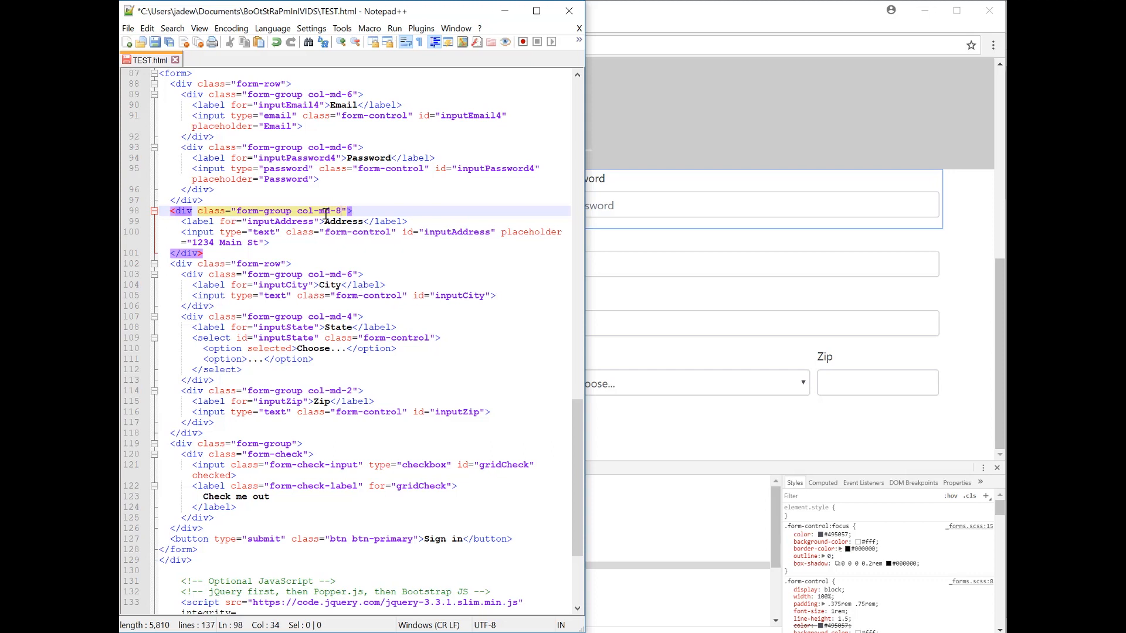
{"action": "mouse_move", "coordinate": [330, 205]}
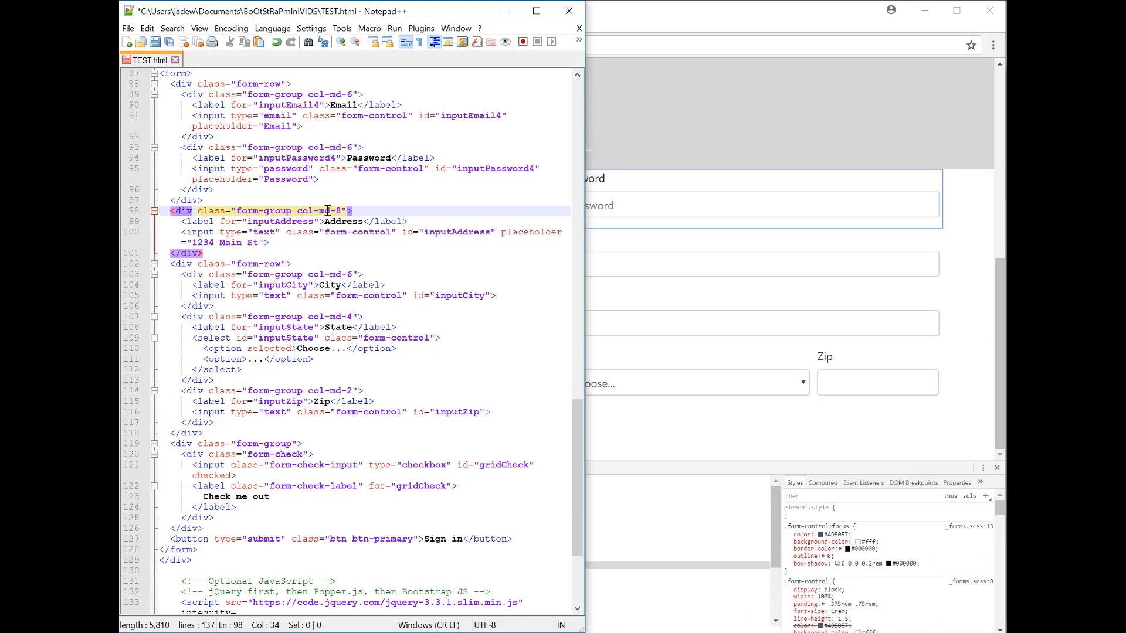
{"action": "scroll", "scroll_direction": "down", "scroll_amount": 3}
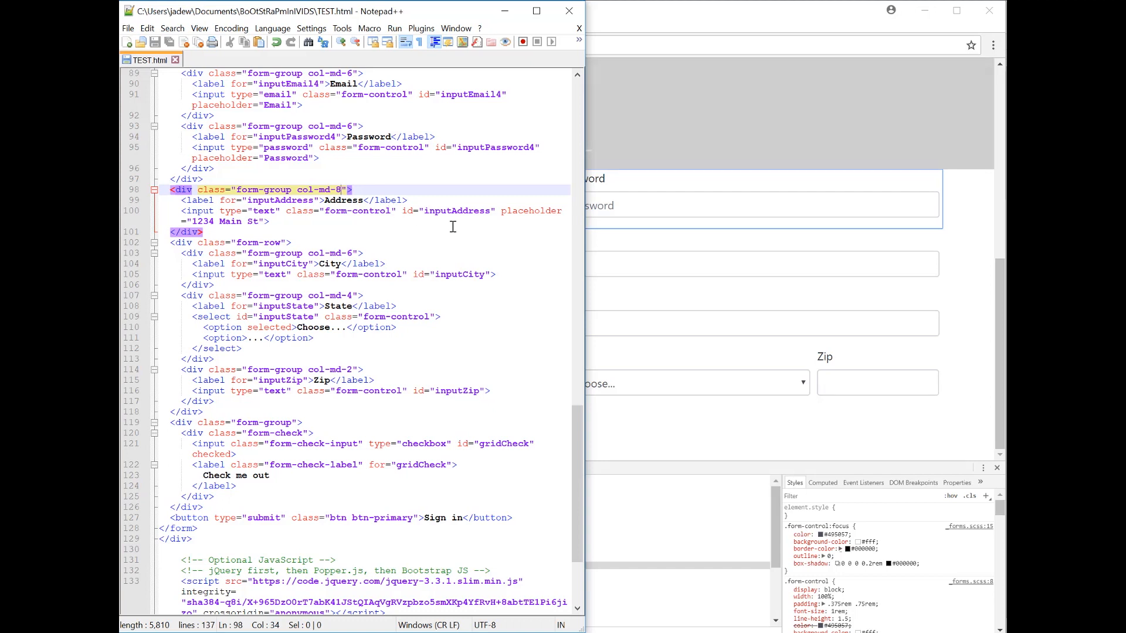
{"action": "mouse_move", "coordinate": [754, 317]}
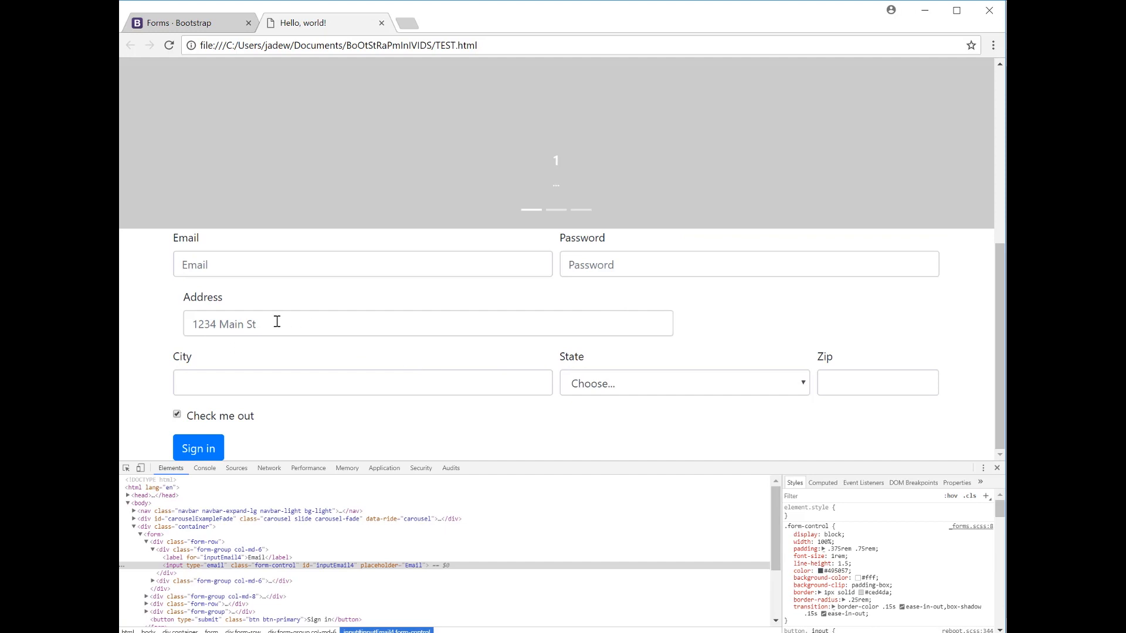
{"action": "mouse_move", "coordinate": [302, 329]}
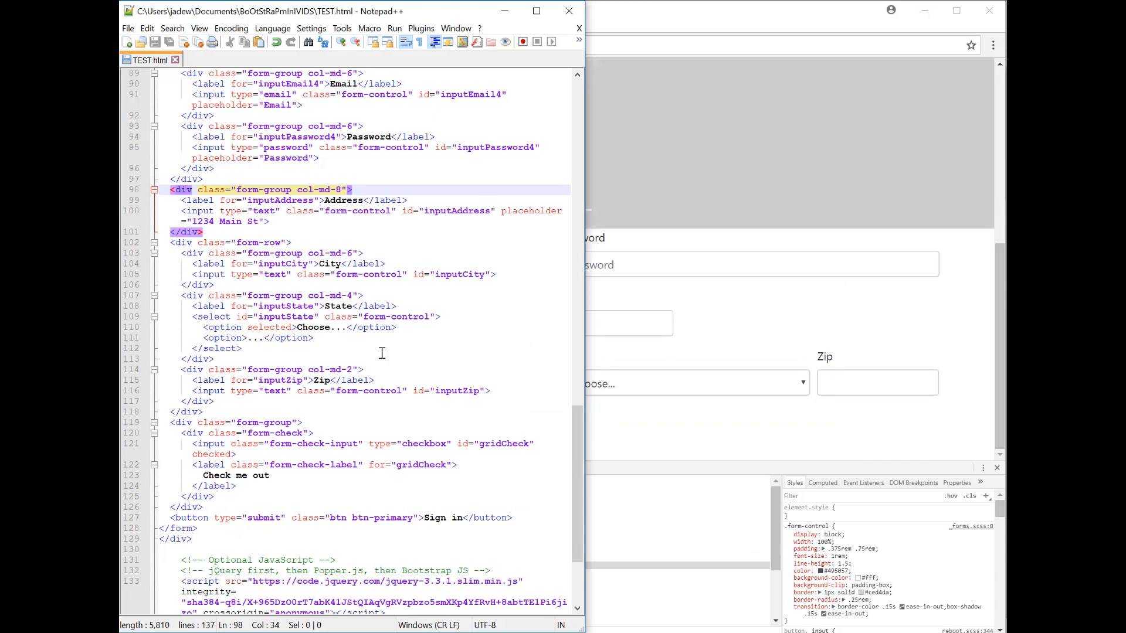
{"action": "mouse_move", "coordinate": [368, 252]}
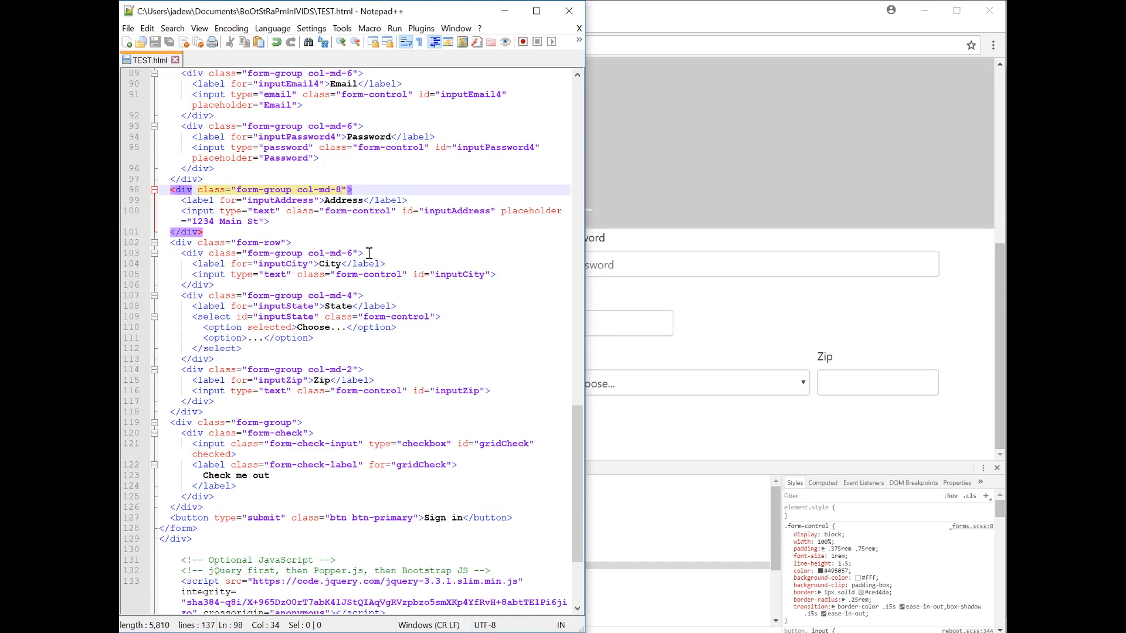
{"action": "mouse_move", "coordinate": [352, 307]}
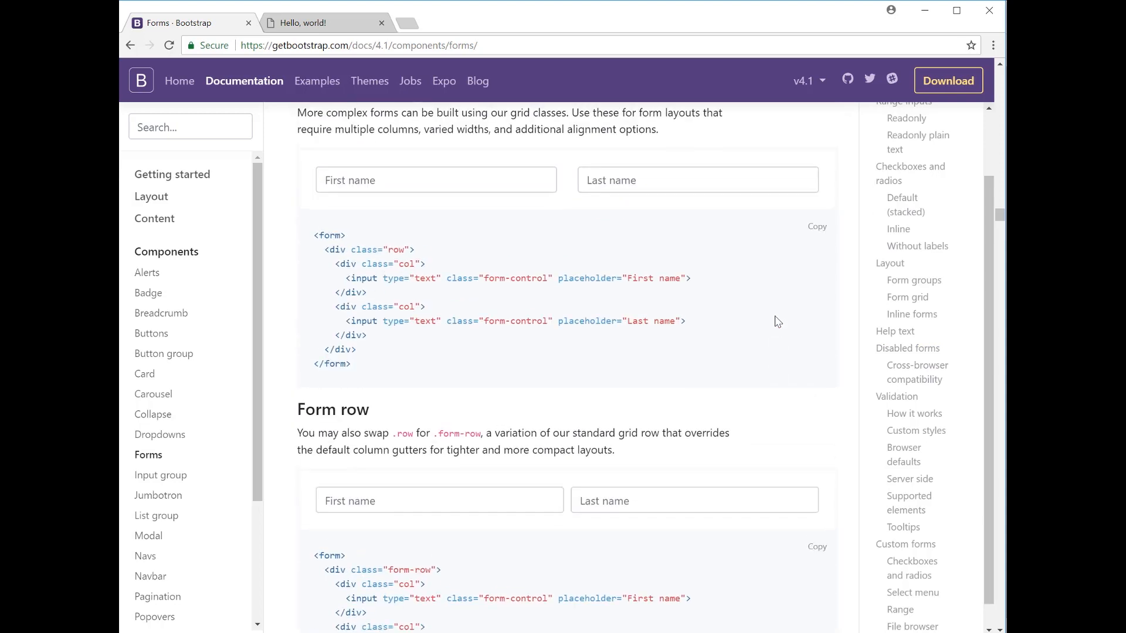
Scroll the Bootstrap Forms docs and select the Example multiple select code.
{"action": "scroll", "scroll_direction": "down", "scroll_amount": 3}
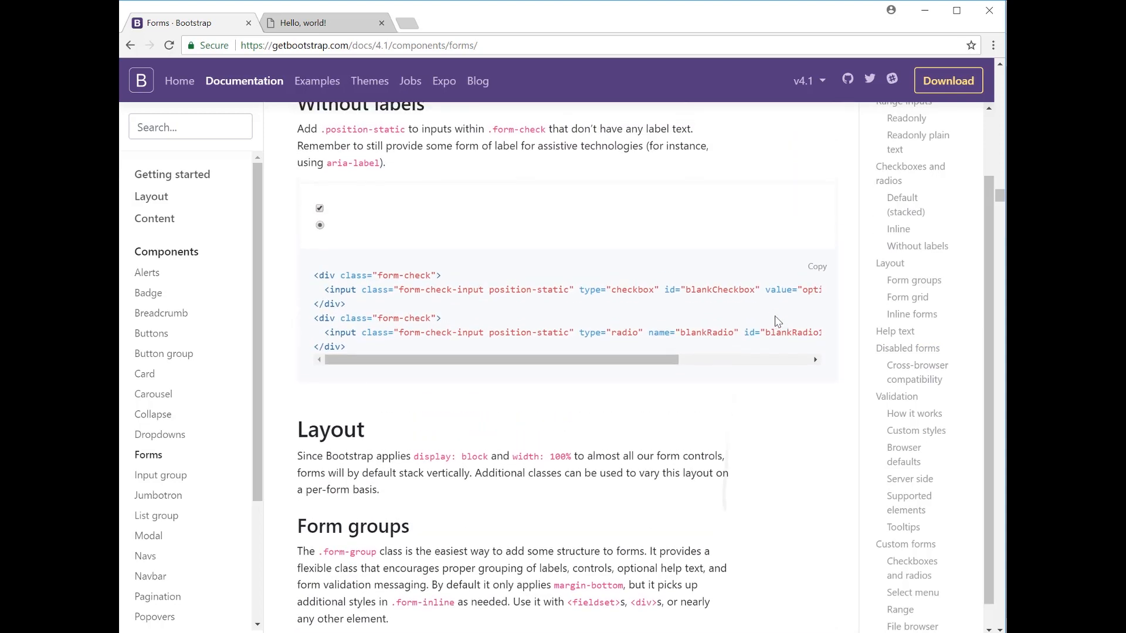
{"action": "scroll", "scroll_direction": "down", "scroll_amount": 3}
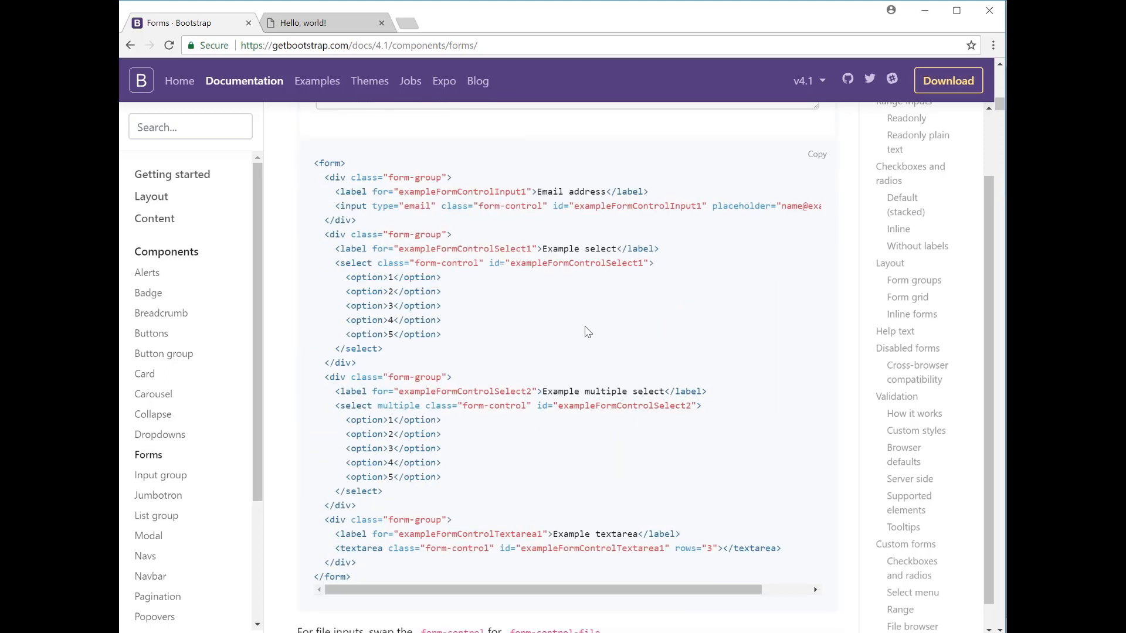
{"action": "mouse_move", "coordinate": [473, 380]}
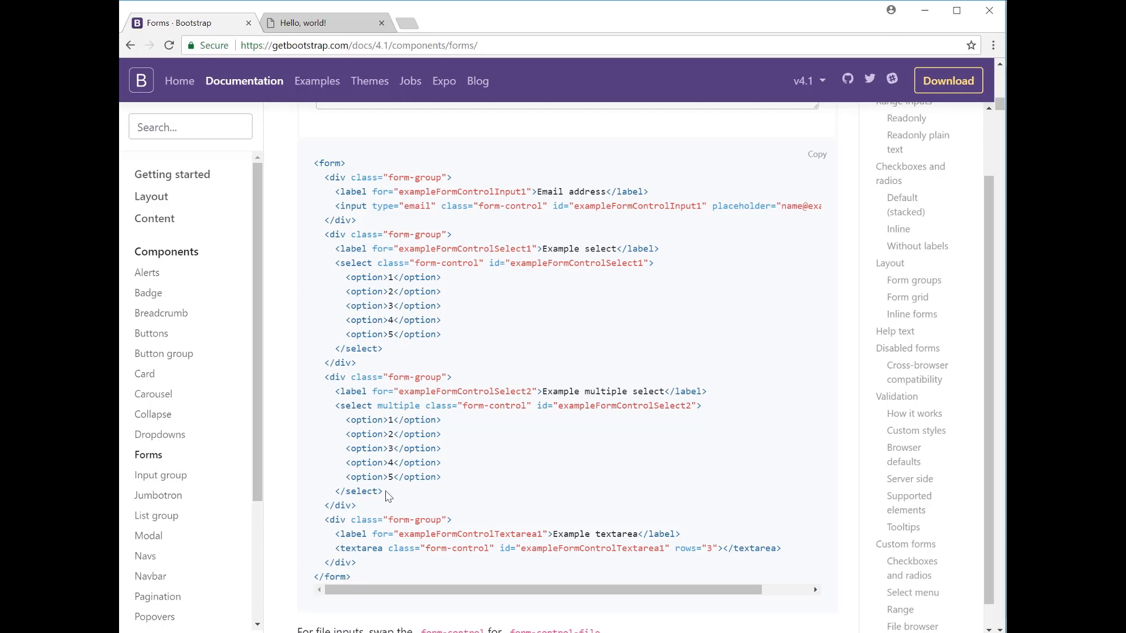
{"action": "left_click_drag", "start_coordinate": [336, 391], "coordinate": [384, 491]}
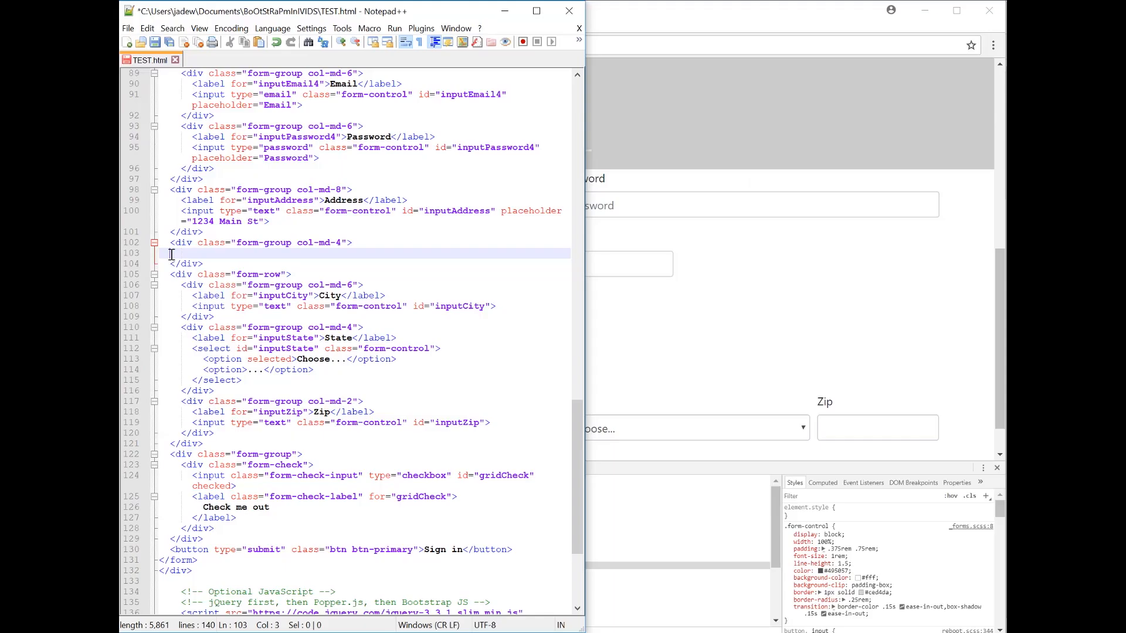
Paste the multiple select into a col-md-4 div after Address, wrapping both in a form-row div.
{"action": "type", "text": "<label for=\"exampleFormControlSelect2\">Example multiple select</label>"}
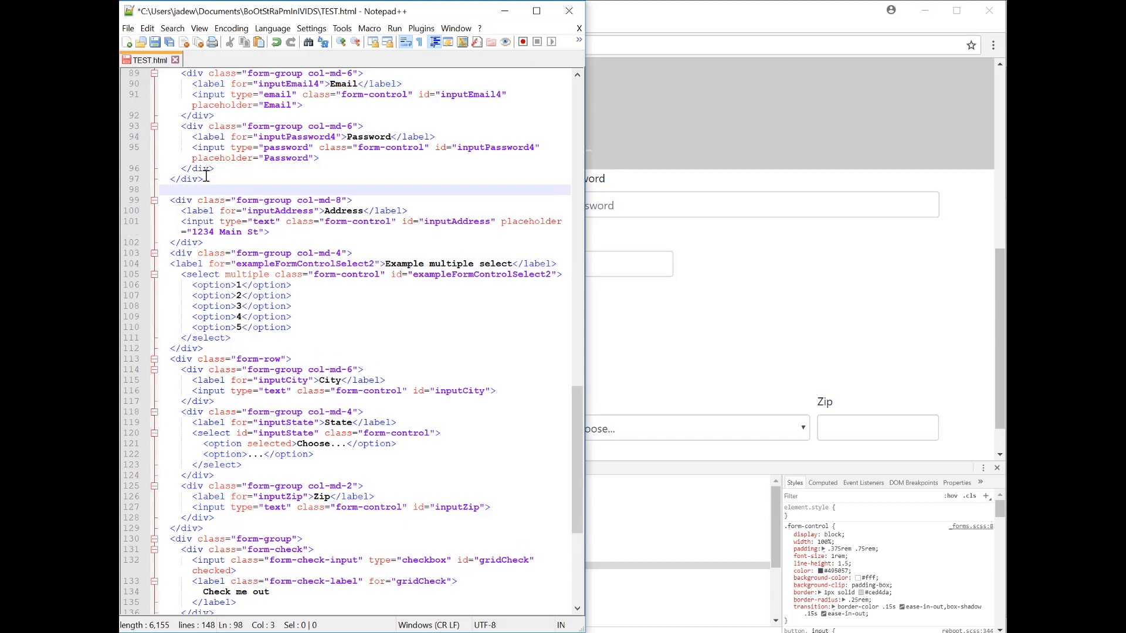
{"action": "type", "text": "<div class=\""}
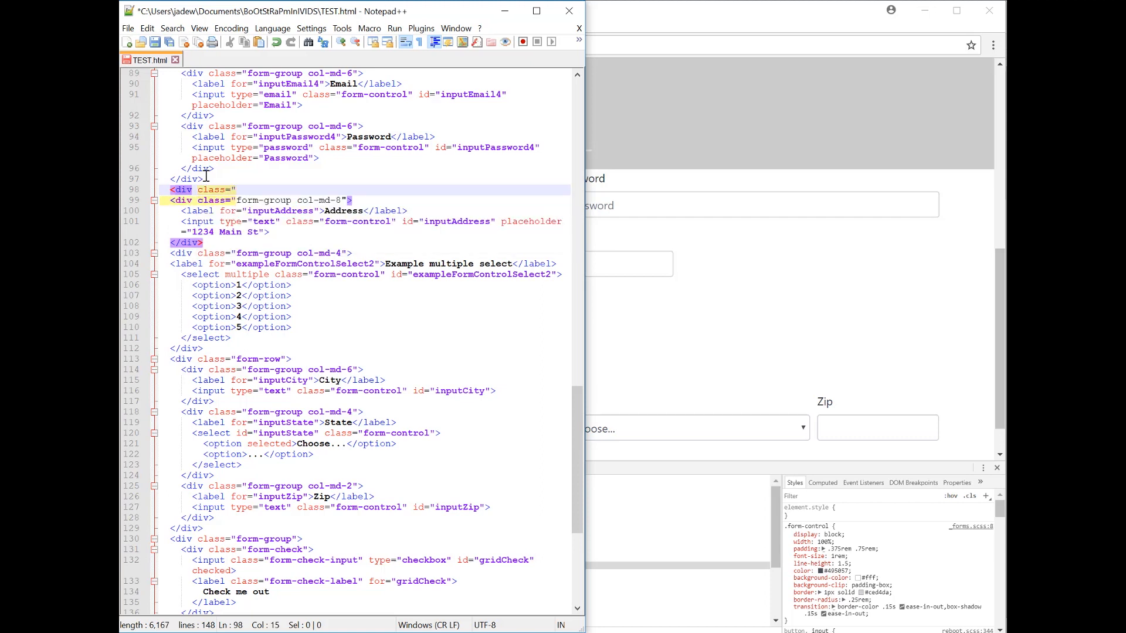
{"action": "type", "text": "row\""}
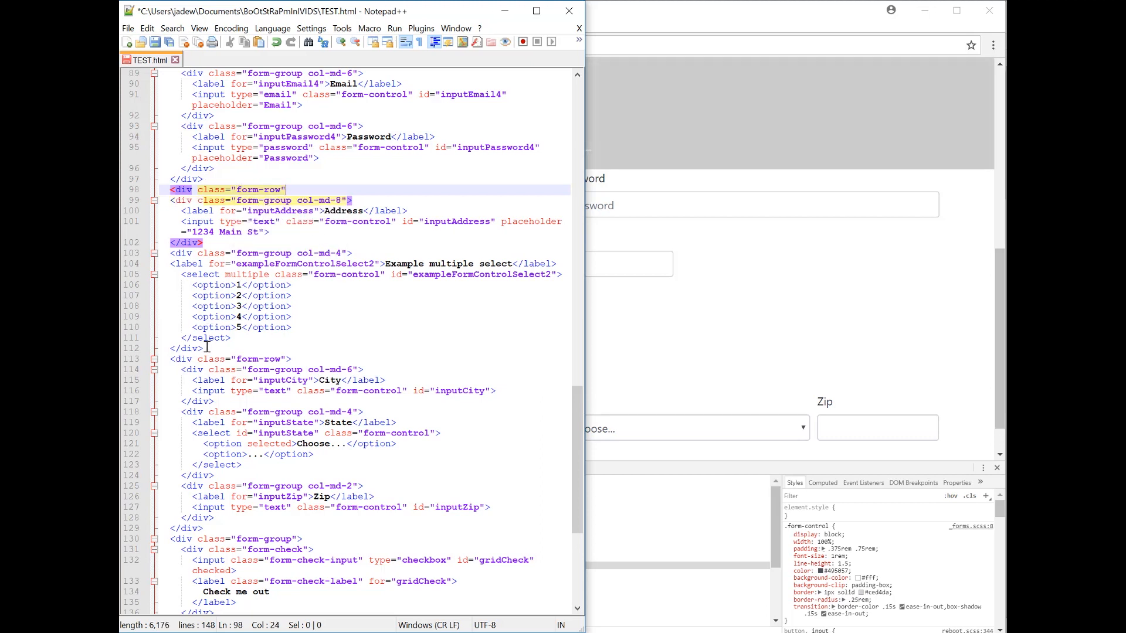
{"action": "key", "text": "enter"}
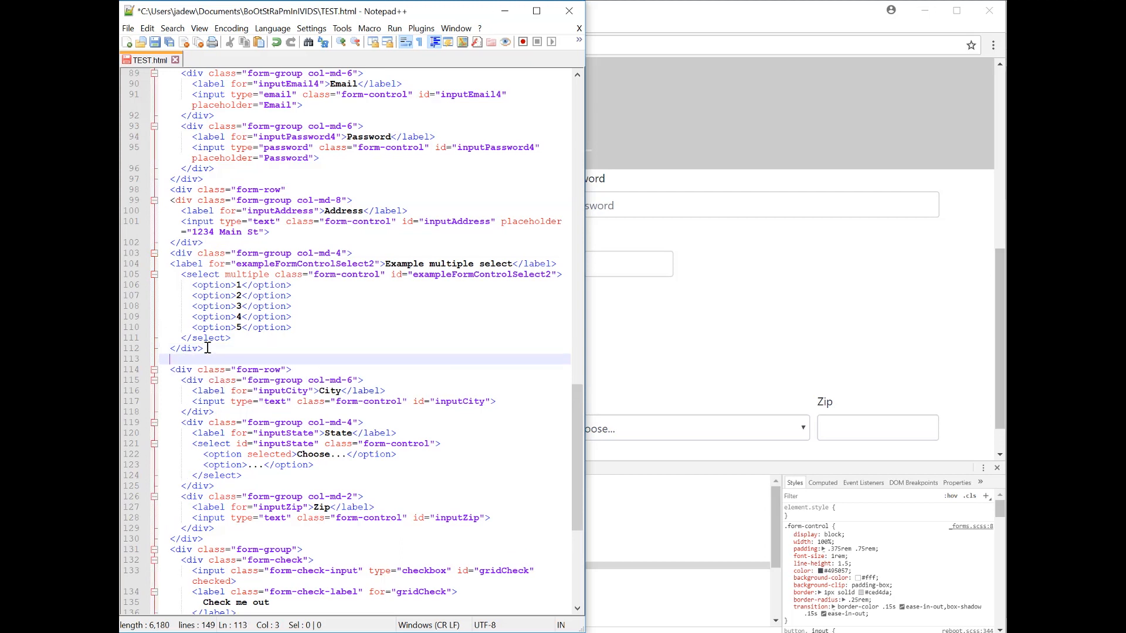
{"action": "type", "text": "</div>"}
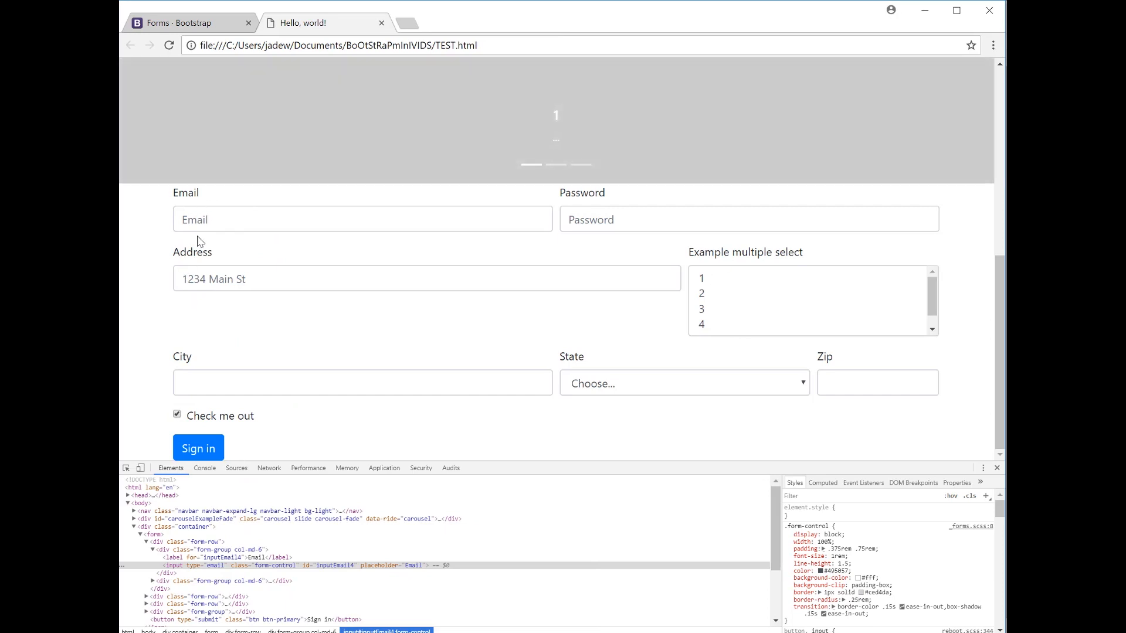
{"action": "mouse_move", "coordinate": [533, 331]}
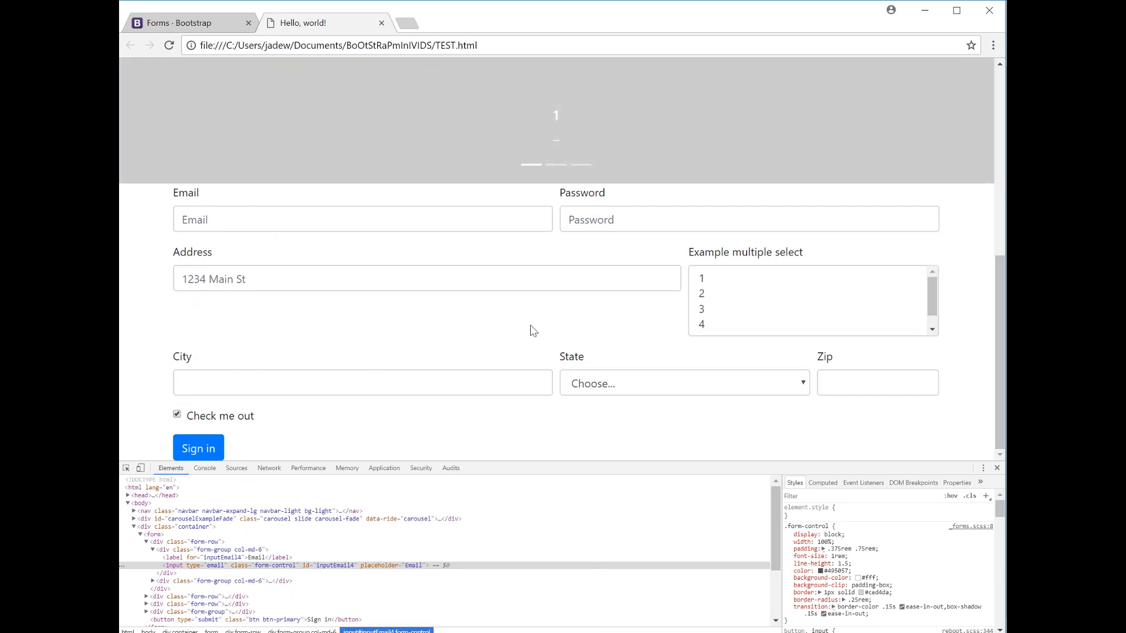
{"action": "mouse_move", "coordinate": [773, 283]}
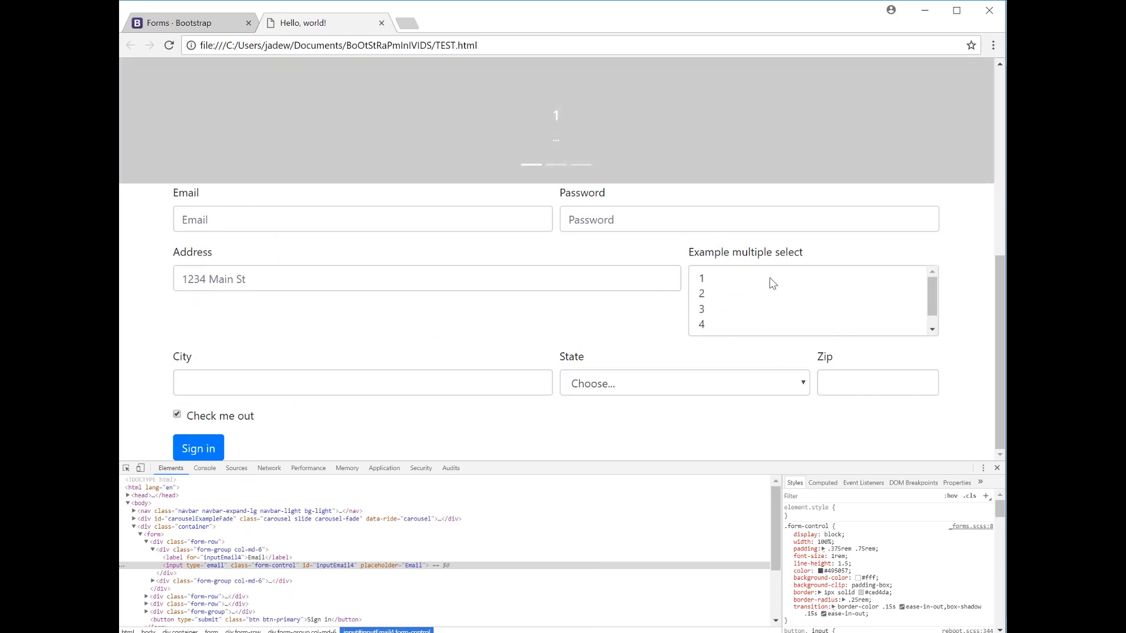
Scroll the refreshed TEST.html to check Address and the multiple select share one row.
{"action": "scroll", "scroll_direction": "down", "scroll_amount": 3}
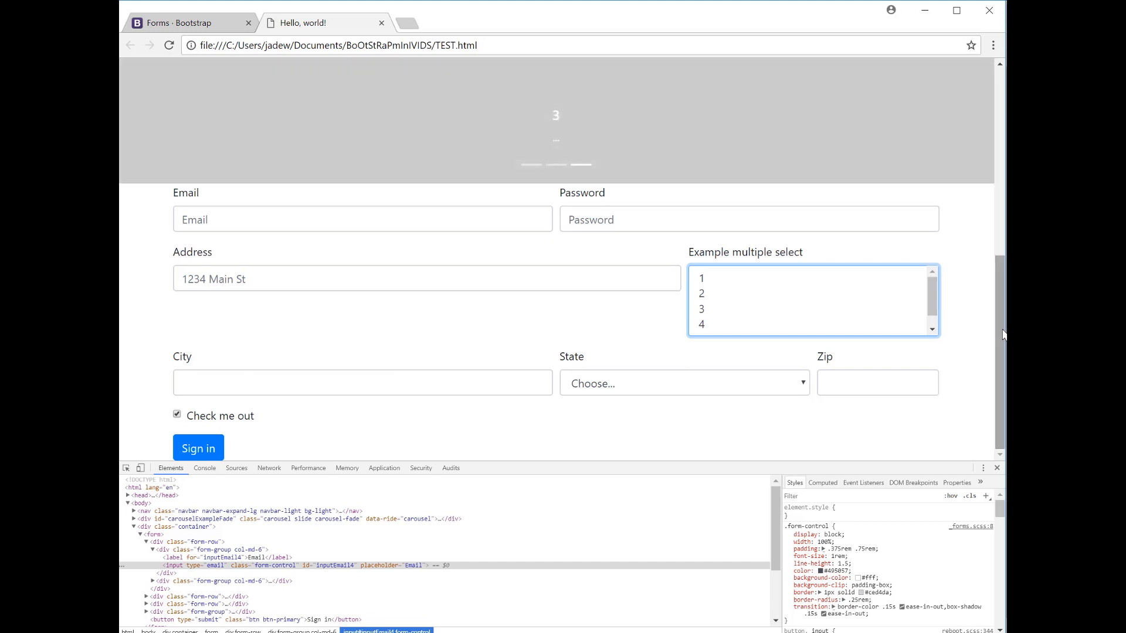
{"action": "mouse_move", "coordinate": [957, 369]}
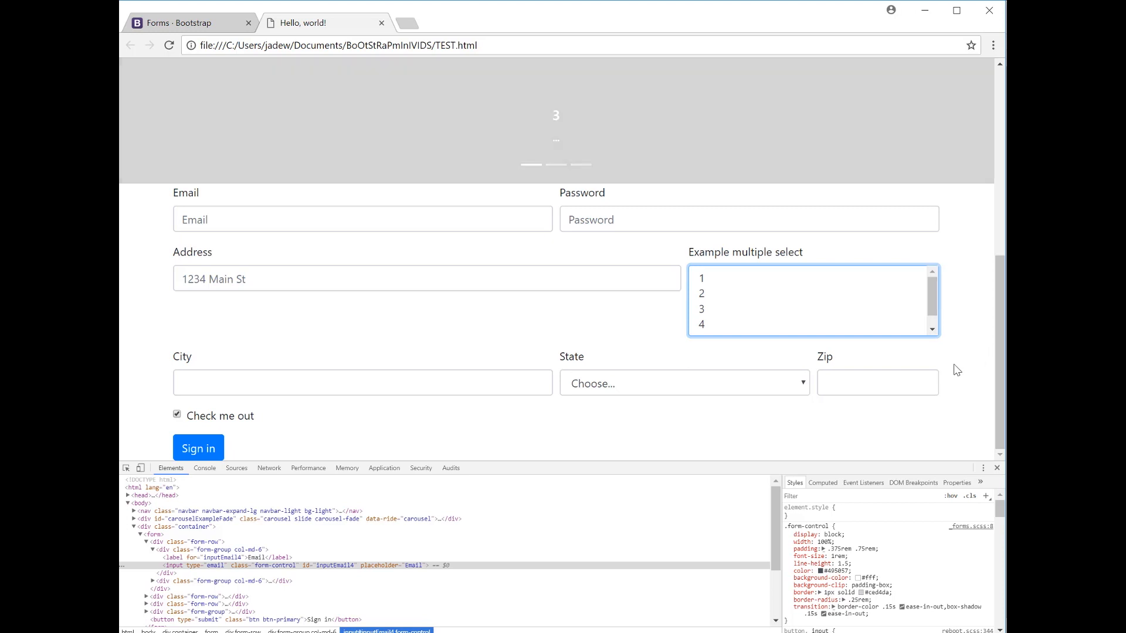